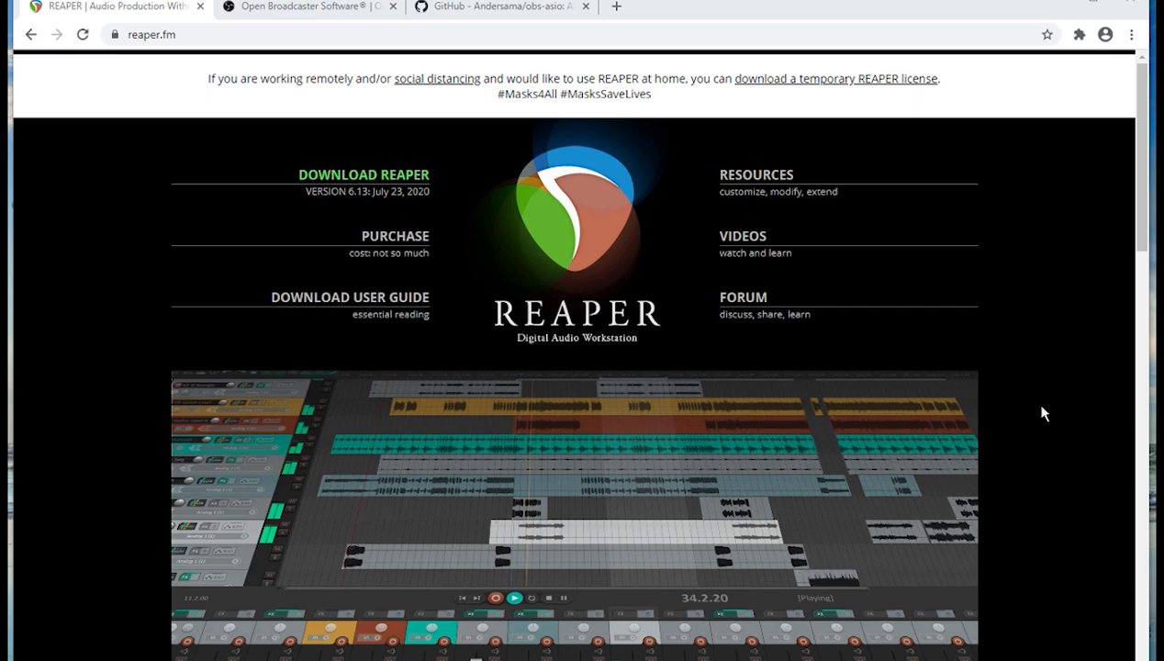
pyautogui.moveTo(966, 440)
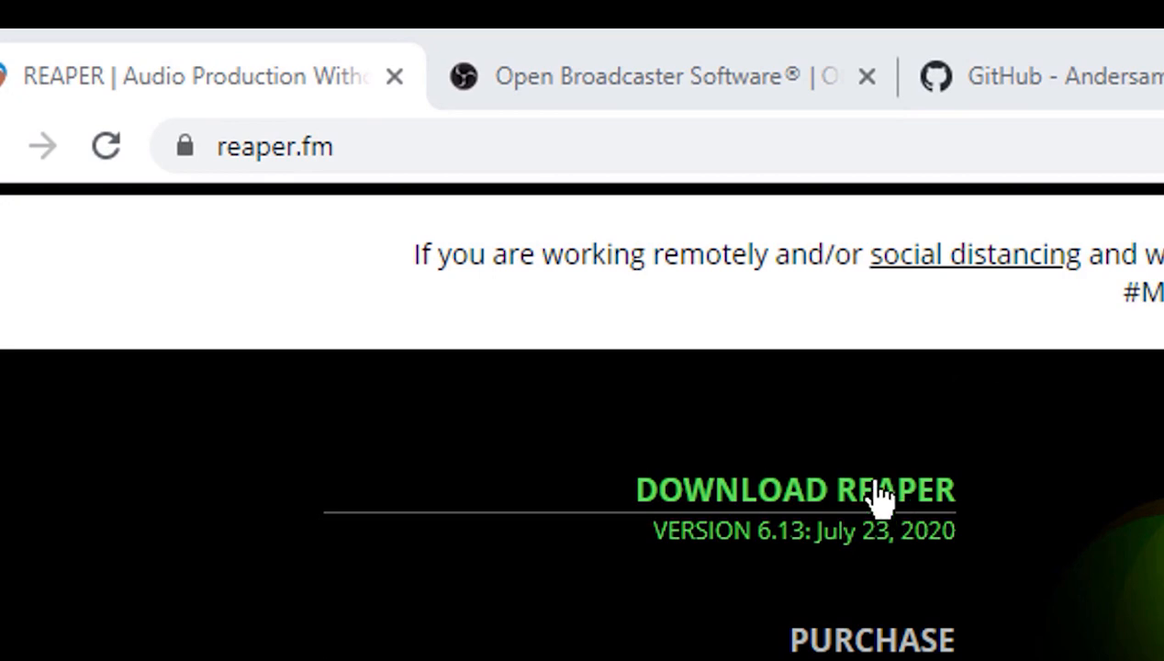
pyautogui.moveTo(266, 206)
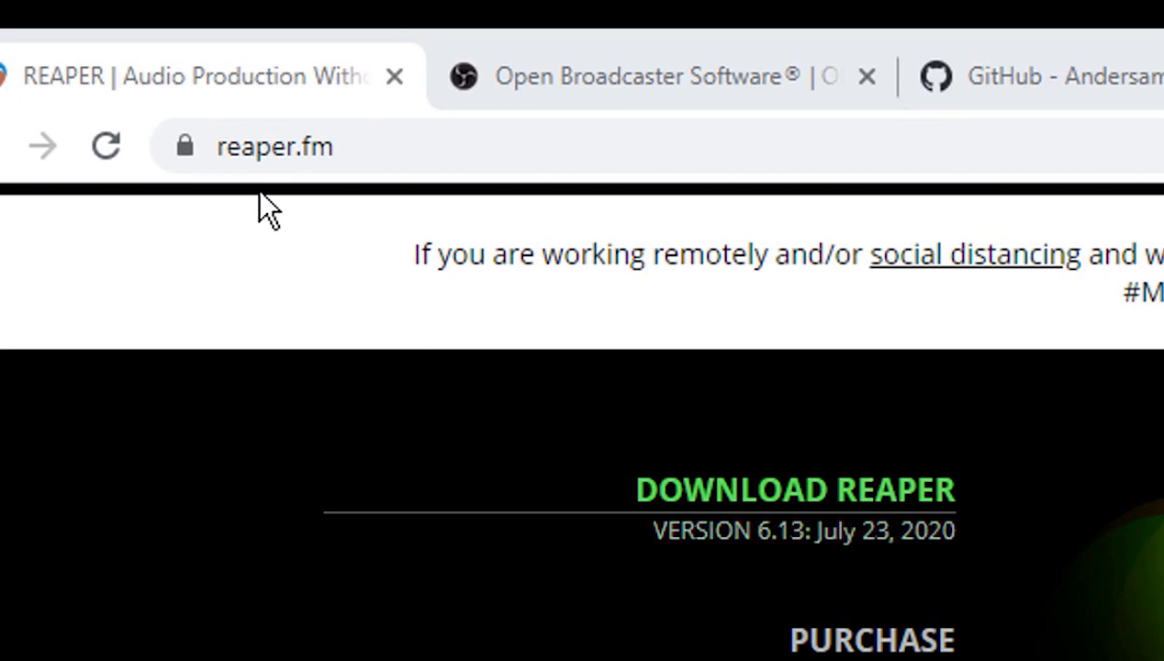
# - Scroll the reaper.fm download page down to the Windows and macOS v6.13 download buttons
pyautogui.scroll(-3)
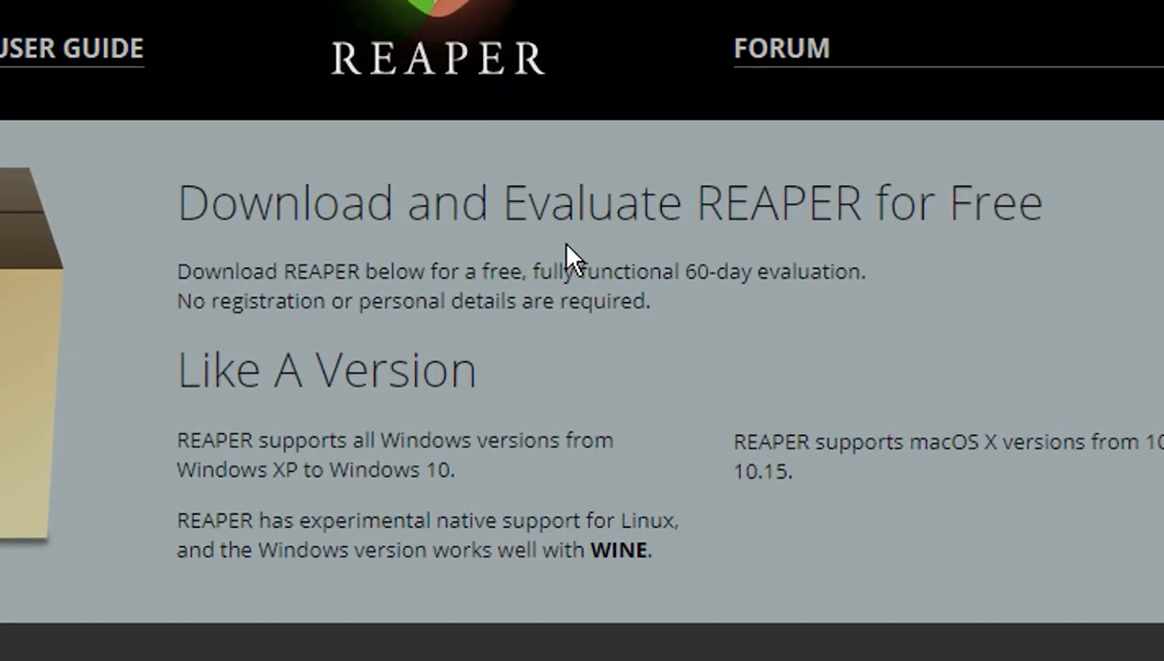
pyautogui.scroll(-3)
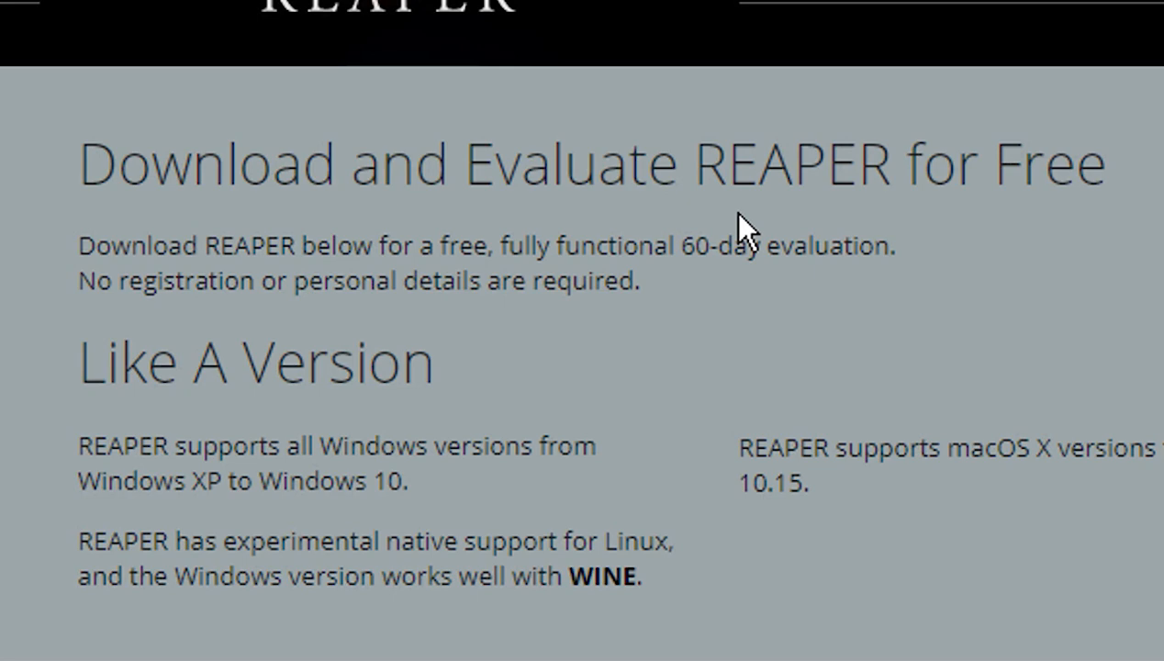
pyautogui.scroll(-3)
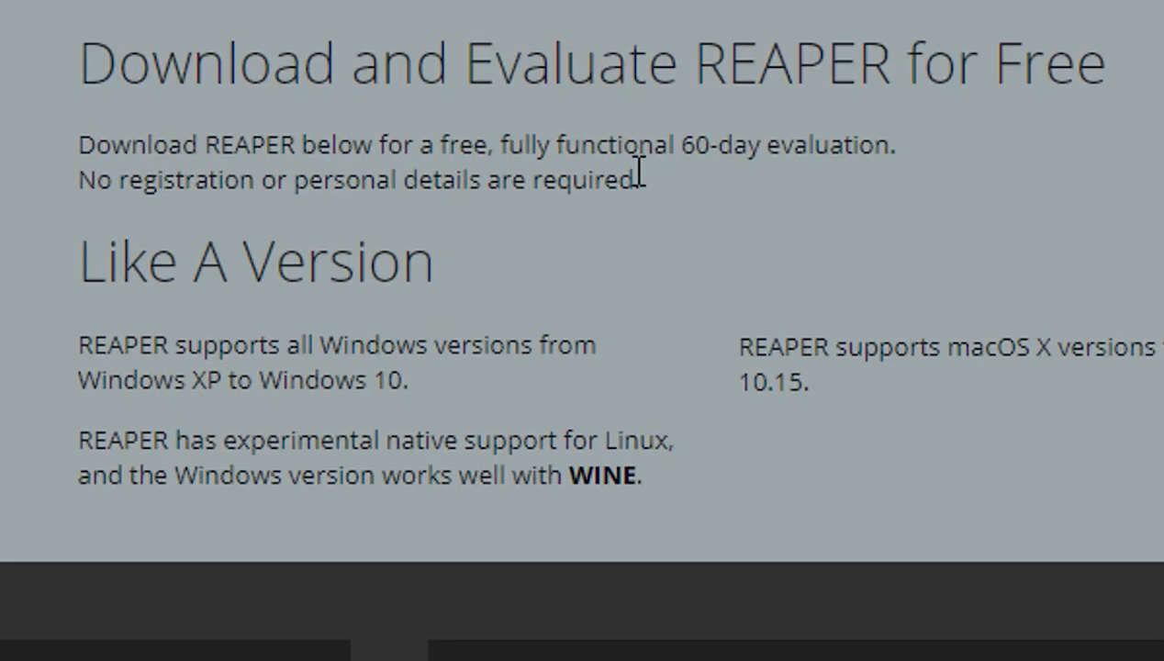
pyautogui.moveTo(842, 193)
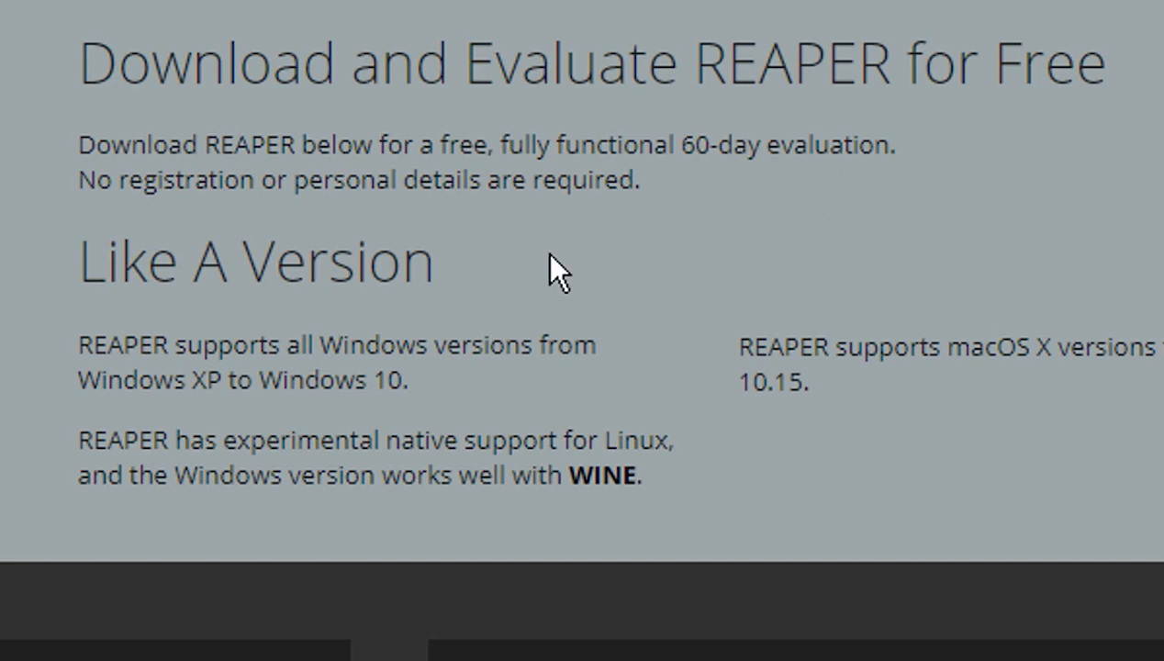
pyautogui.moveTo(691, 217)
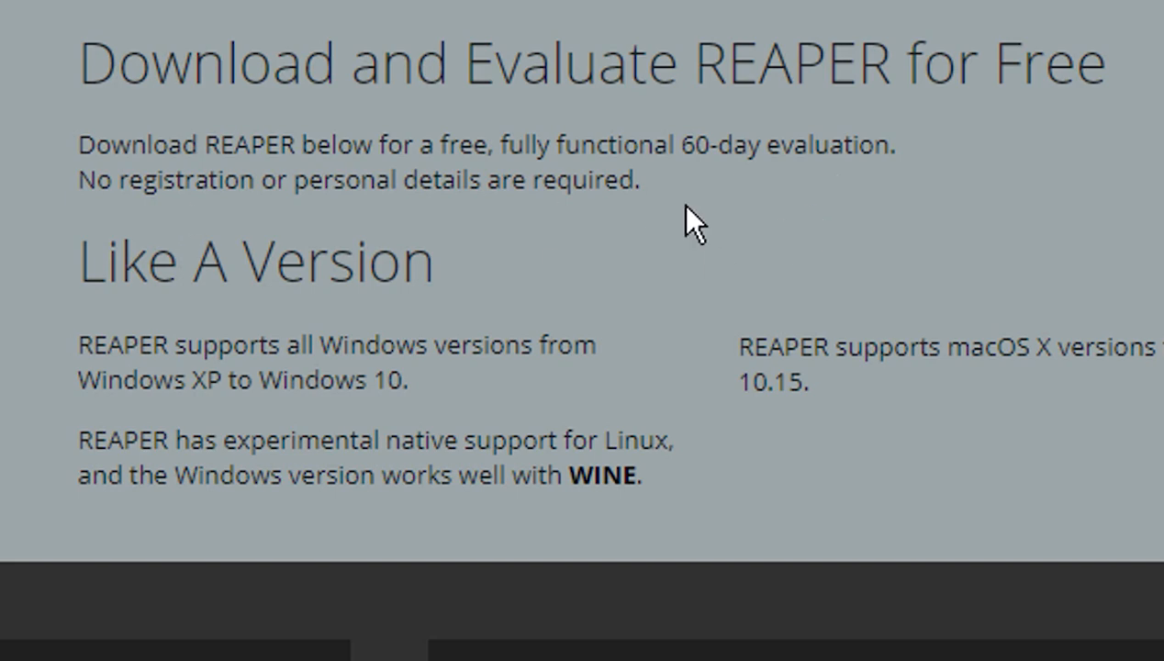
pyautogui.moveTo(714, 204)
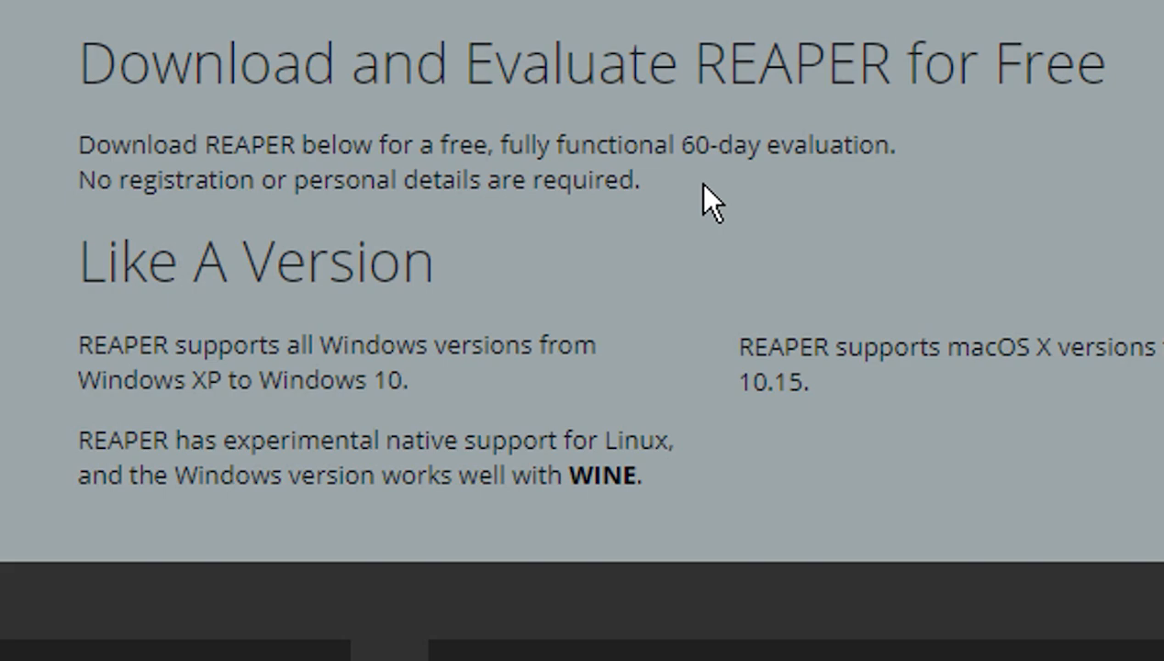
pyautogui.scroll(-3)
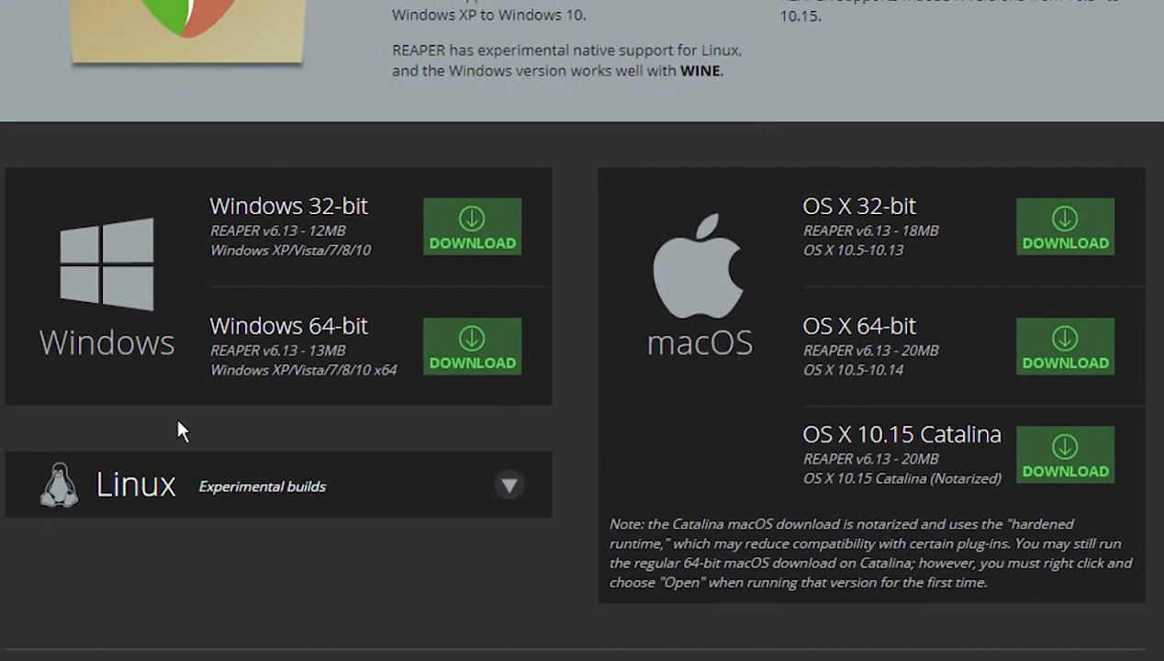
pyautogui.moveTo(178, 334)
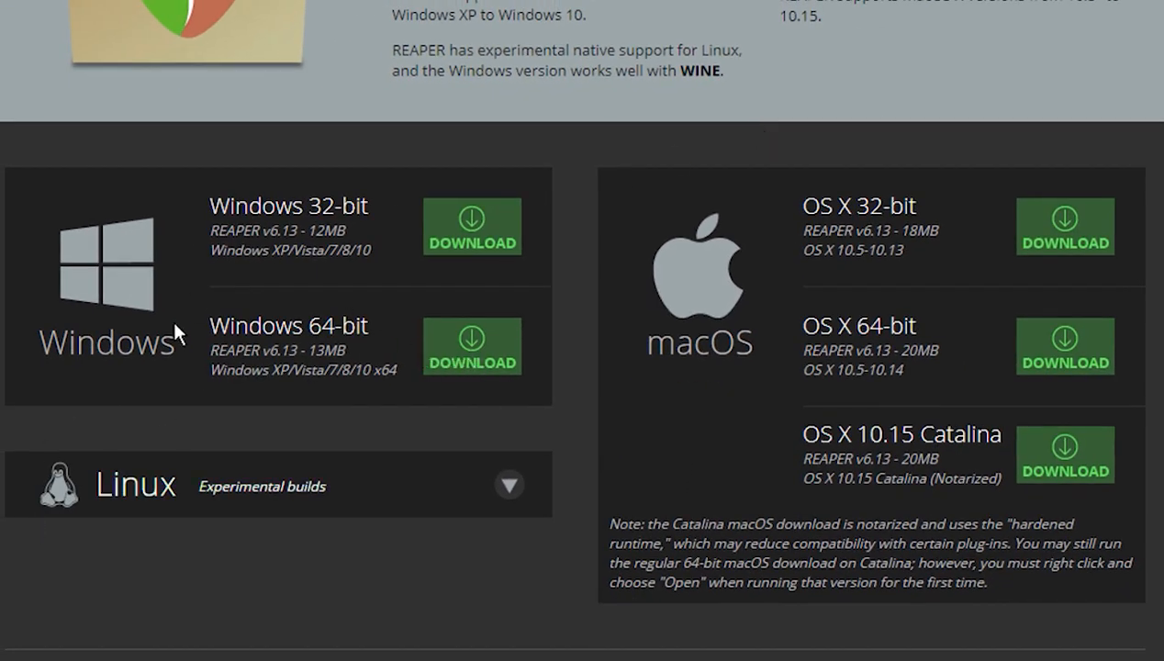
# - Download the Windows 64-bit REAPER installer, accept the license and default folder, and expand Optional functionality
pyautogui.click(471, 347)
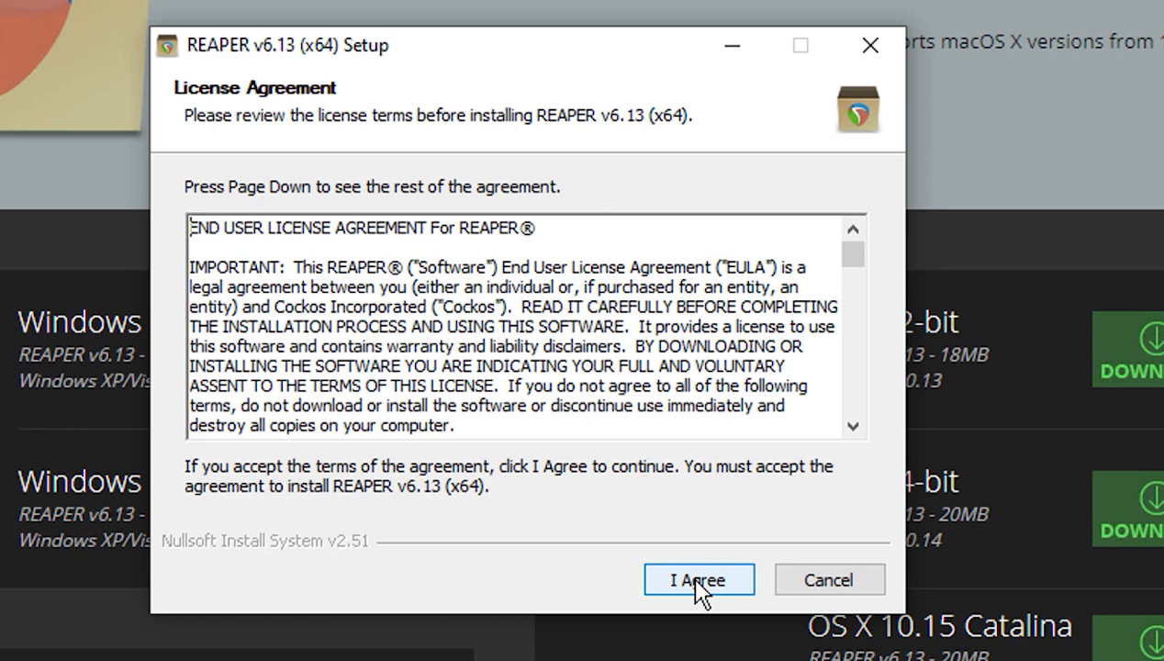
pyautogui.click(698, 581)
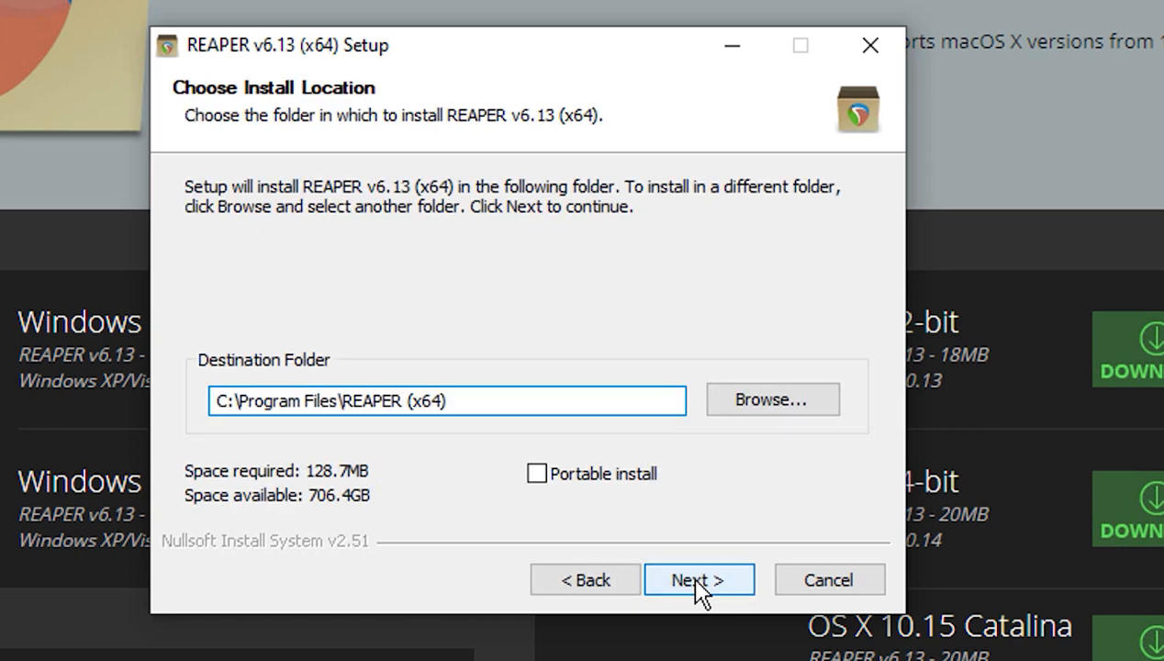
pyautogui.click(697, 580)
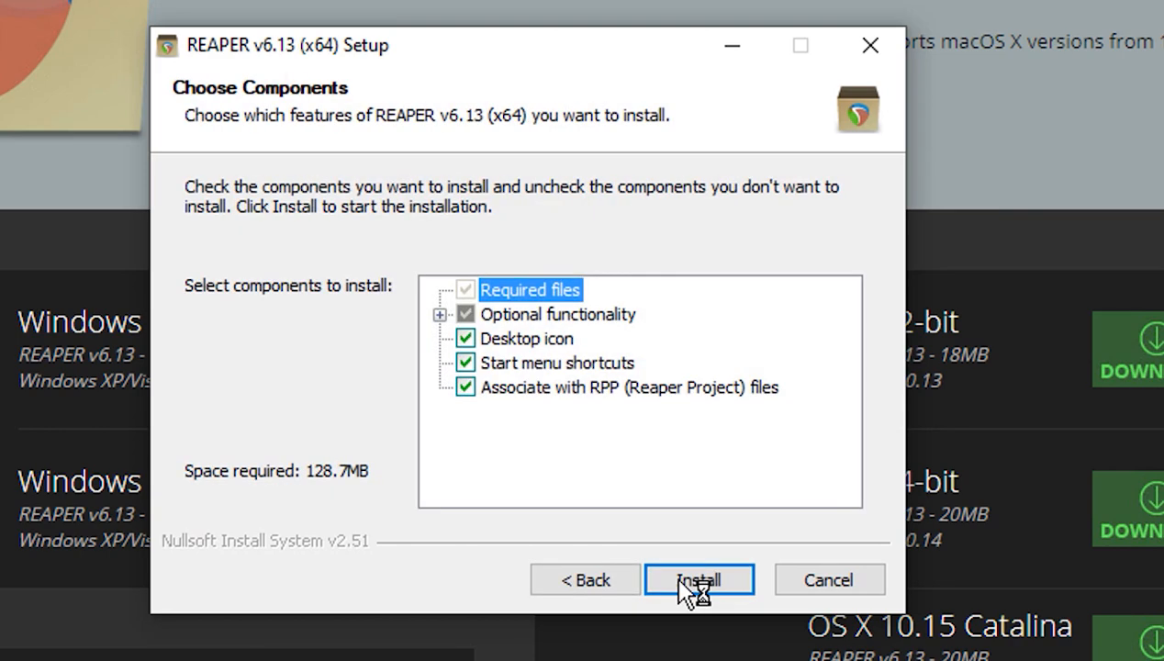
pyautogui.moveTo(606, 530)
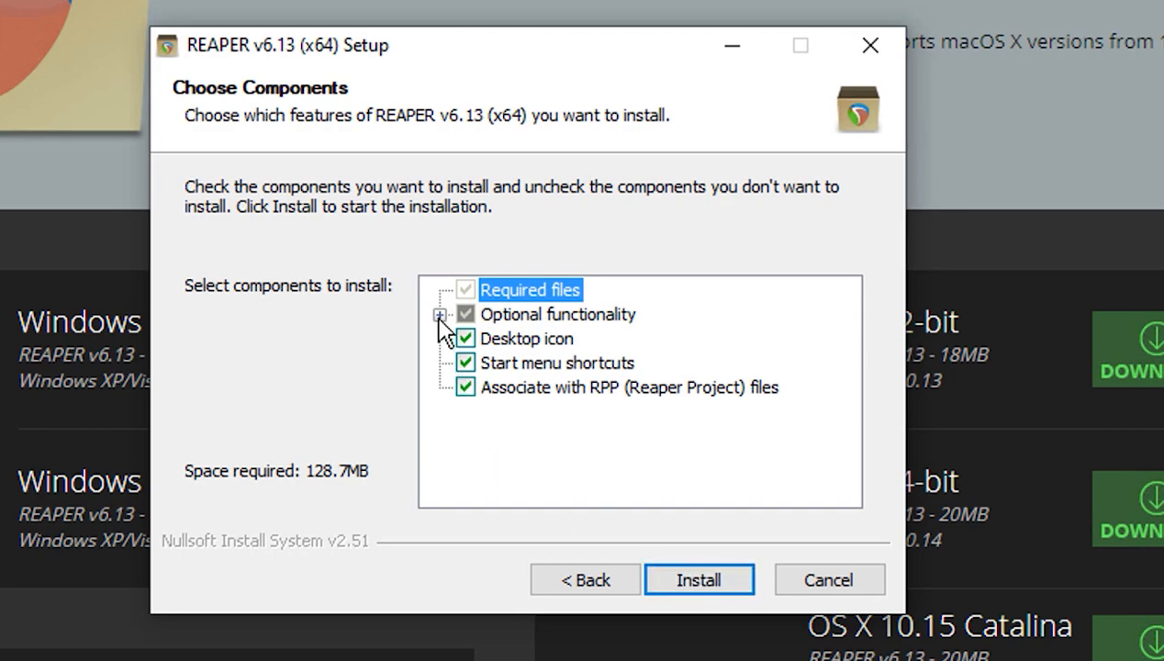
pyautogui.click(441, 314)
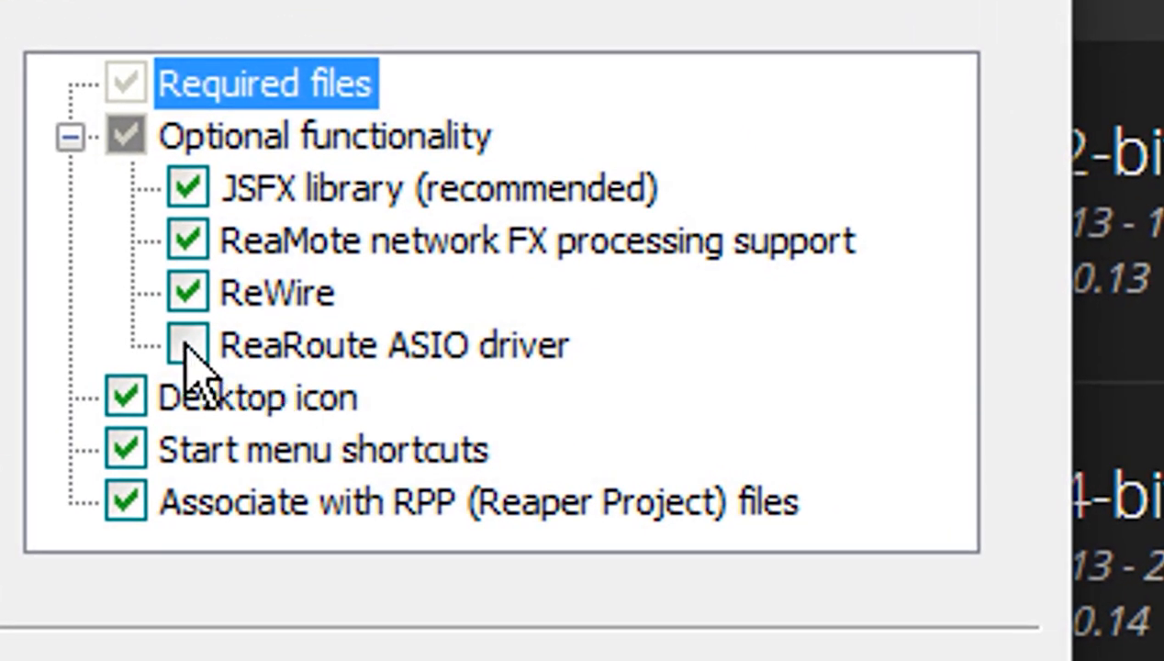
# - Include the ReaRoute ASIO driver, install REAPER v6.13 and decline running it afterwards
pyautogui.click(187, 345)
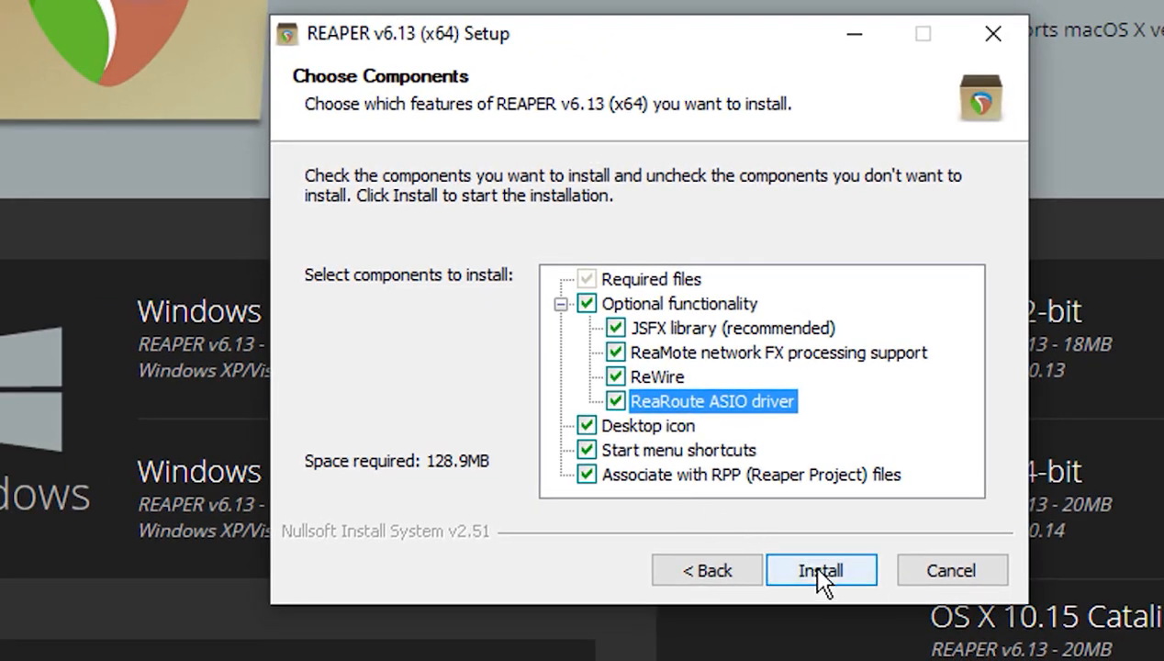
pyautogui.click(819, 569)
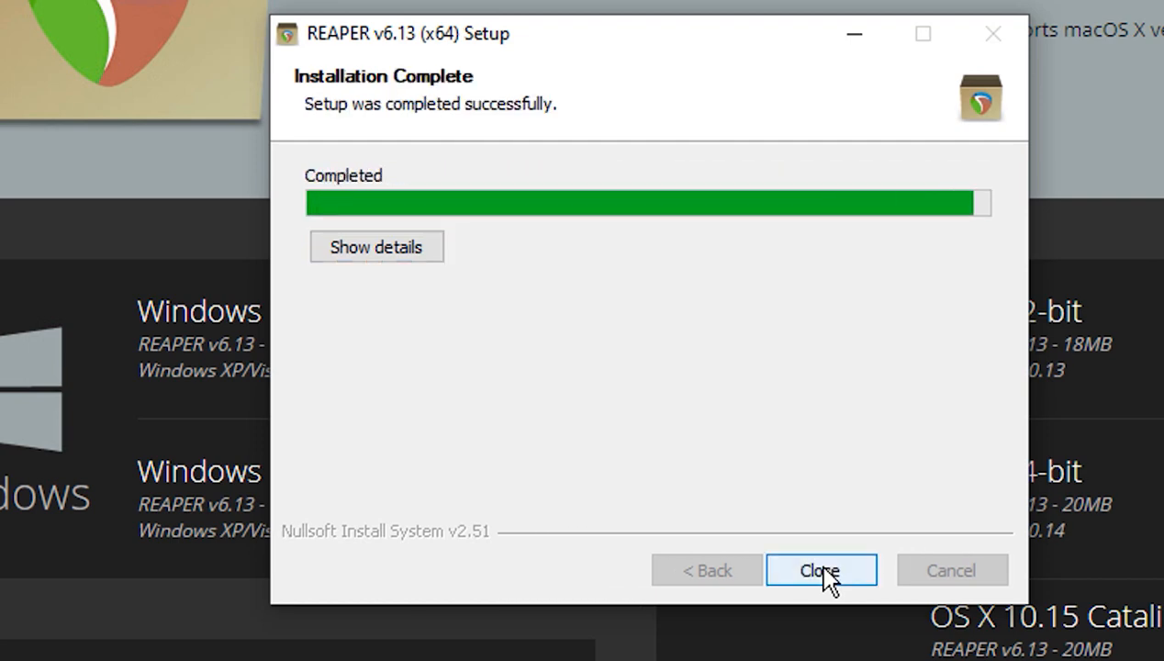
pyautogui.click(819, 569)
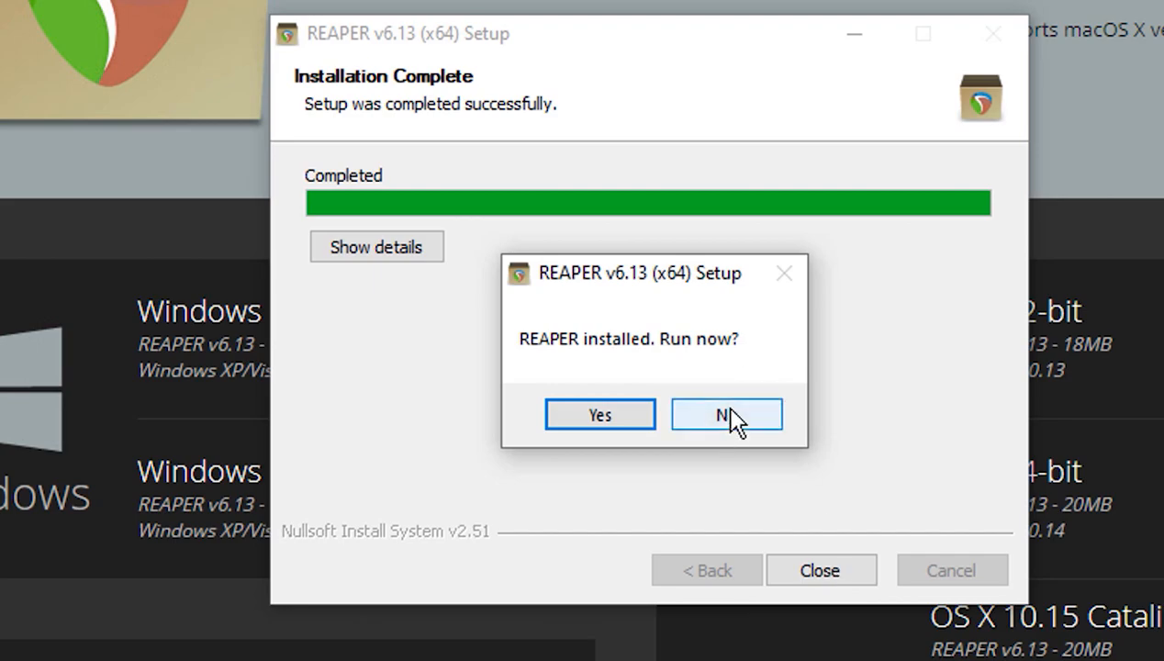
pyautogui.click(726, 414)
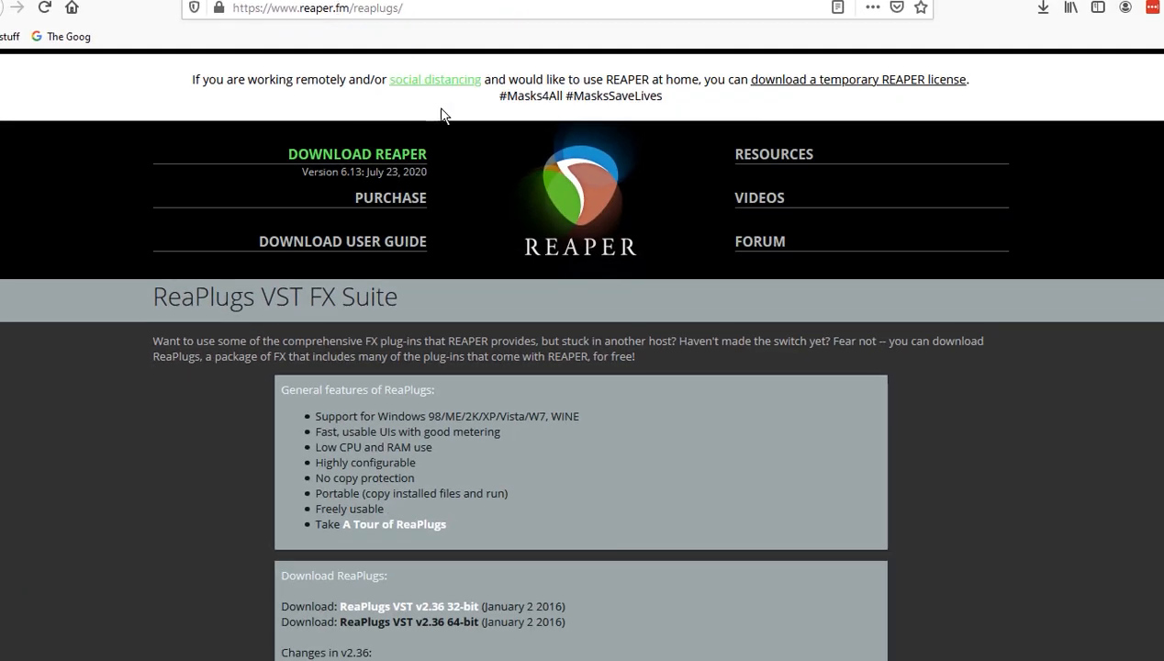
# - Scroll the ReaPlugs page down to the ReaPlugs VST v2.36 64-bit download link
pyautogui.scroll(-3)
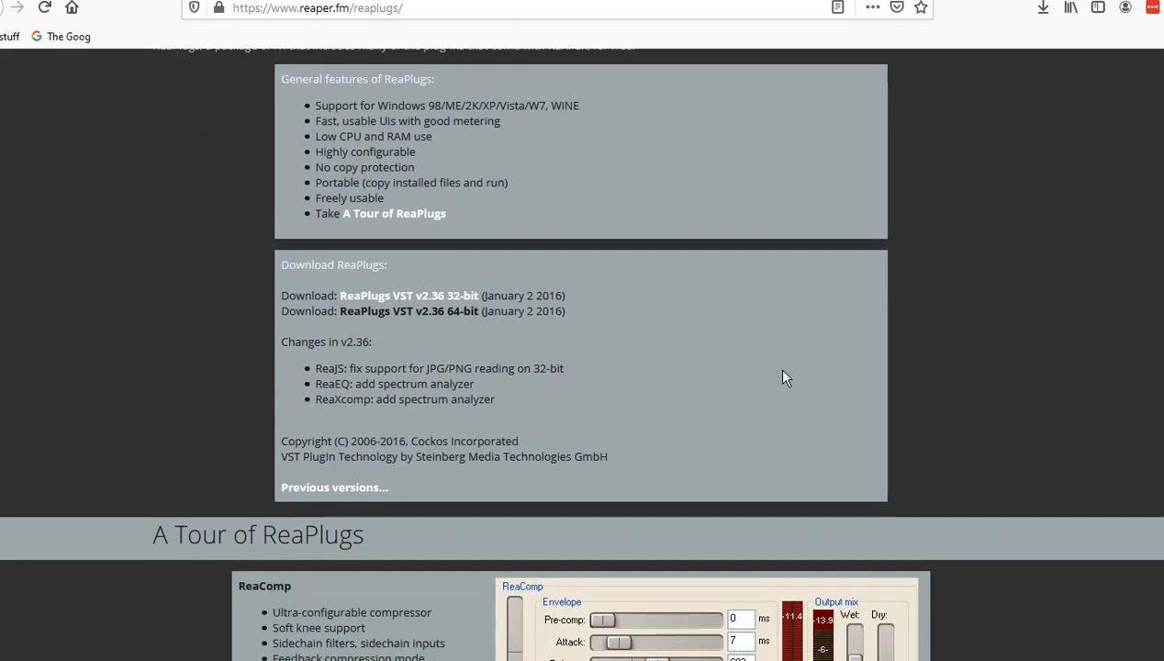
pyautogui.scroll(-3)
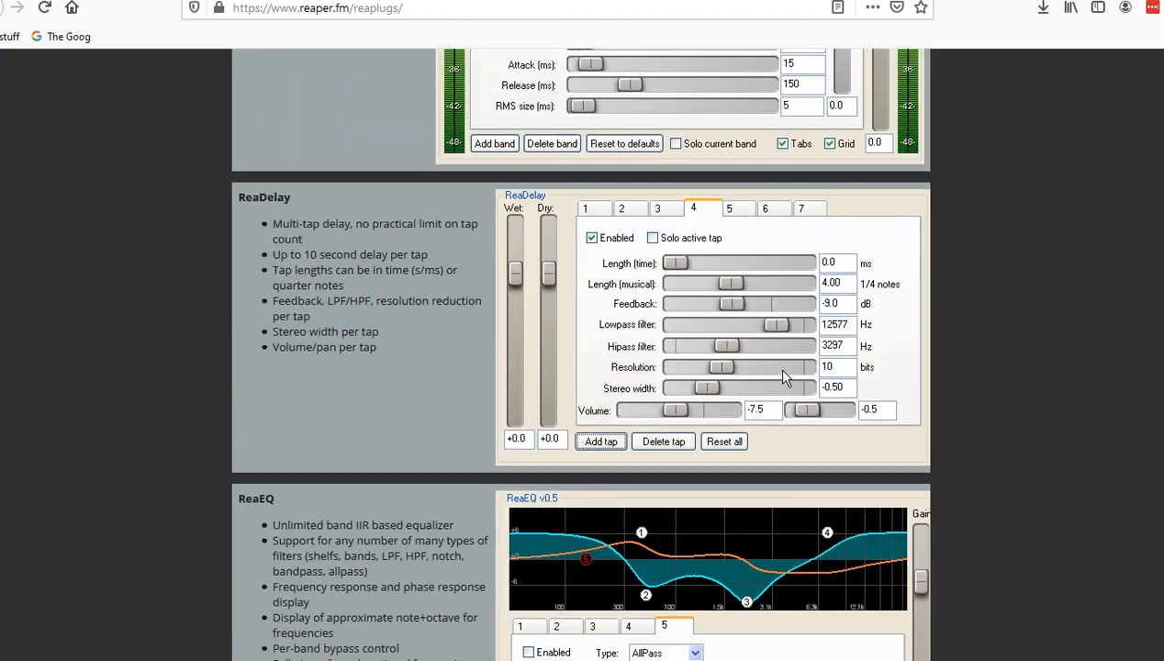
pyautogui.scroll(-3)
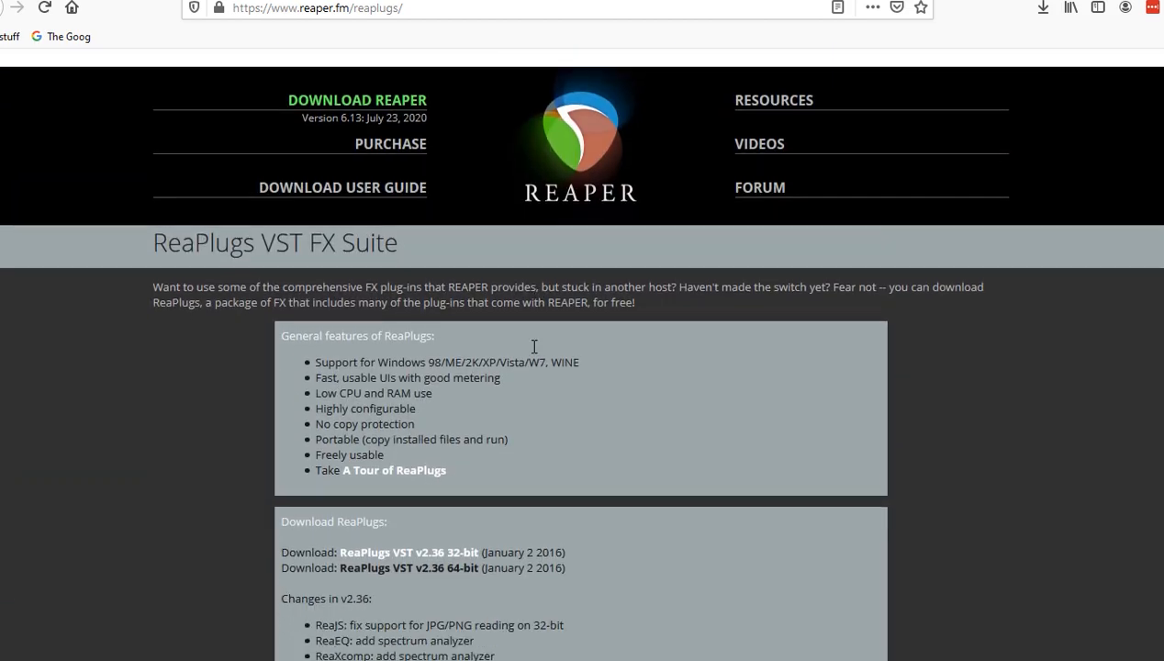
pyautogui.scroll(-3)
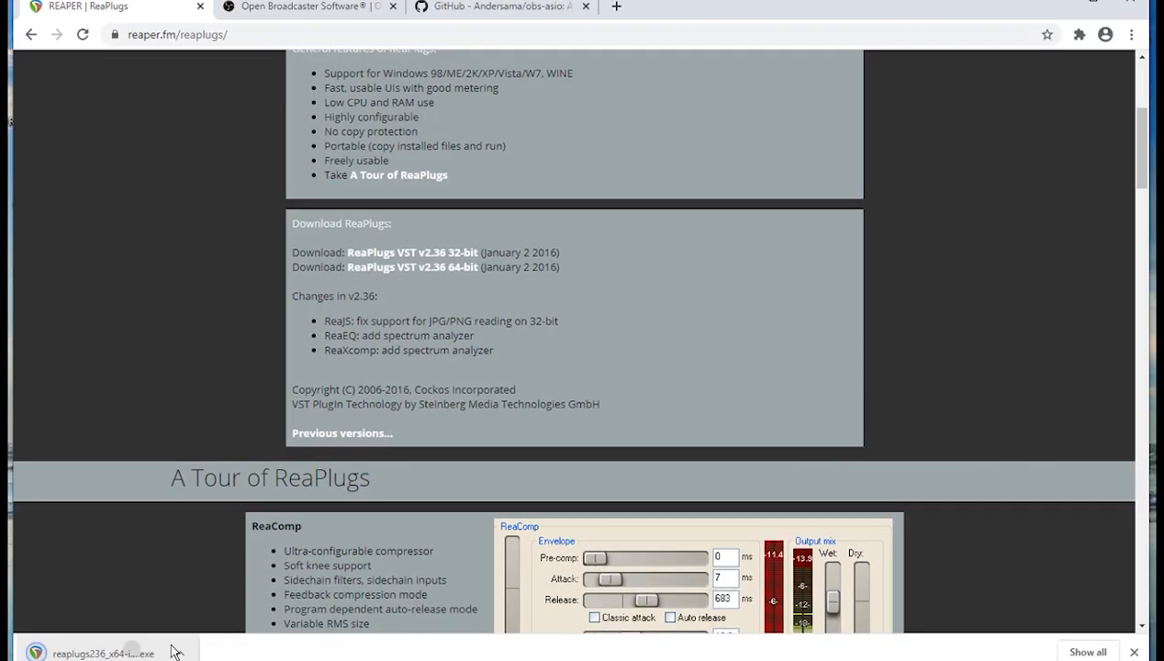
# - Launch the ReaPlugs installer and keep ReaStream: stereo included in the component set
pyautogui.click(103, 654)
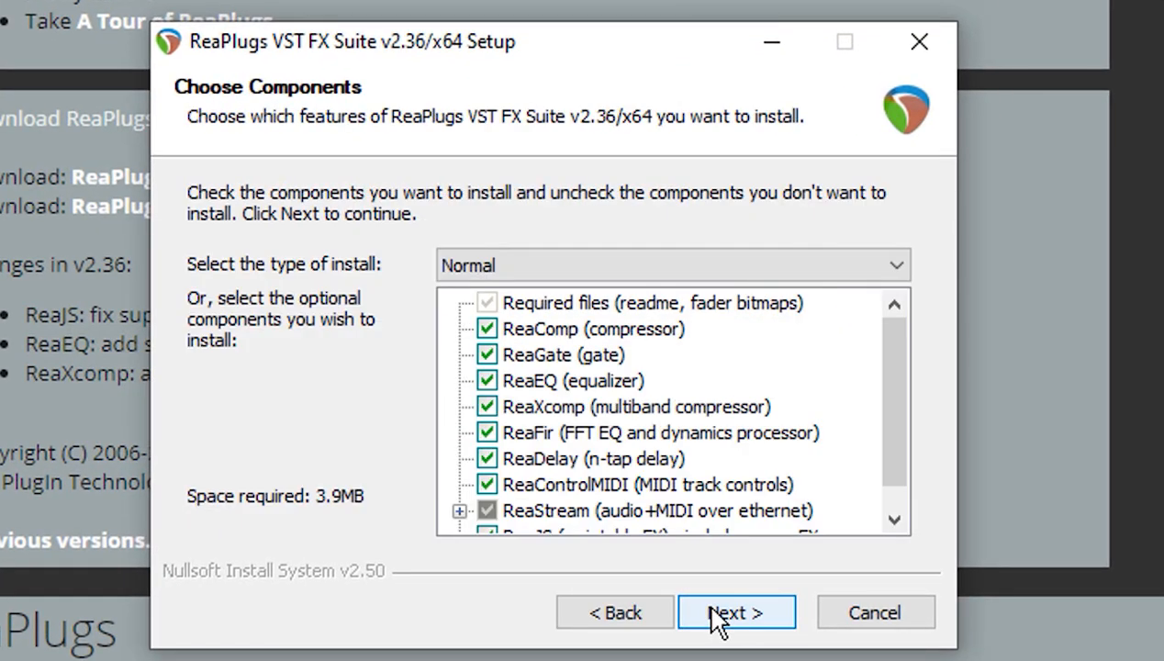
pyautogui.scroll(-3)
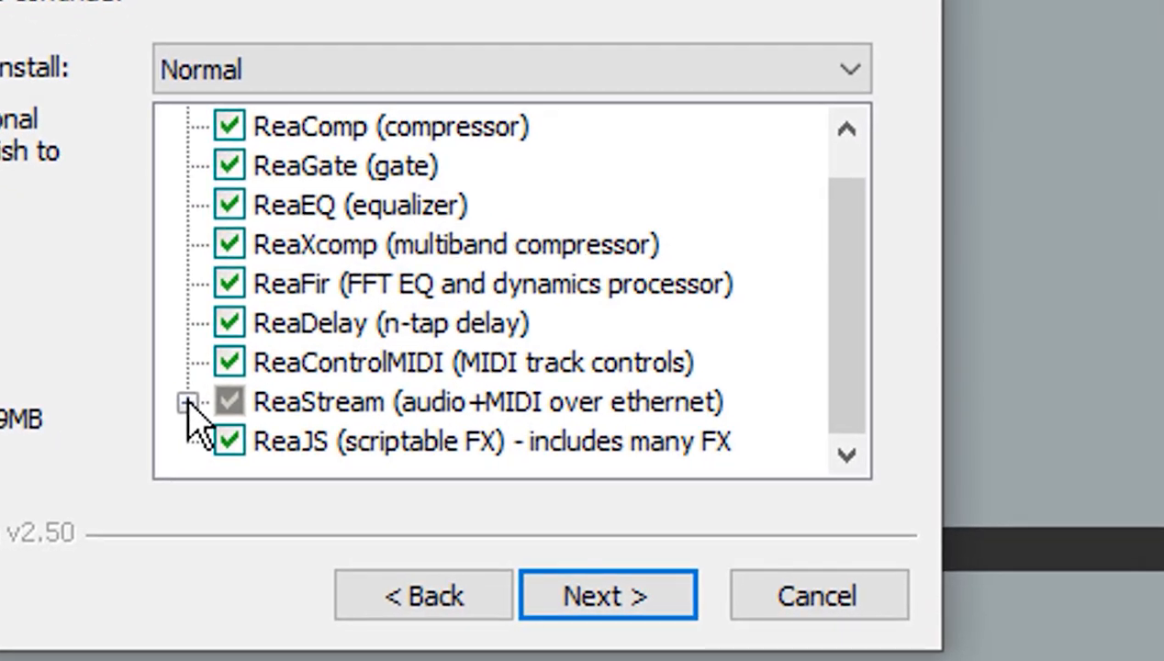
pyautogui.click(191, 401)
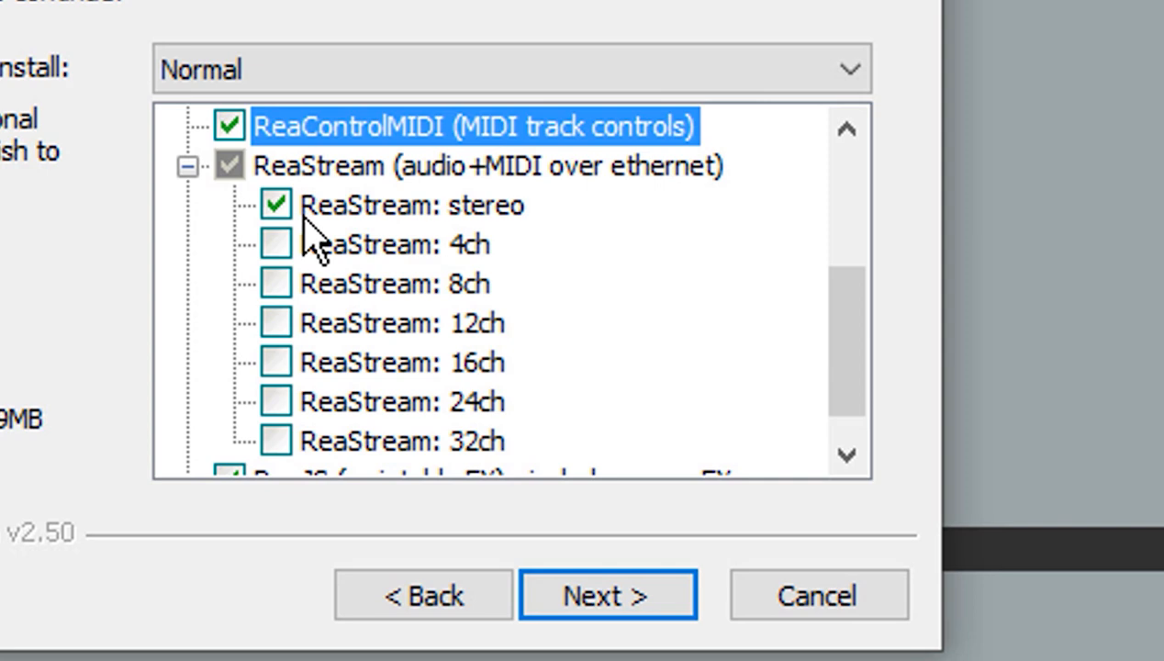
pyautogui.moveTo(404, 250)
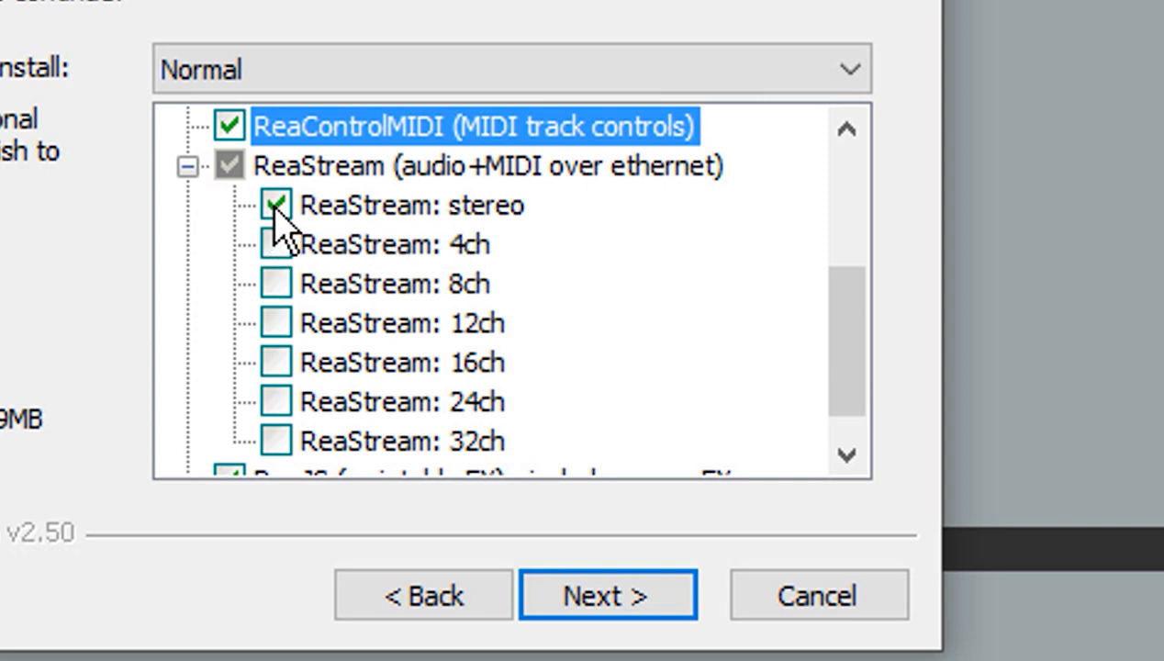
pyautogui.click(272, 205)
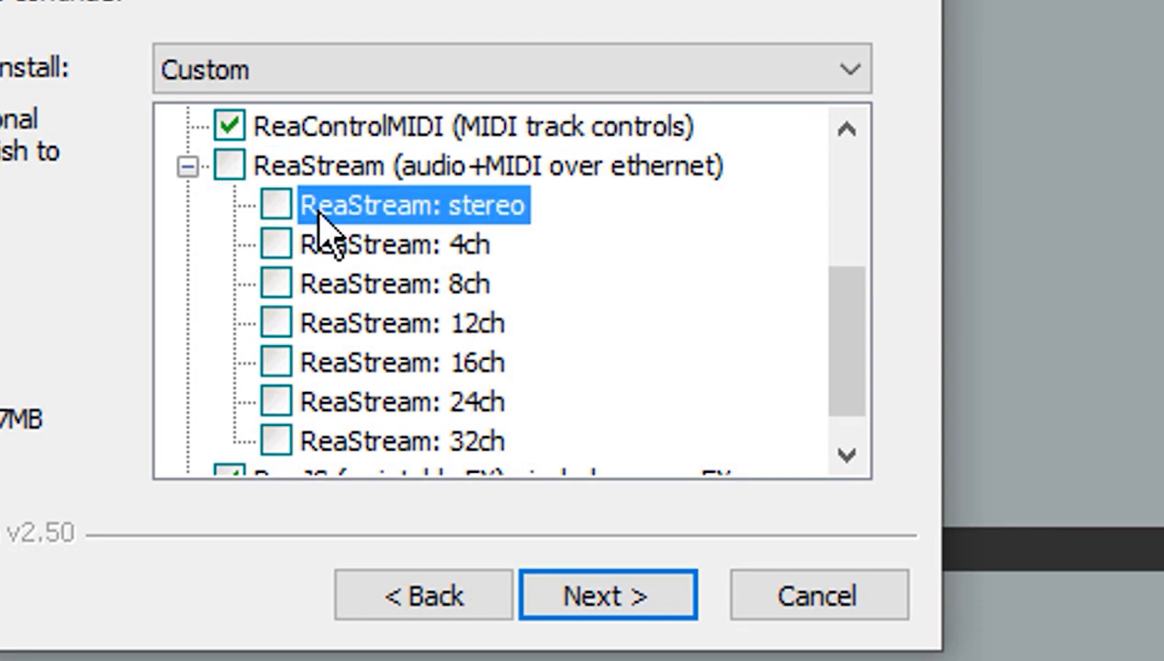
pyautogui.click(273, 204)
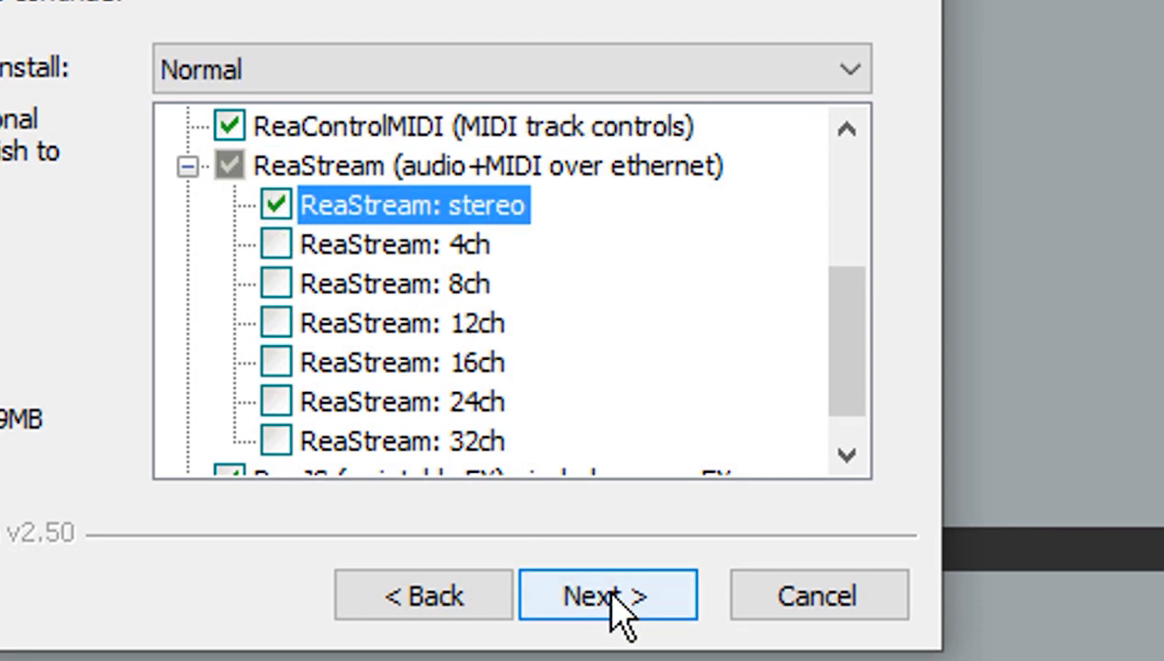
# - Install ReaPlugs v2.36 x64, close the installer and dismiss the 'now installed' message
pyautogui.click(608, 595)
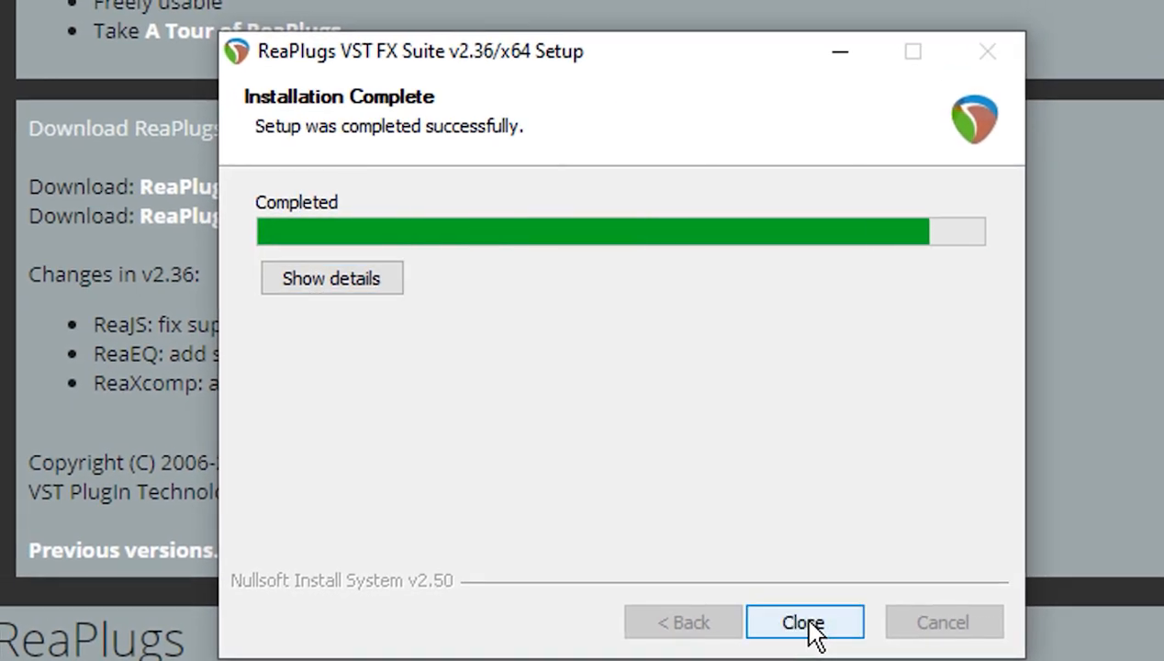
pyautogui.click(804, 620)
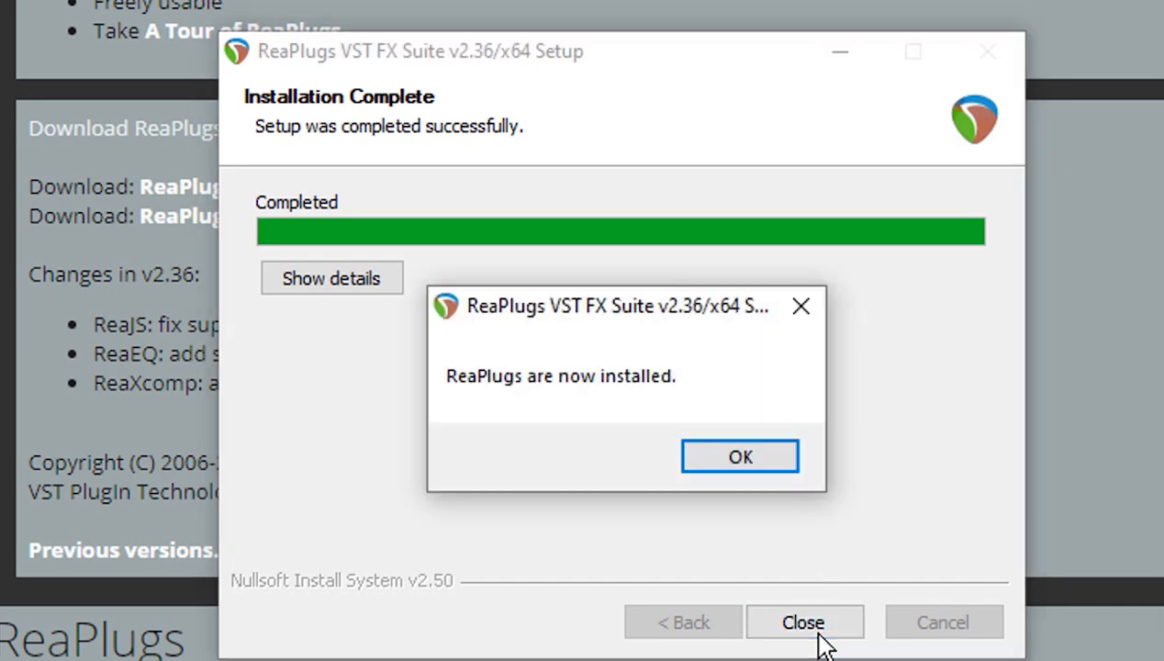
pyautogui.click(740, 455)
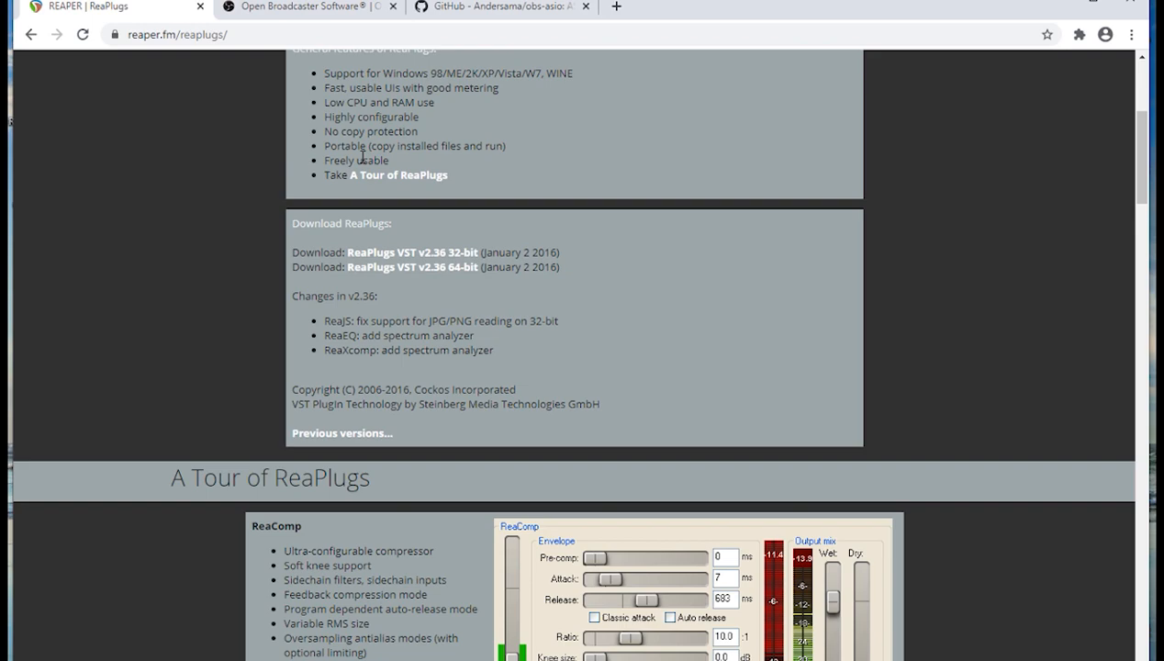
# - Look over the OBS Studio homepage, then switch to the obs-asio GitHub repository tab
pyautogui.click(308, 7)
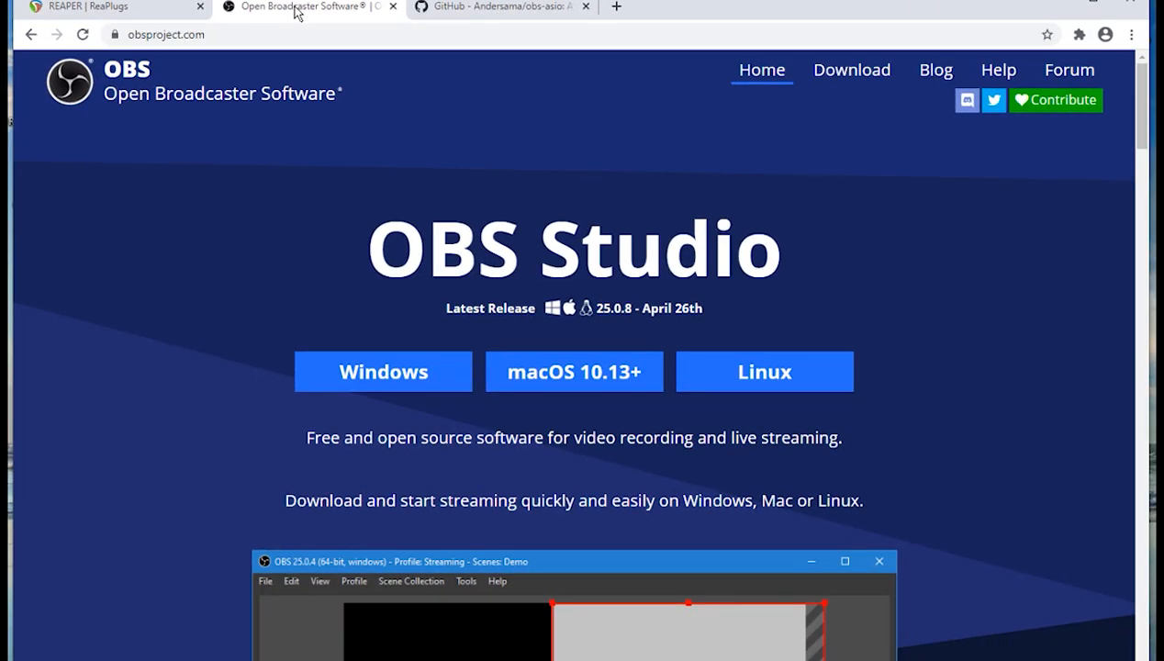
pyautogui.scroll(-3)
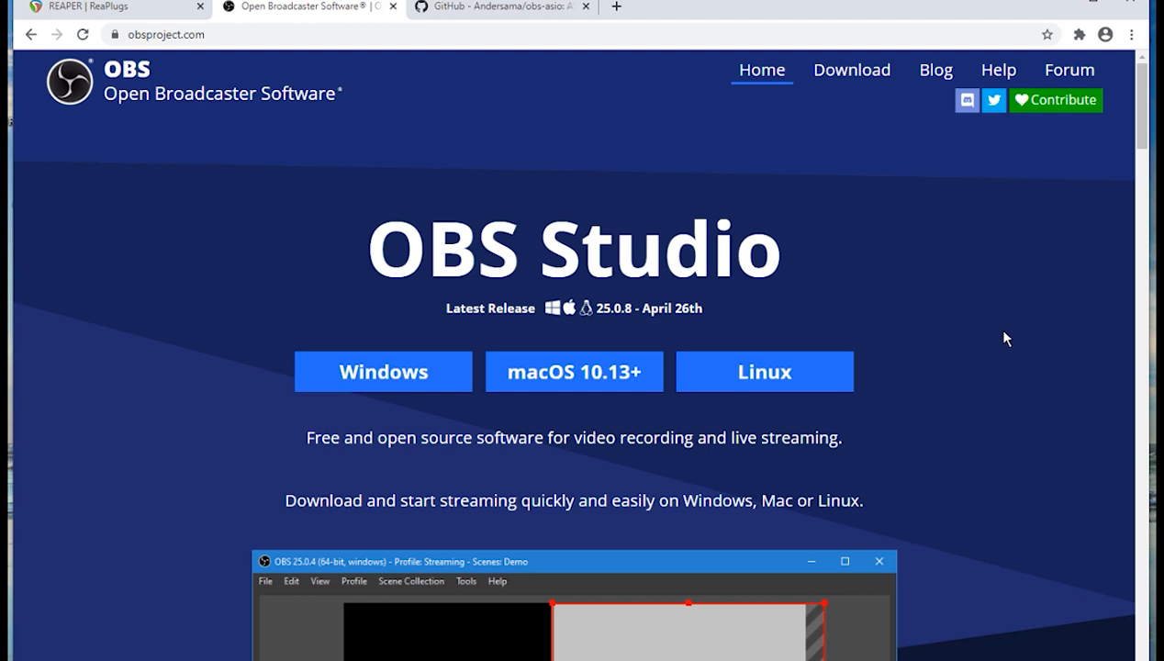
pyautogui.moveTo(940, 298)
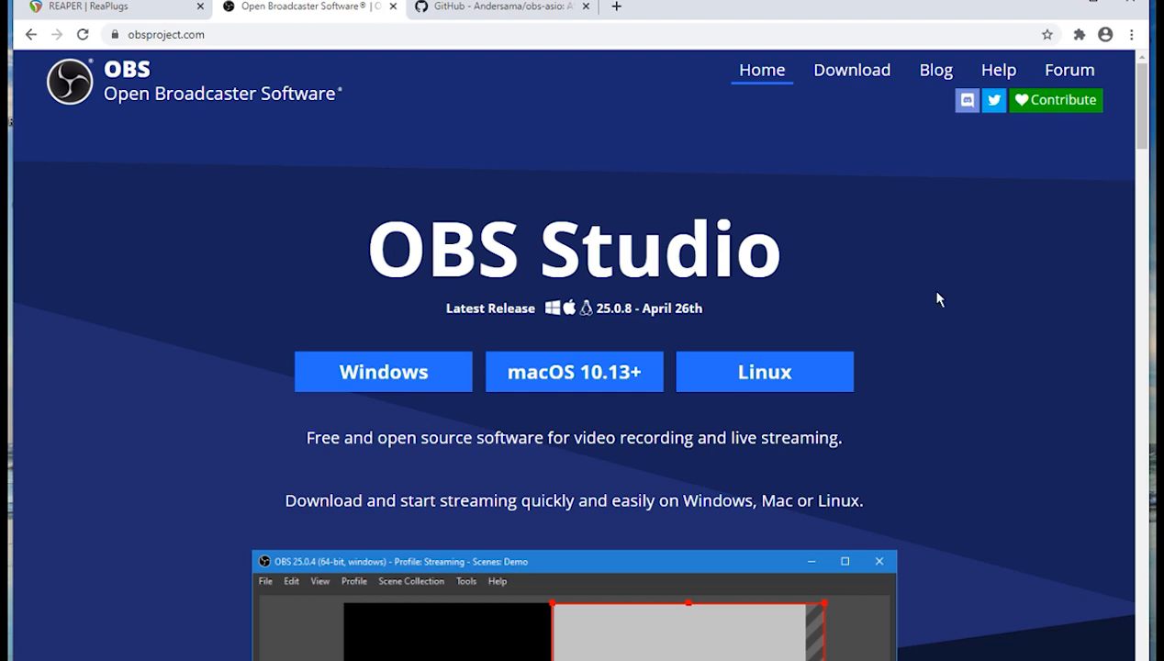
pyautogui.moveTo(782, 293)
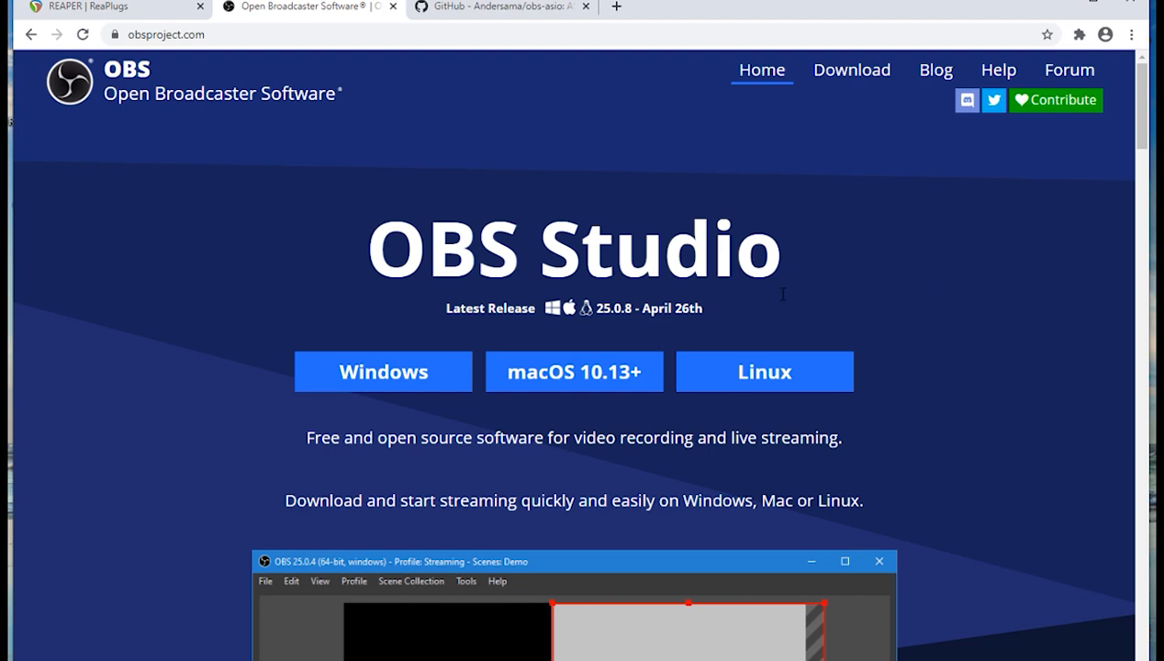
pyautogui.click(503, 7)
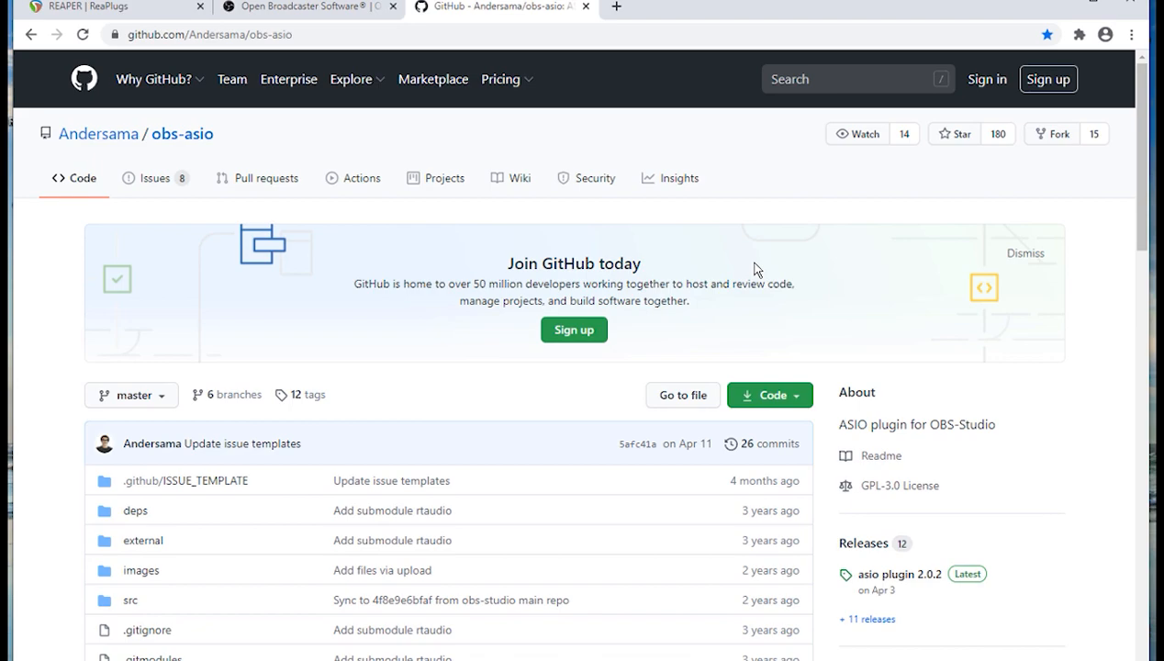
pyautogui.moveTo(647, 174)
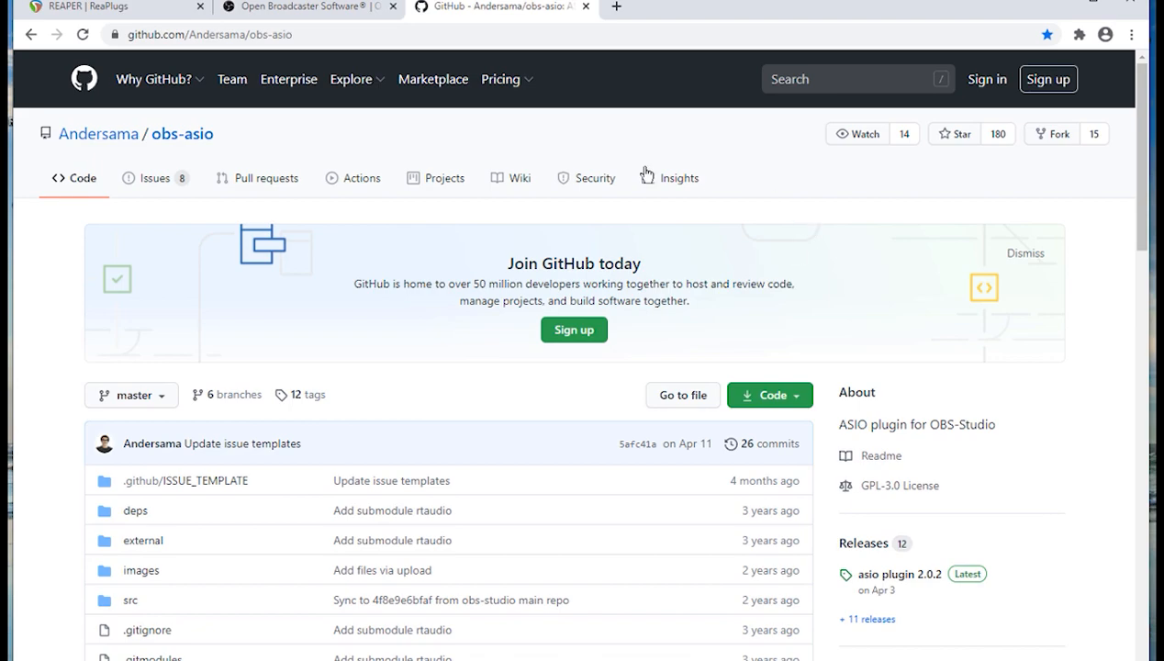
# - Download and run obs-asio-installer_2.0.2c.exe from the asio plugin 2.0.2 release
pyautogui.scroll(-3)
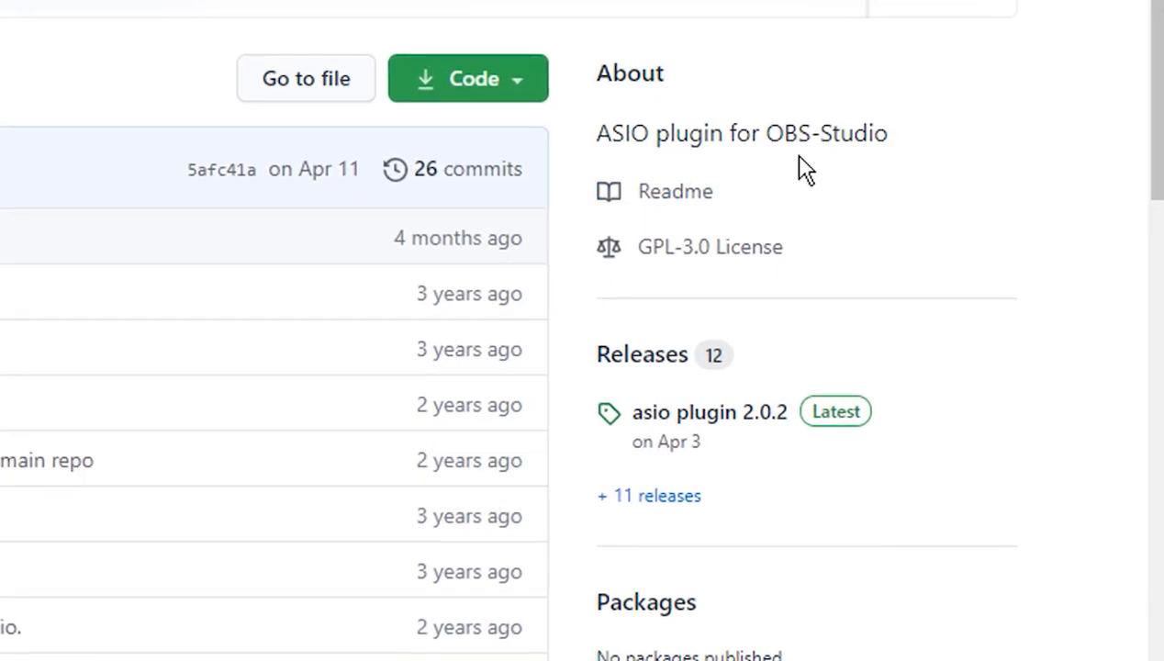
pyautogui.scroll(-3)
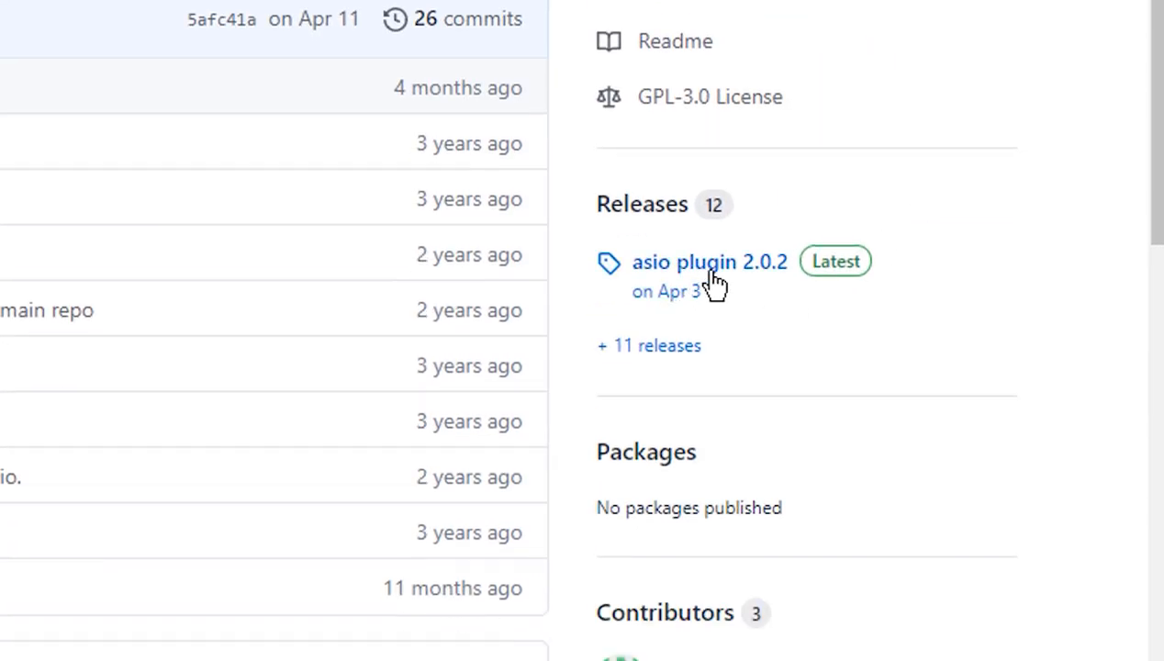
pyautogui.click(709, 261)
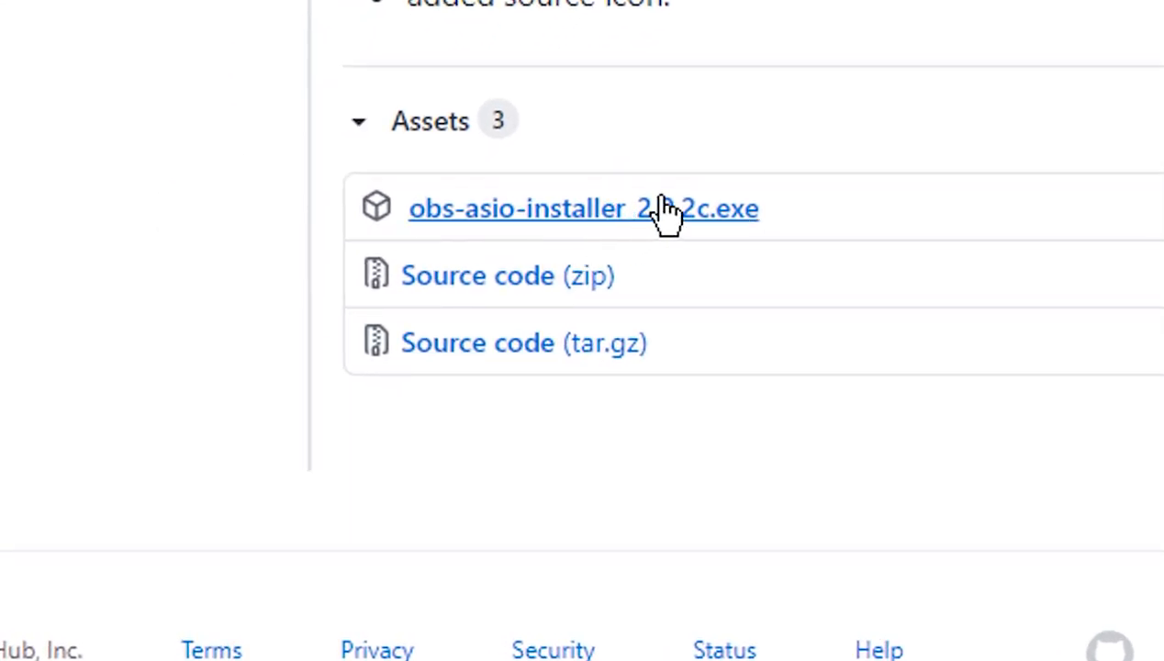
pyautogui.click(584, 208)
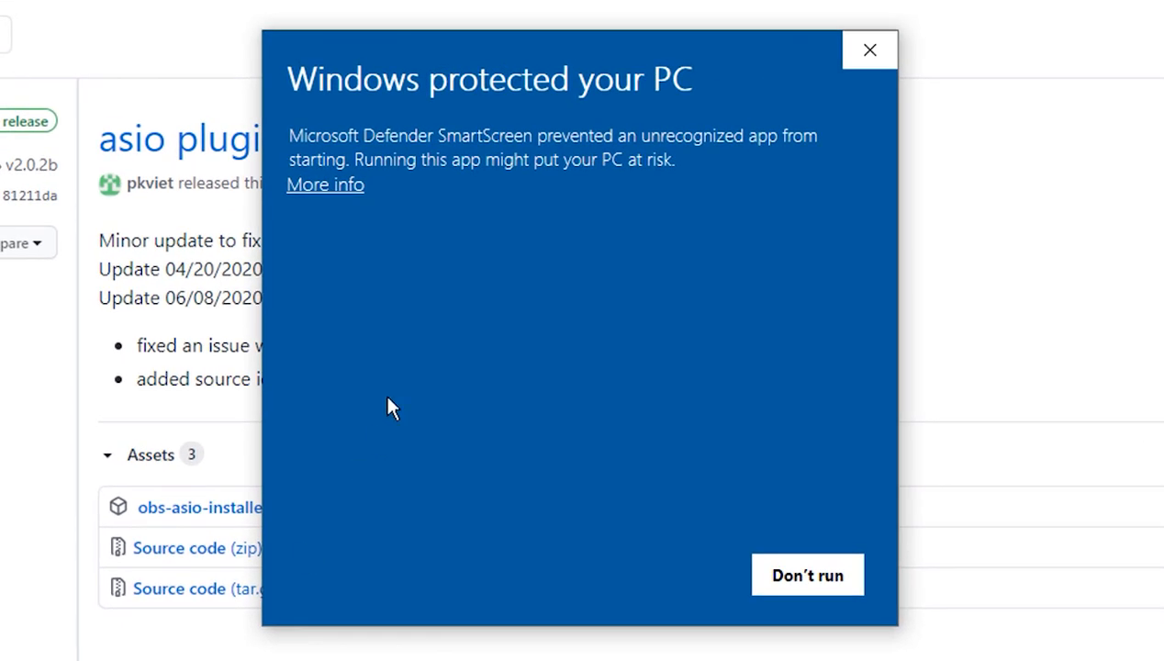
pyautogui.moveTo(325, 184)
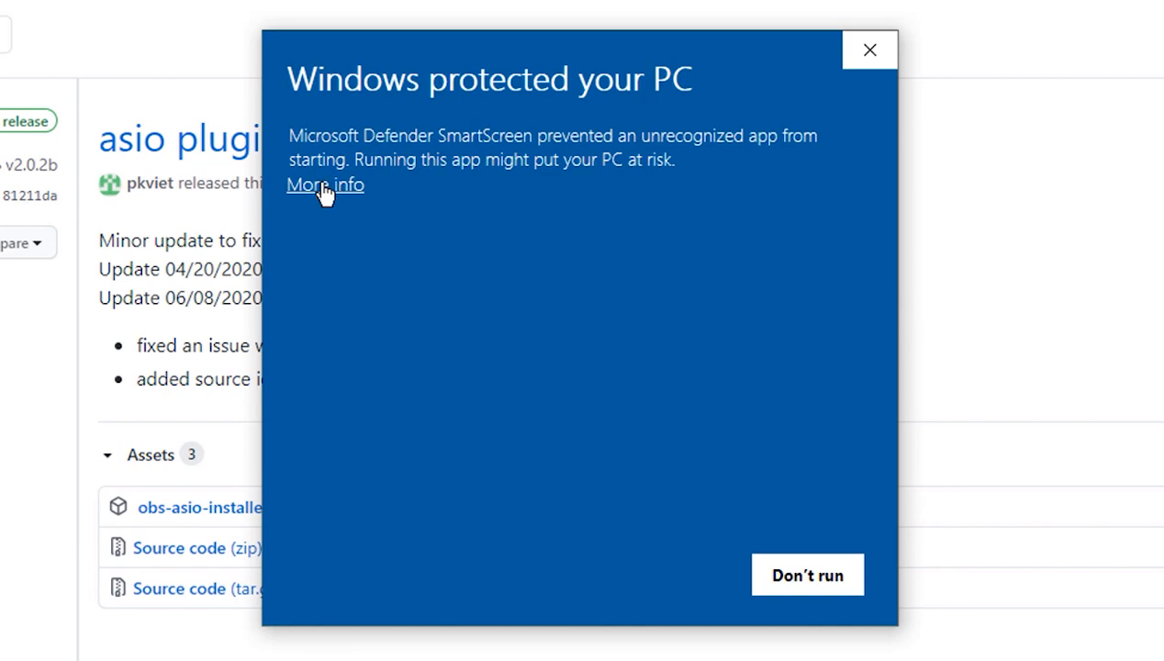
# - Run the OBS-ASIO installer past the SmartScreen warning and accept its license agreement
pyautogui.click(325, 184)
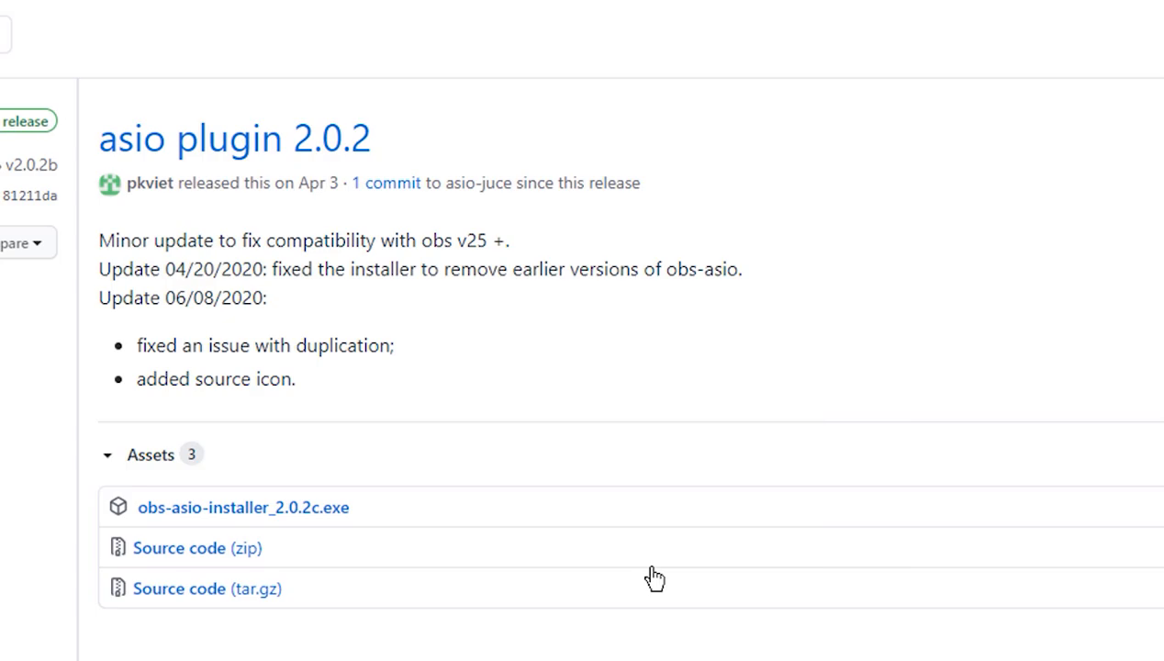
pyautogui.click(243, 507)
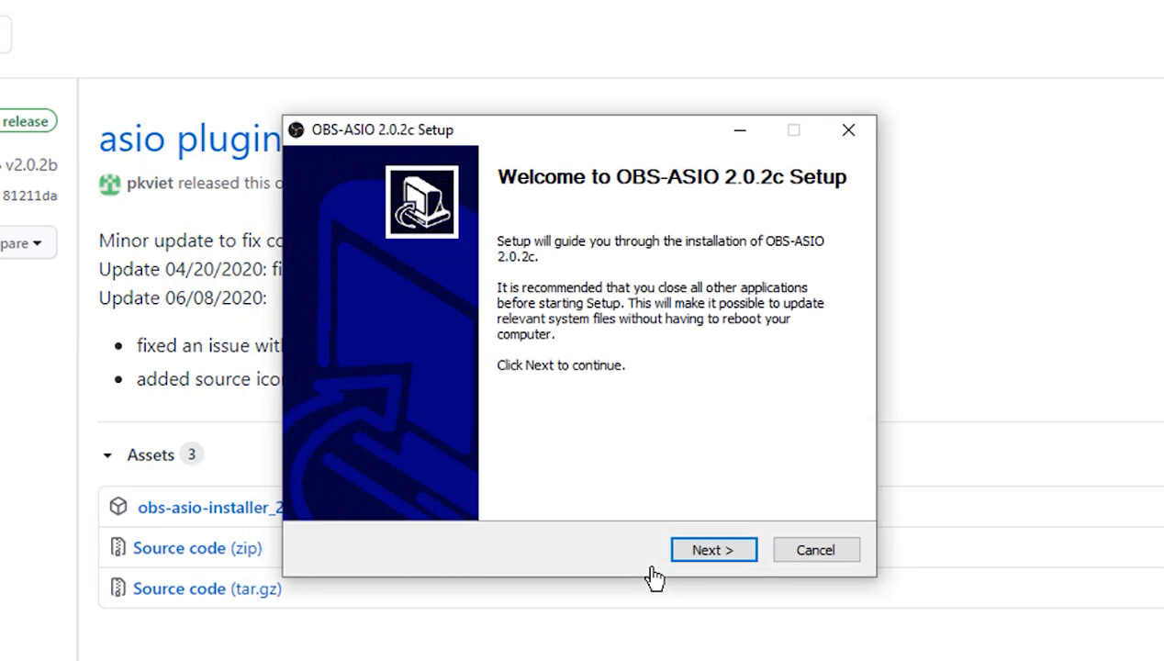
pyautogui.click(712, 549)
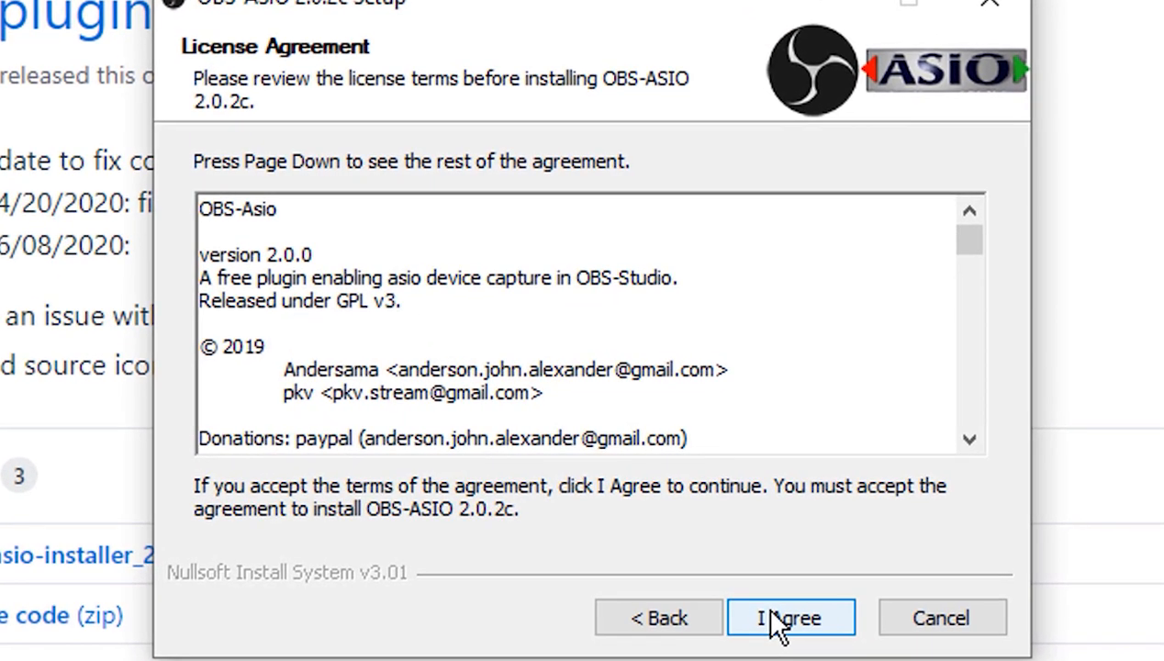
pyautogui.click(790, 617)
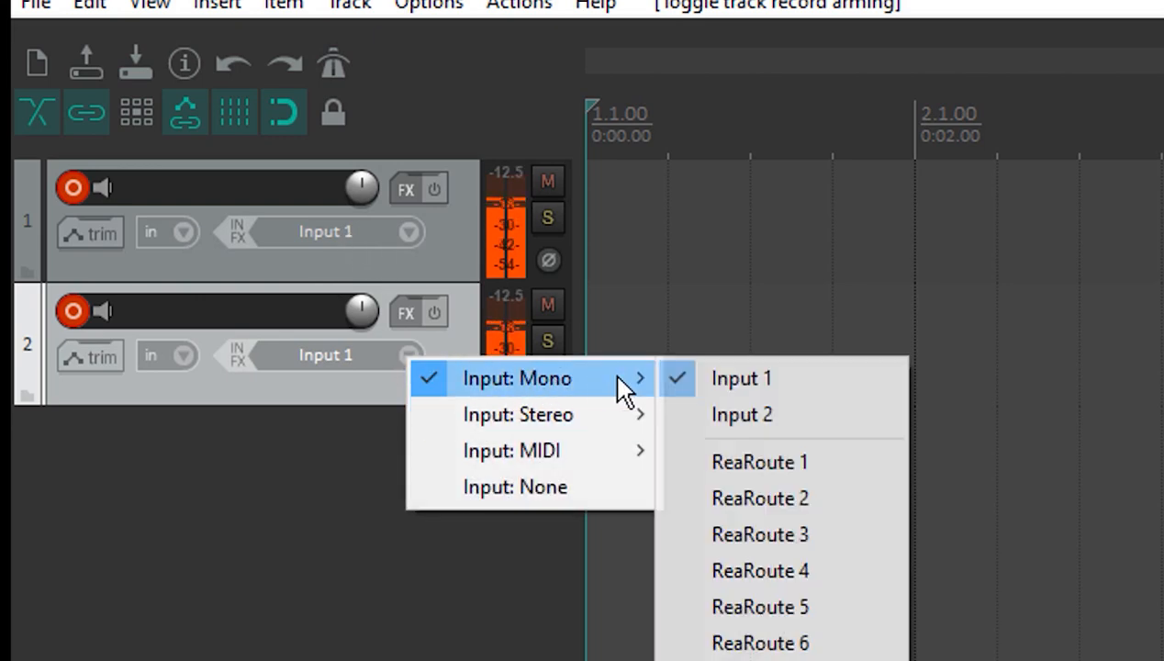
# - Set REAPER track 2 to record from mono Input 2 and bring up its FX chain
pyautogui.click(742, 415)
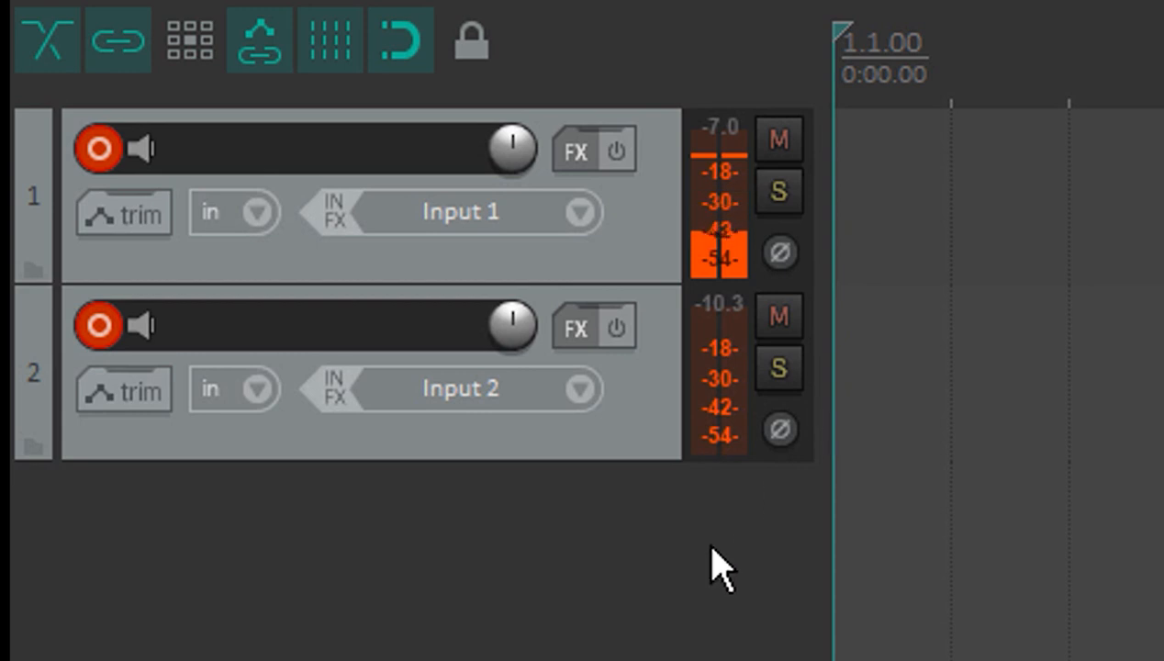
pyautogui.moveTo(573, 327)
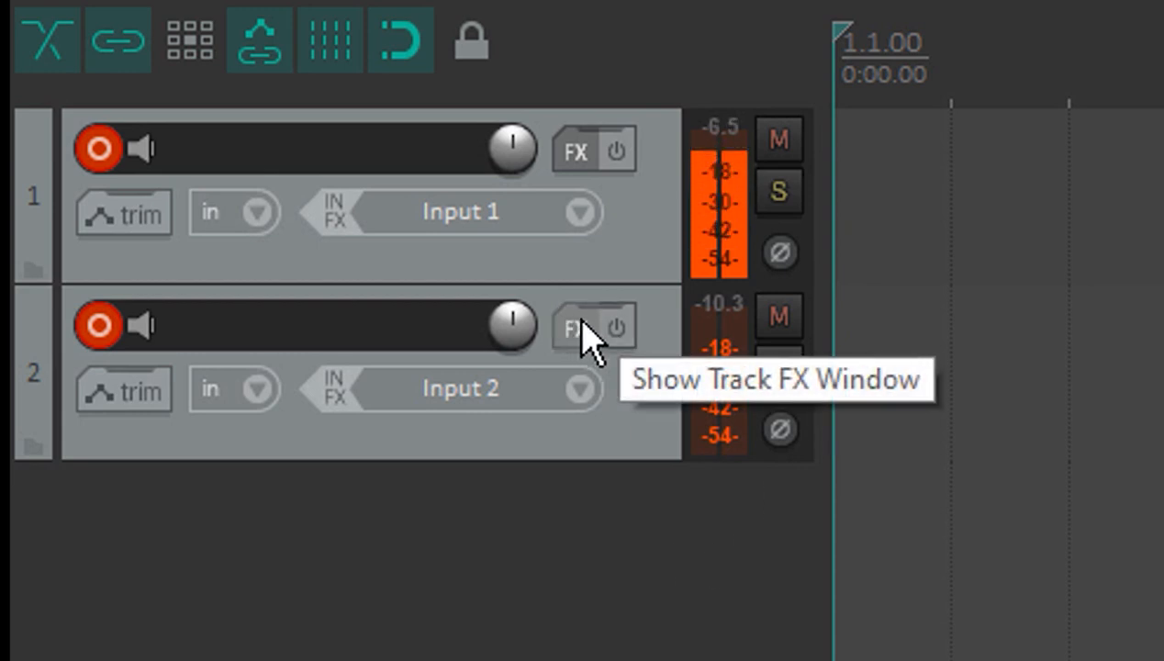
pyautogui.click(573, 327)
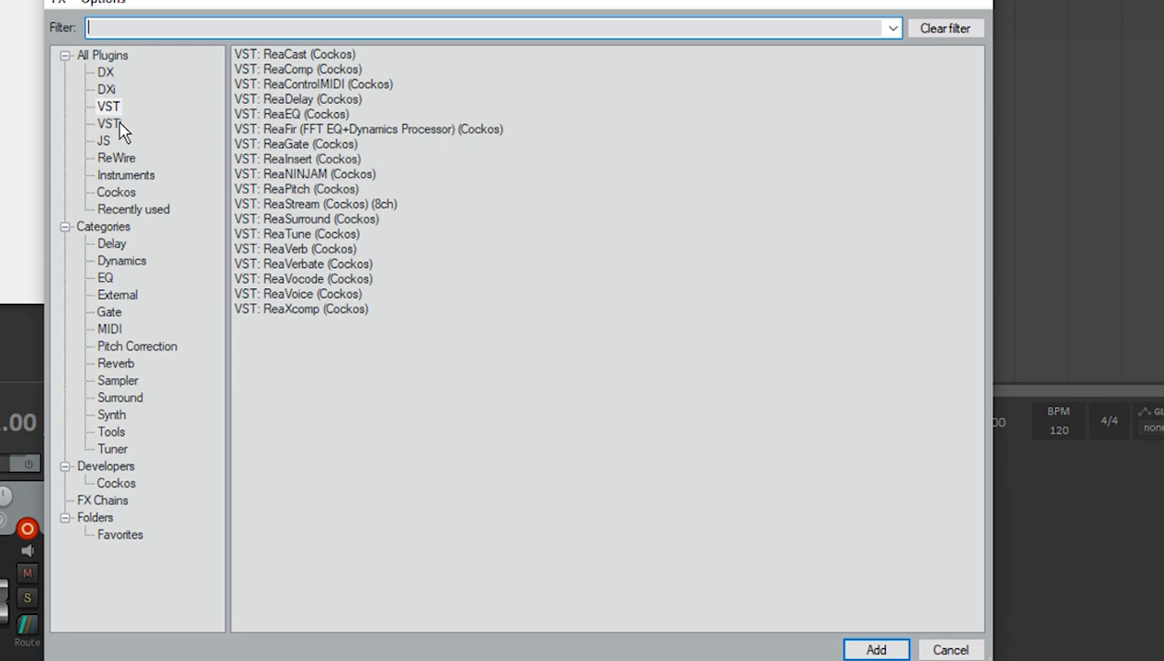
# - Add the JS: Distortion (Fuzz) plugin to Track 2 via a 'dist' search and close the FX window
pyautogui.write('dist')
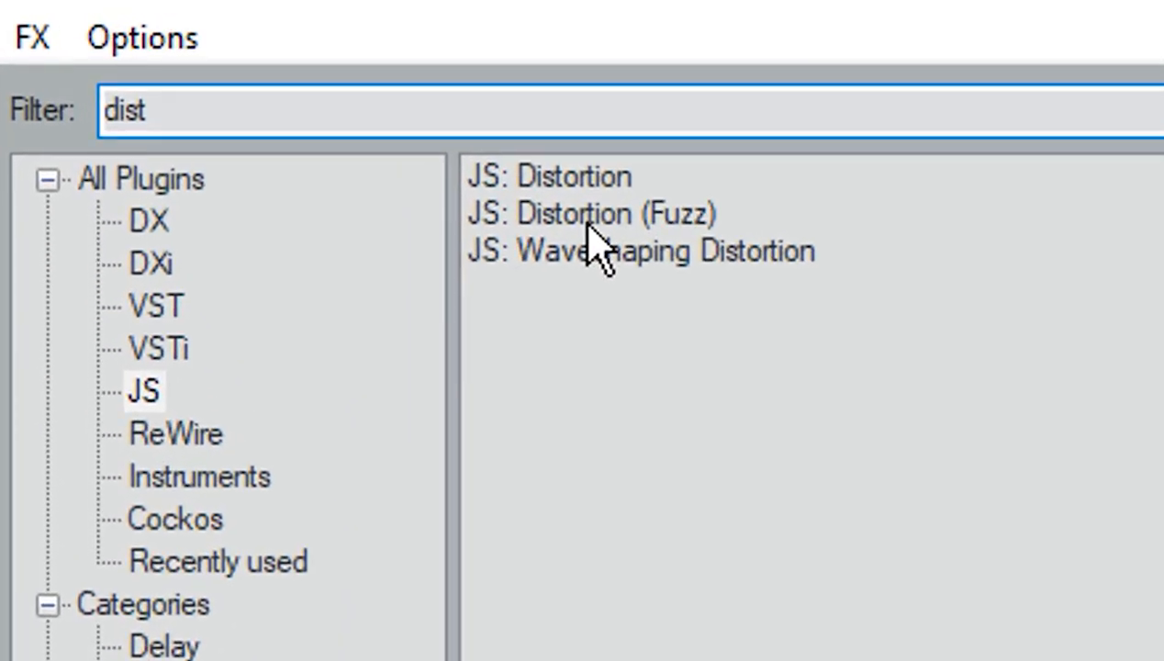
pyautogui.doubleClick(595, 213)
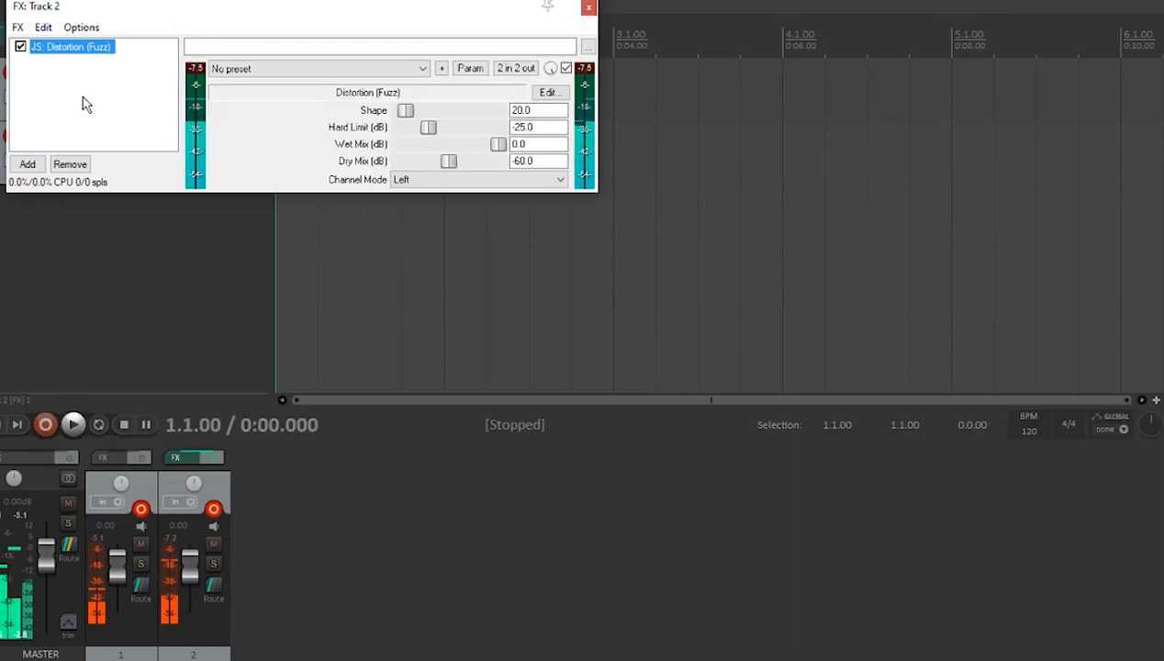
pyautogui.click(588, 7)
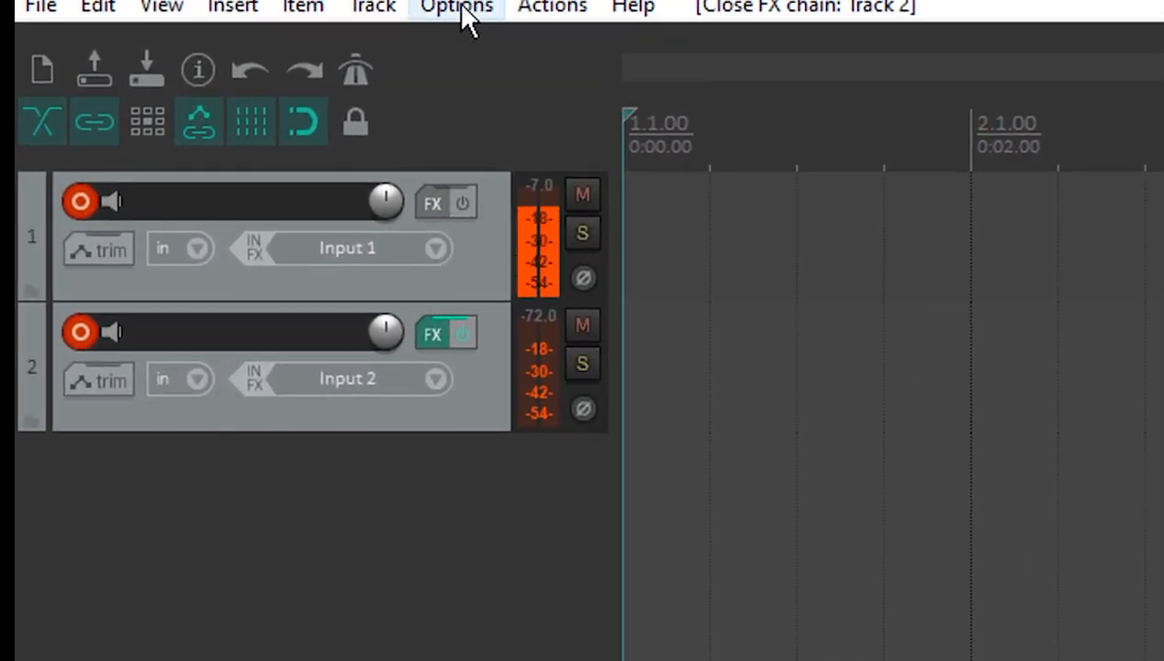
# - In Preferences > Audio > Device, confirm ASIO with the Focusrite USB ASIO driver and close
pyautogui.click(455, 8)
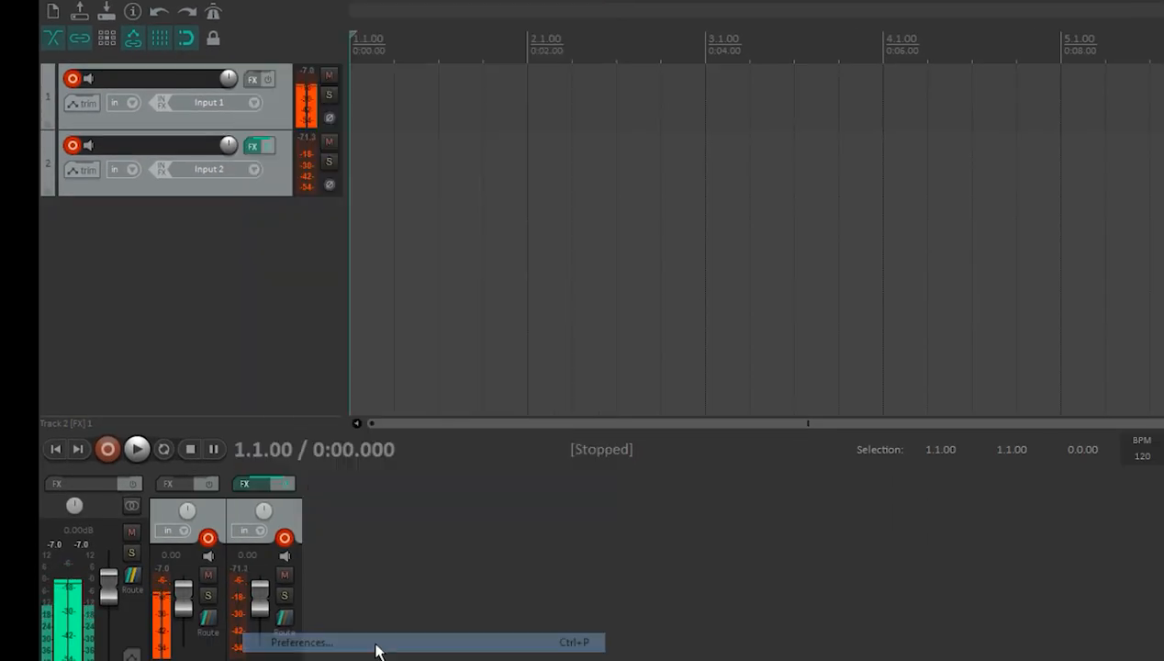
pyautogui.click(301, 643)
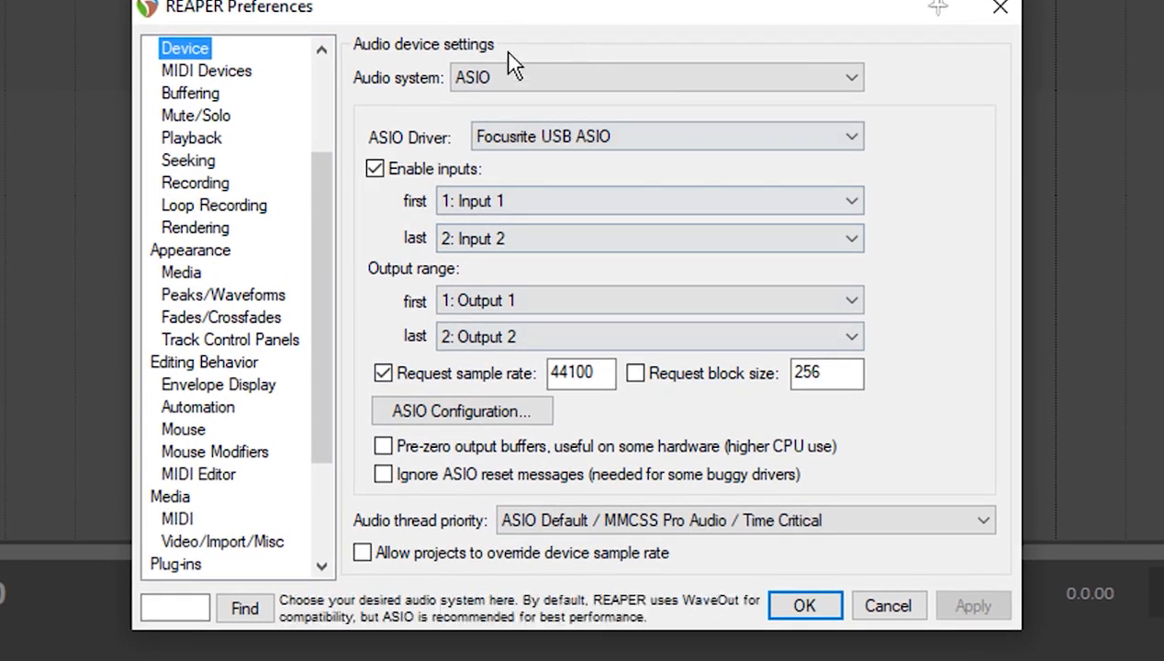
pyautogui.click(653, 77)
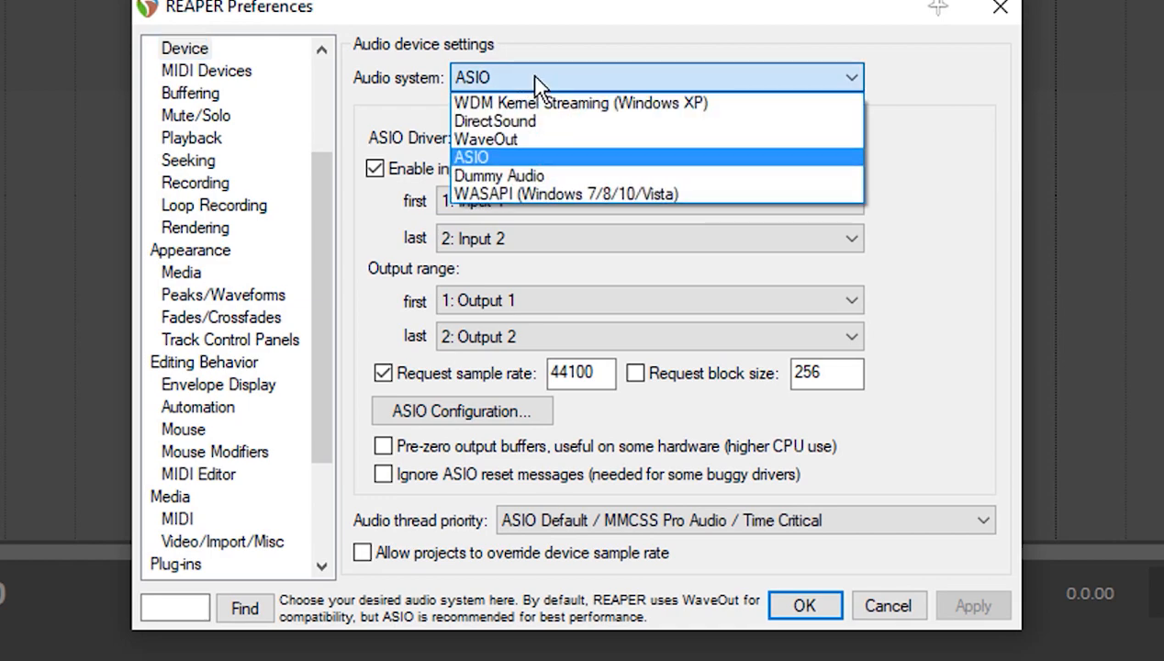
pyautogui.click(470, 158)
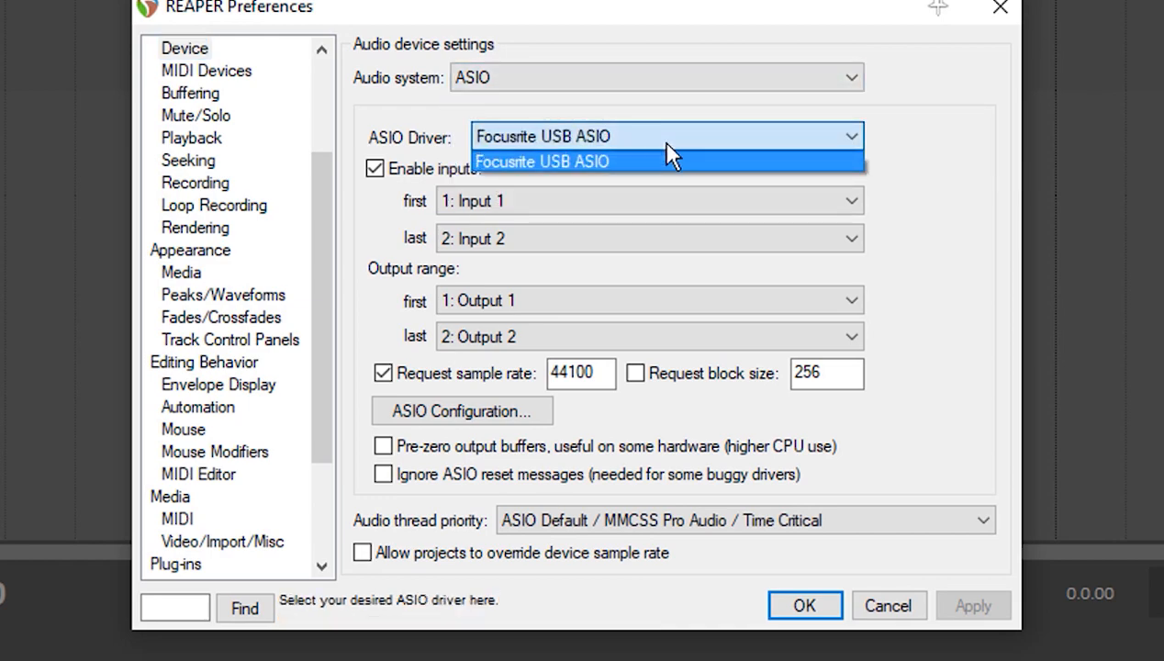
pyautogui.click(541, 162)
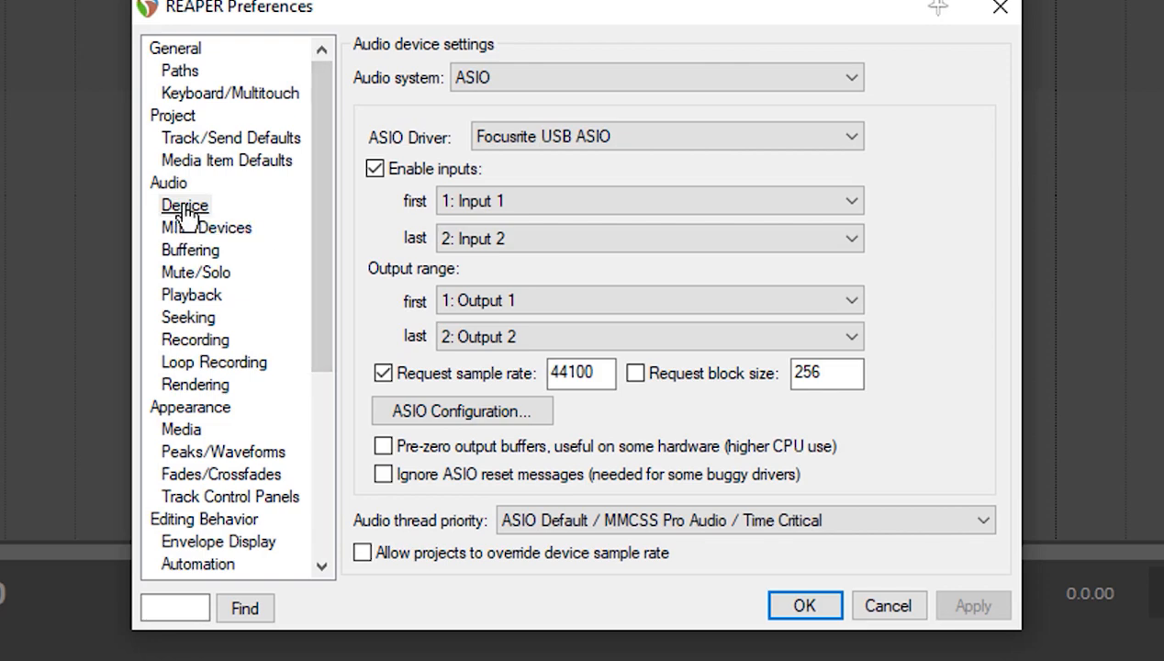
pyautogui.click(185, 206)
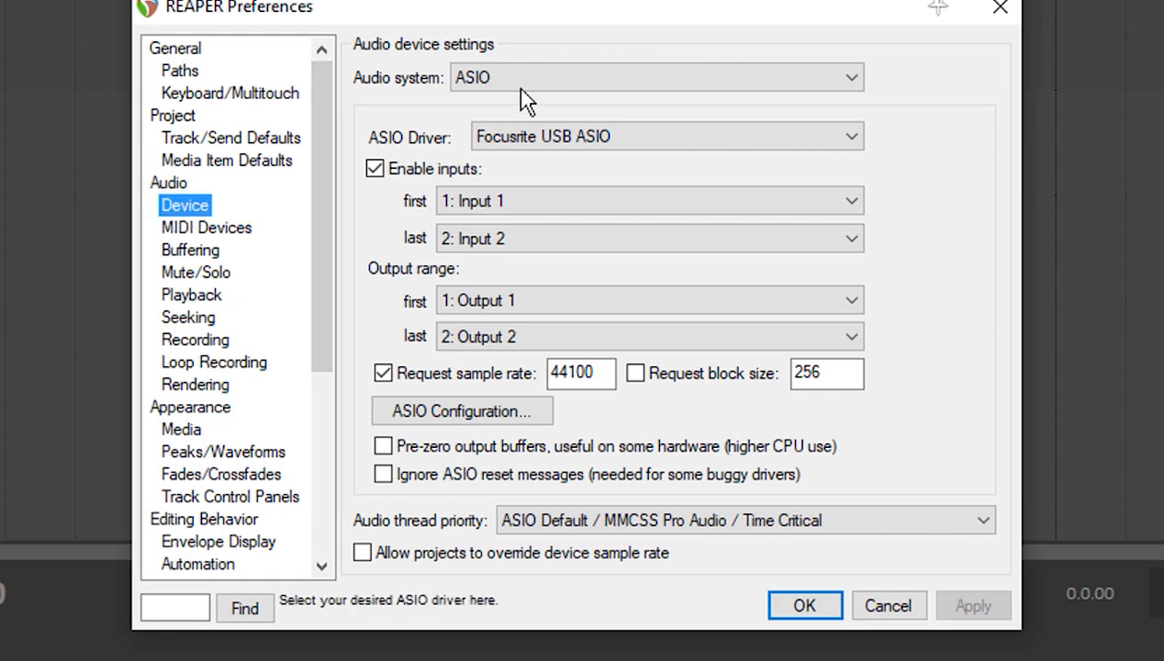
pyautogui.click(804, 606)
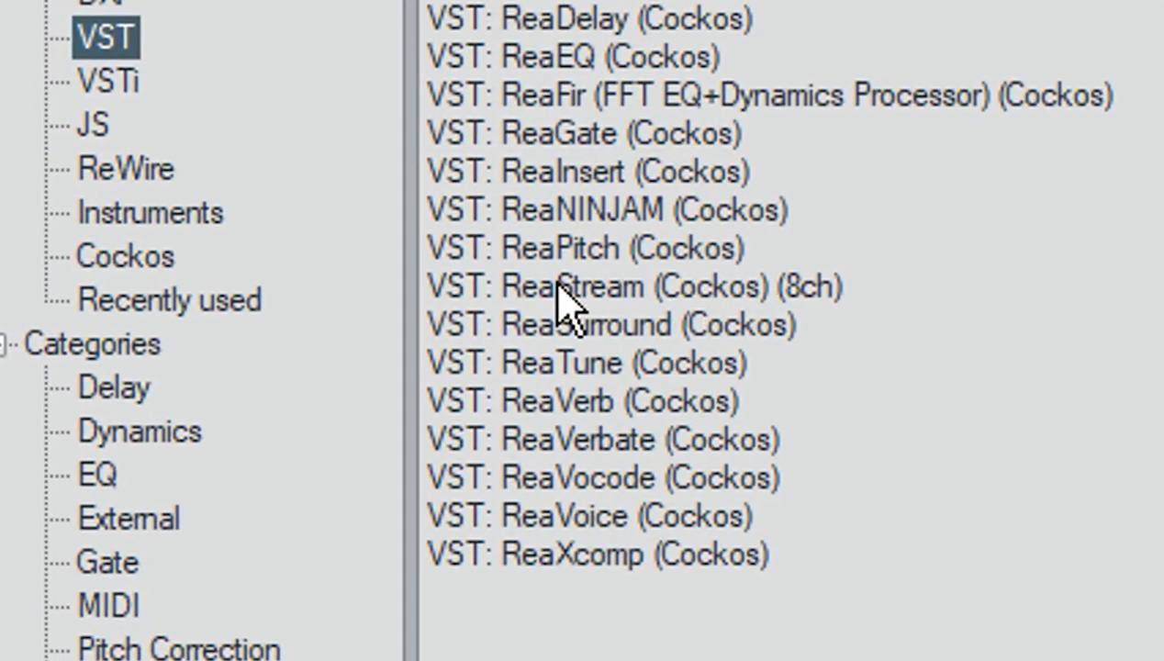
# - Load ReaStream on the master track set to Send audio/MIDI over local broadcast, then switch to OBS
pyautogui.doubleClick(569, 286)
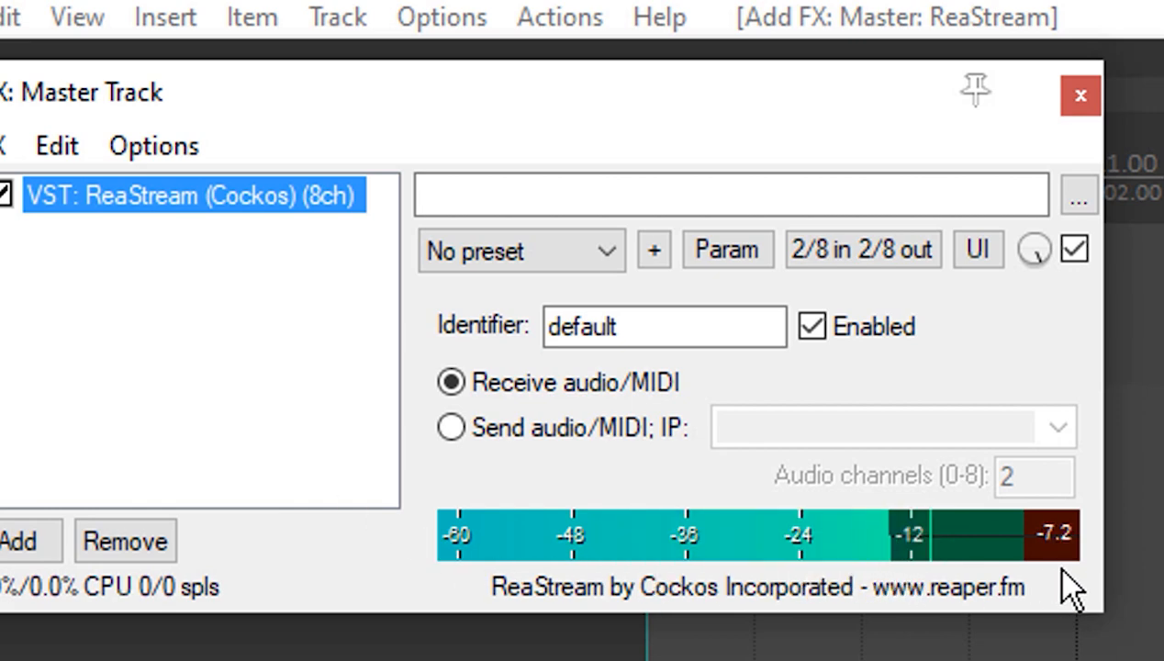
pyautogui.click(450, 383)
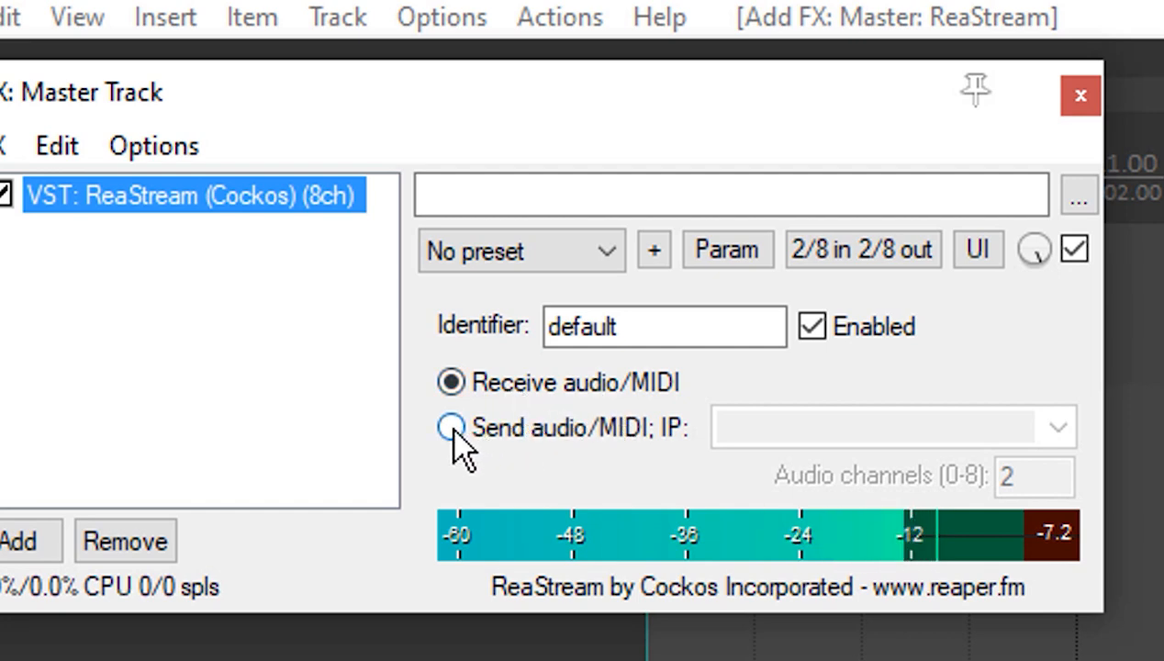
pyautogui.click(452, 426)
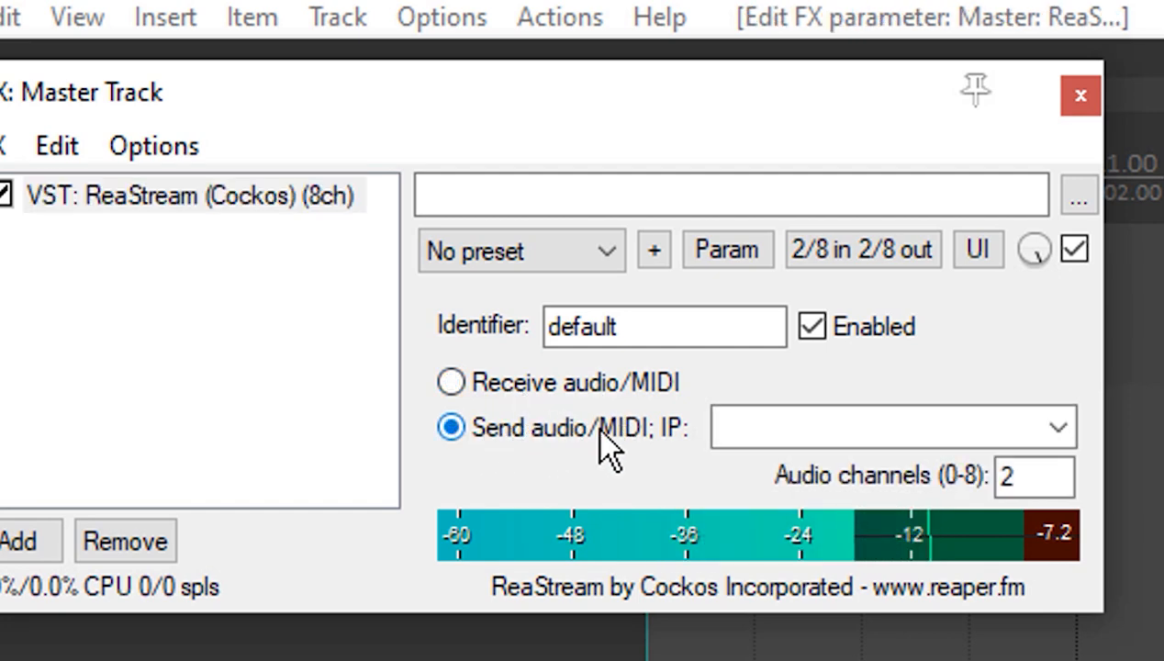
pyautogui.click(1057, 426)
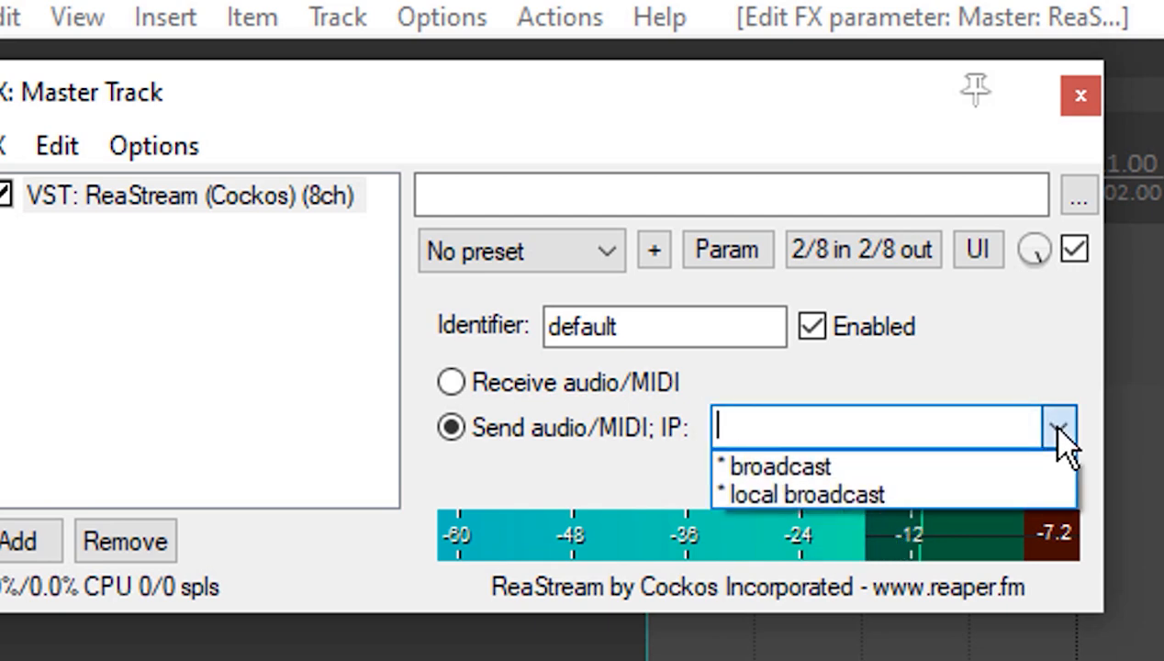
pyautogui.click(797, 494)
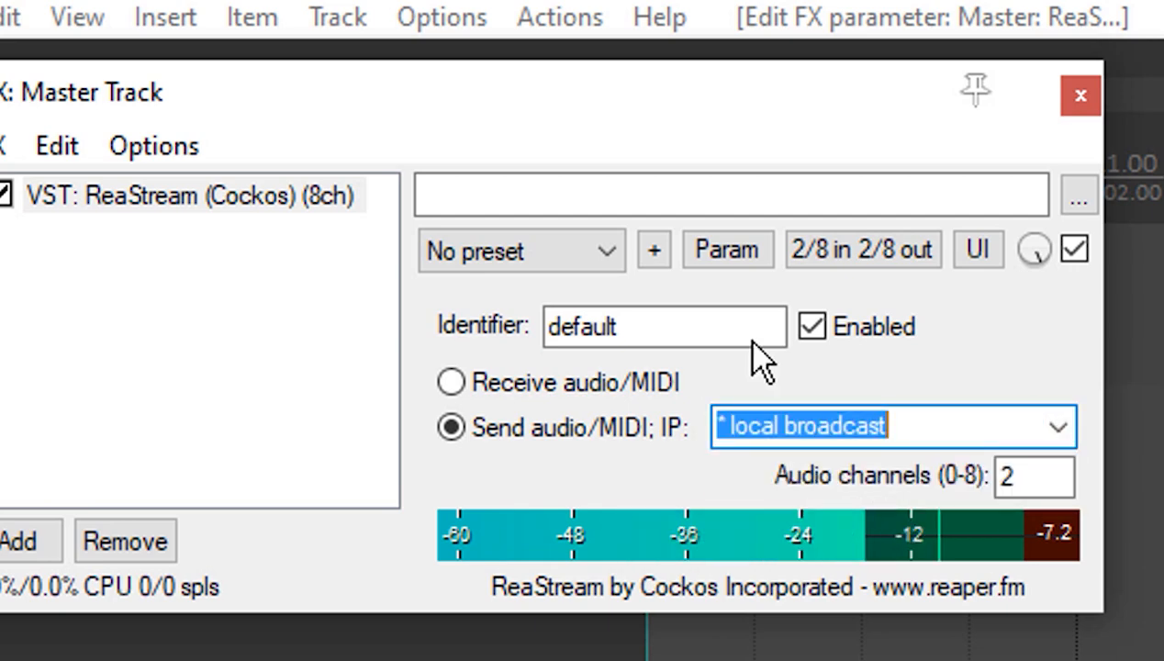
pyautogui.click(1079, 96)
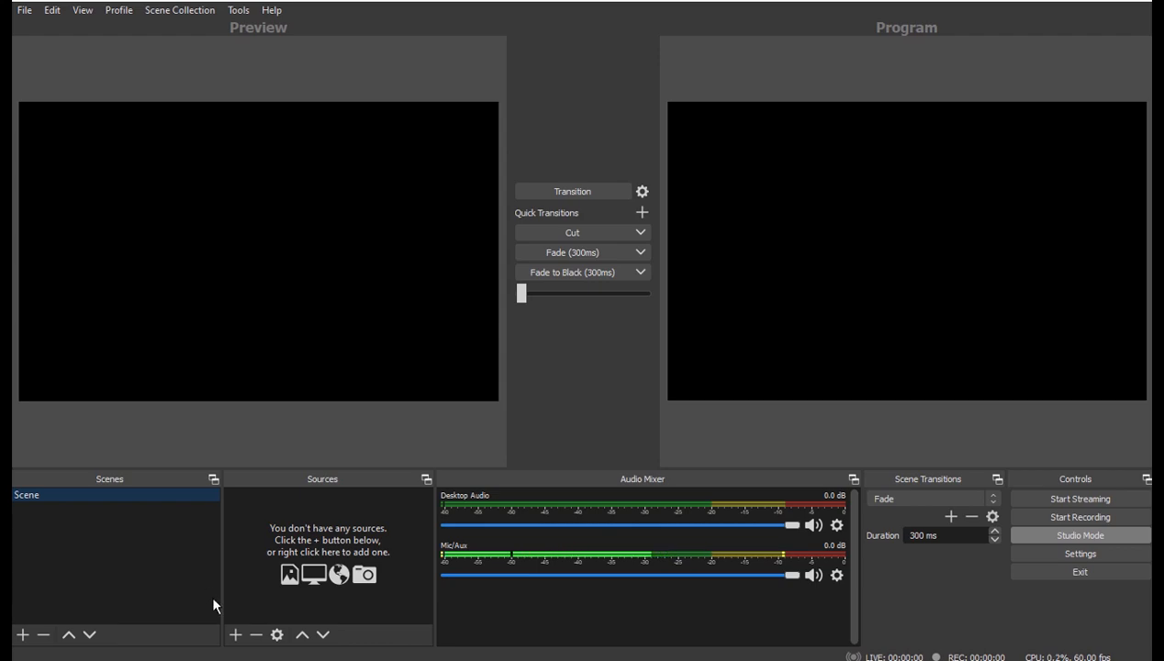
# - Create a Display Capture source in the scene with default settings
pyautogui.click(235, 636)
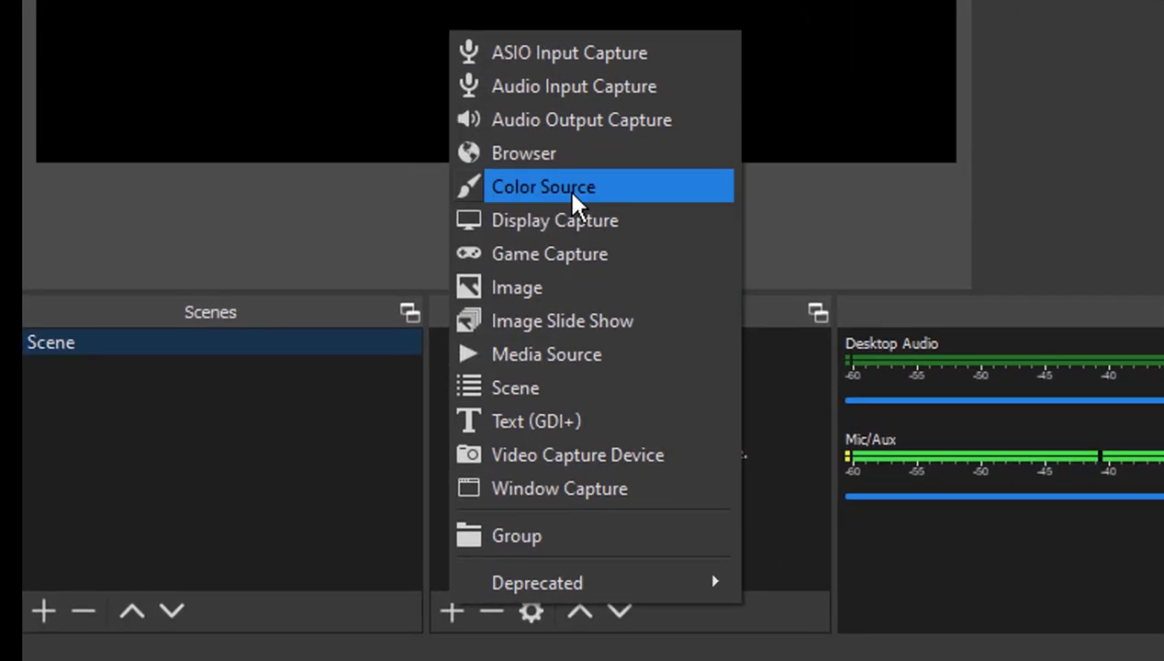
pyautogui.click(554, 220)
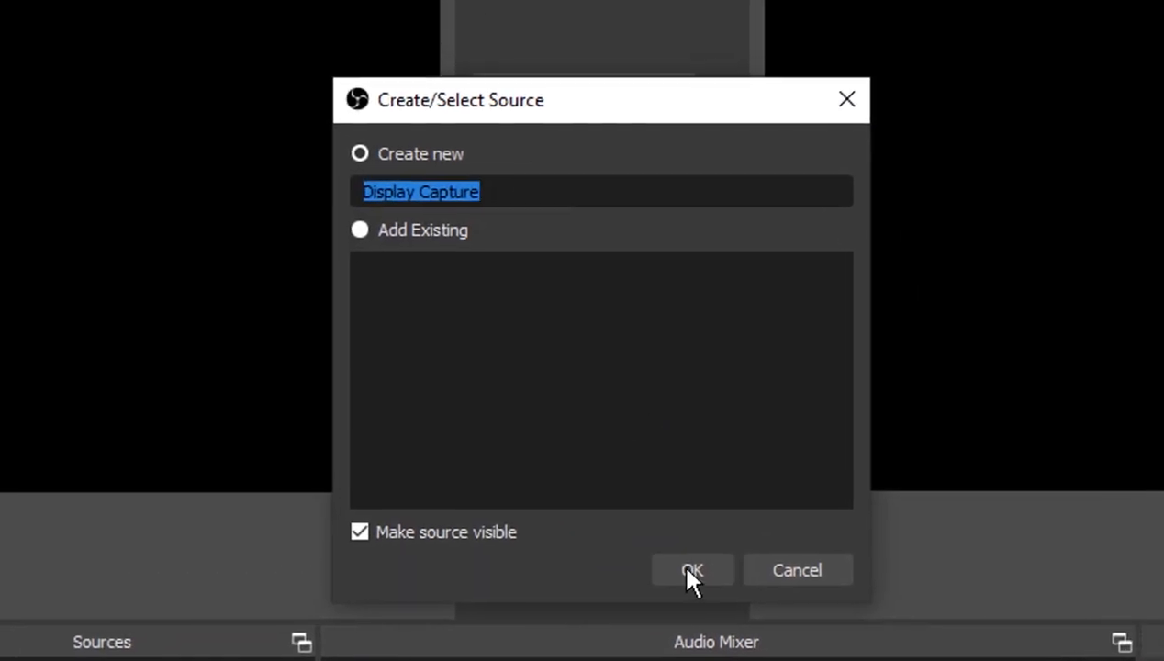
pyautogui.click(693, 569)
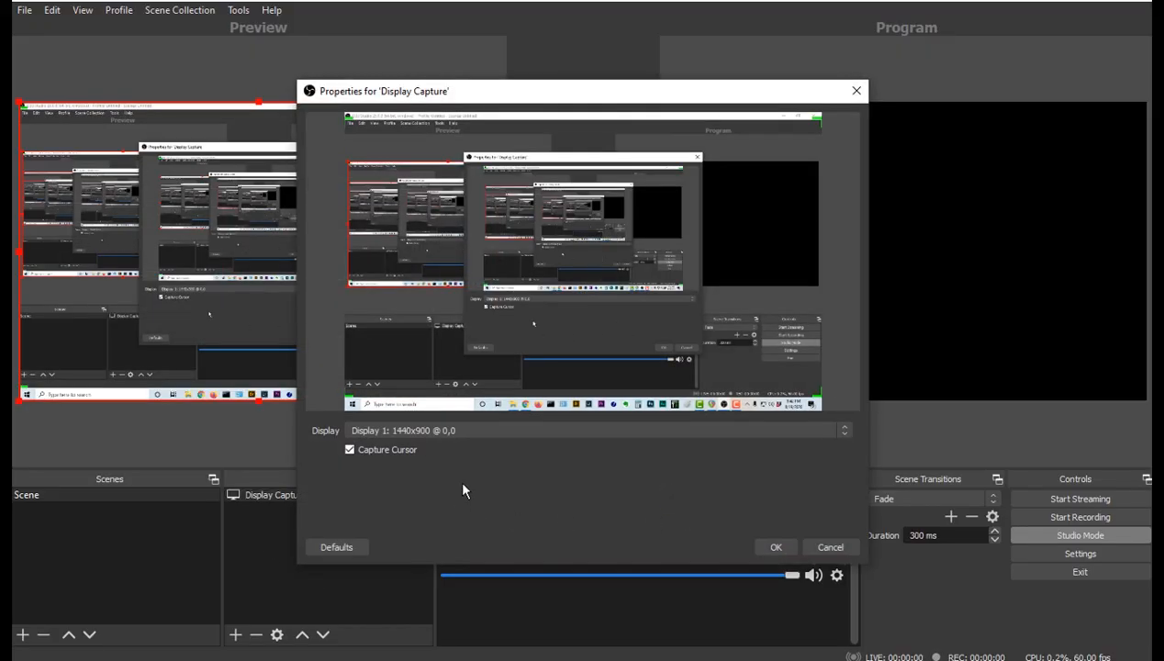
pyautogui.click(775, 548)
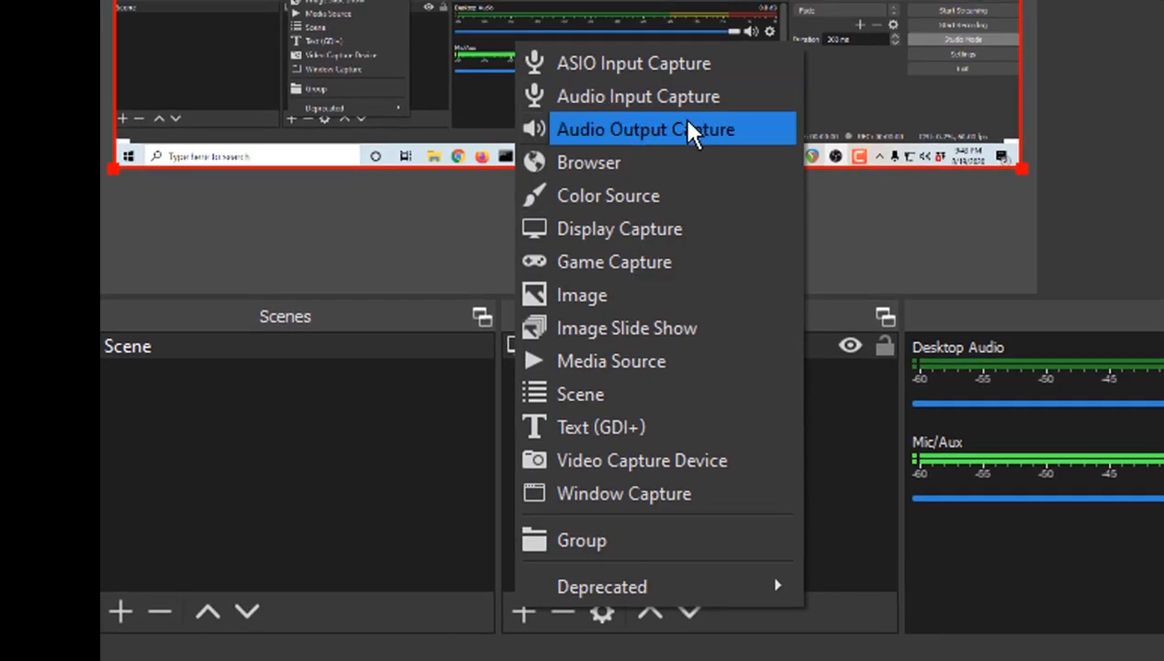
# - Create an Audio Input Capture source and briefly review Advanced Audio Properties
pyautogui.click(639, 95)
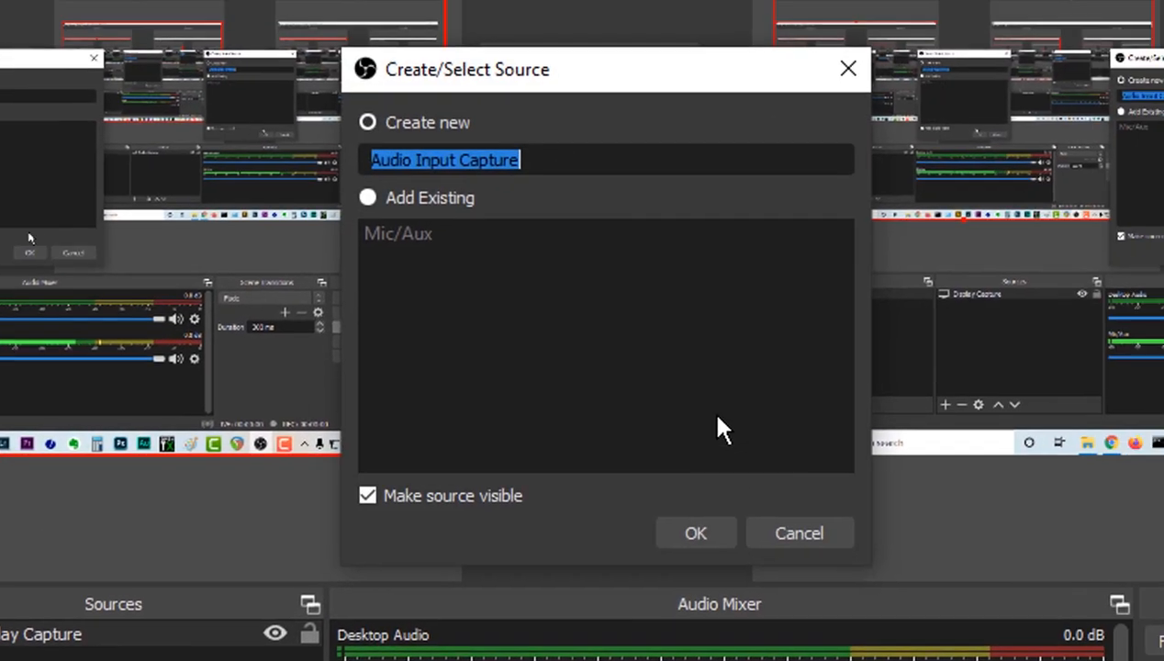
pyautogui.click(694, 533)
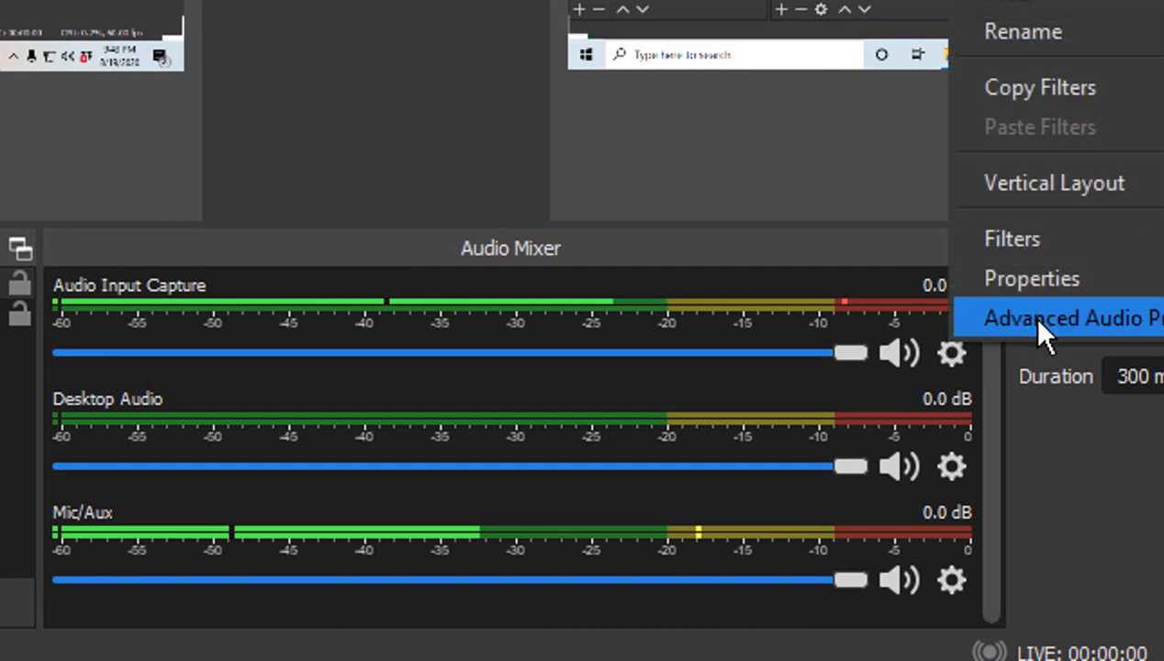
pyautogui.click(1073, 318)
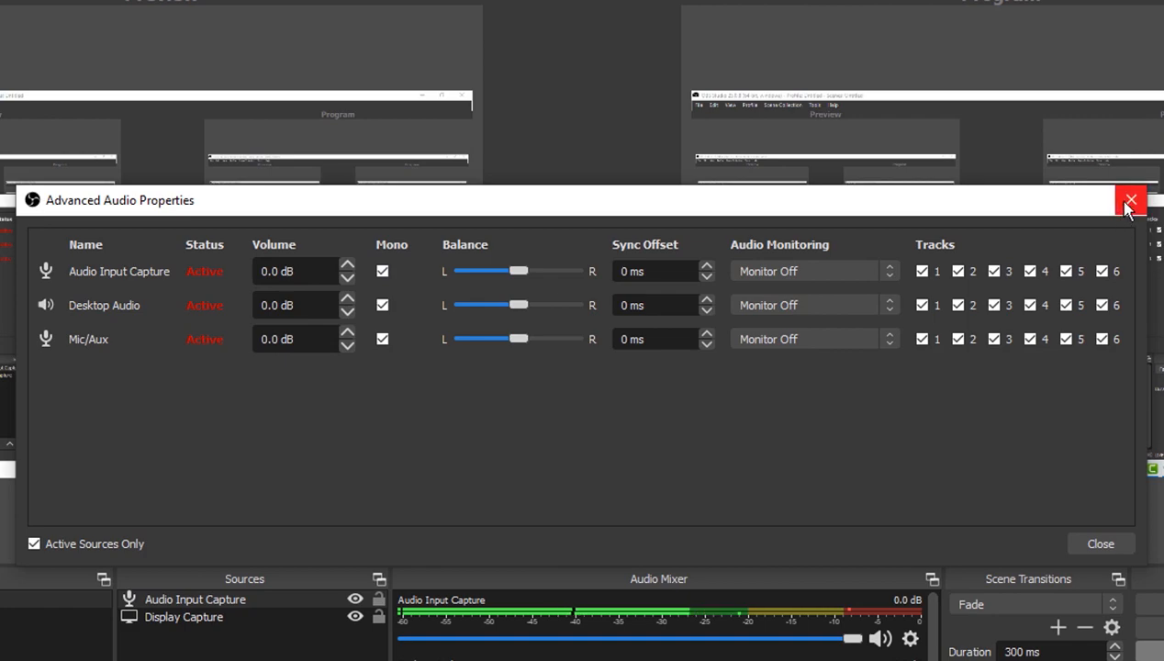
pyautogui.click(1132, 200)
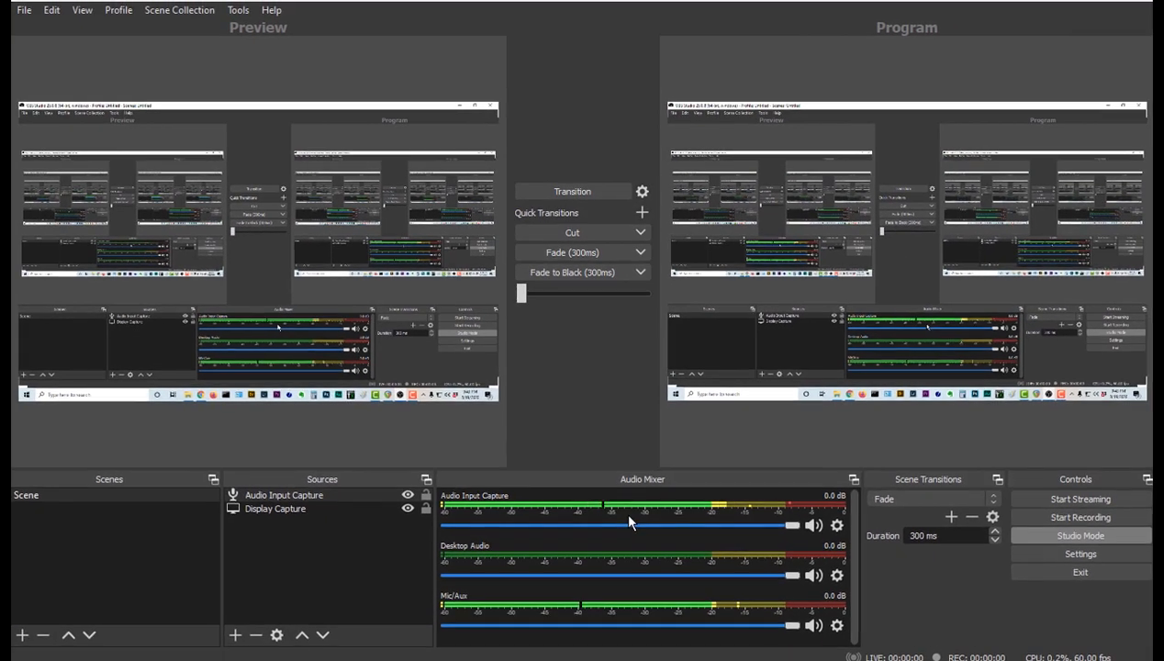
pyautogui.moveTo(327, 569)
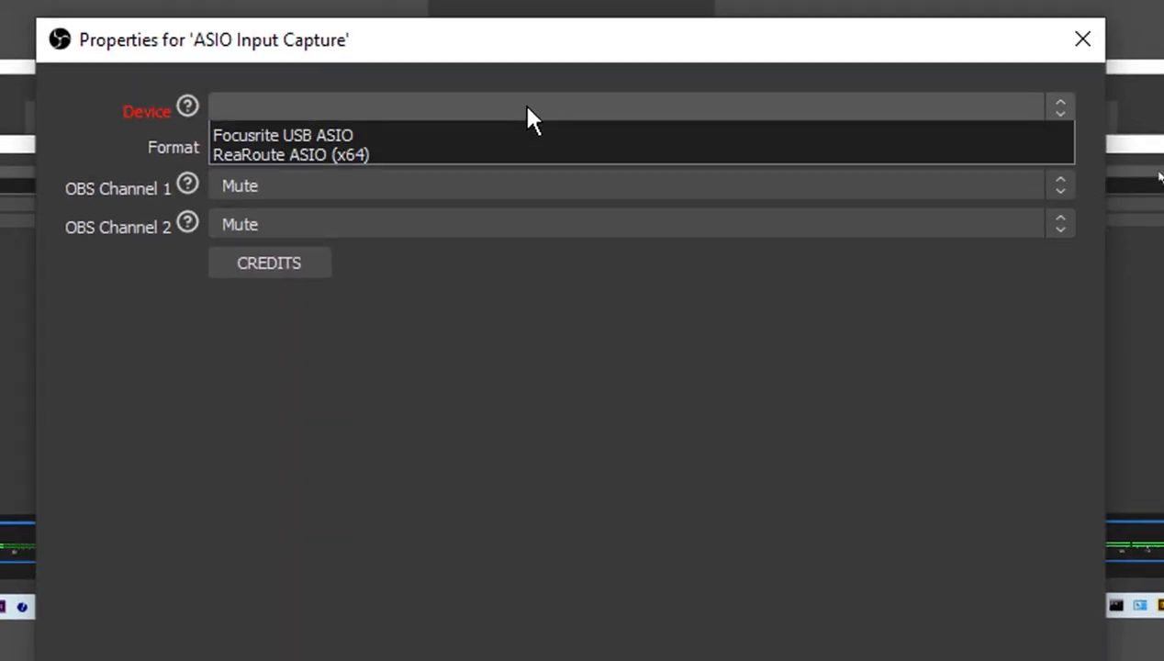
# - Set the ASIO capture to ReaRoute ASIO (x64) with REAPER=>CLIENT 2 on OBS channel 2
pyautogui.click(290, 154)
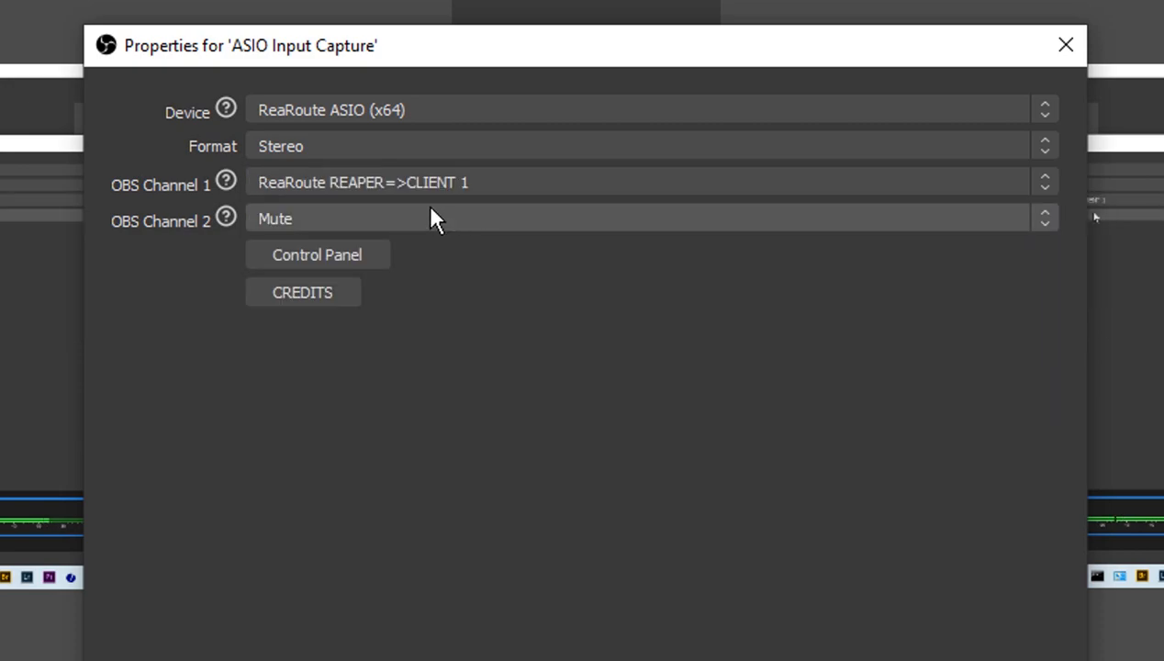
pyautogui.click(643, 216)
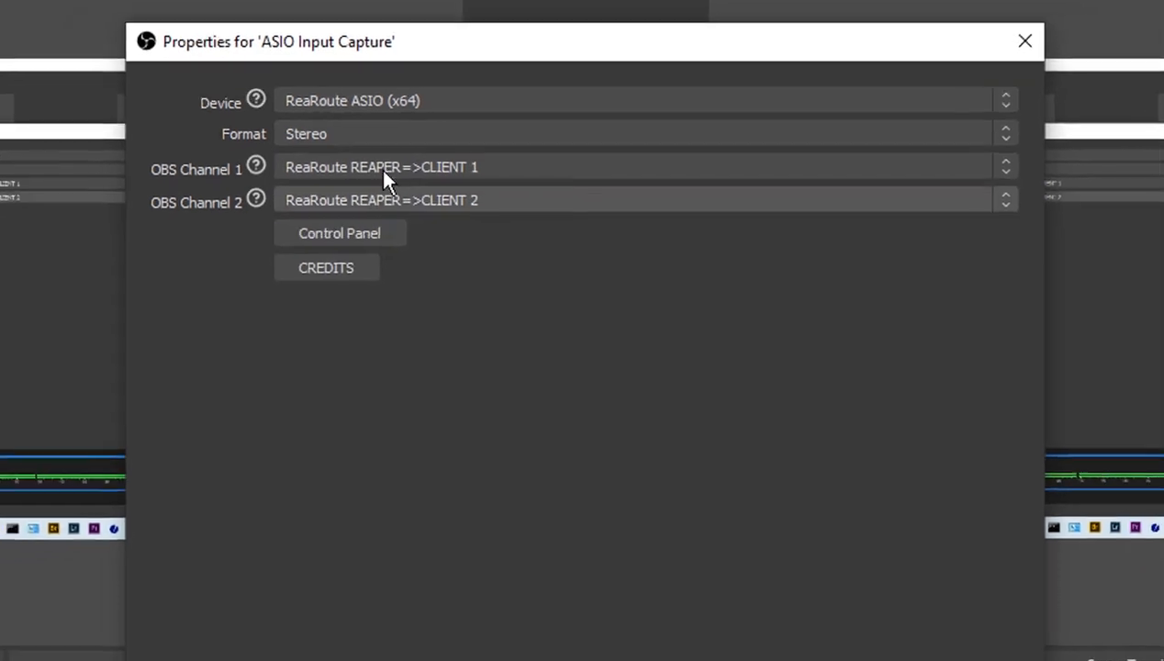
pyautogui.click(1025, 40)
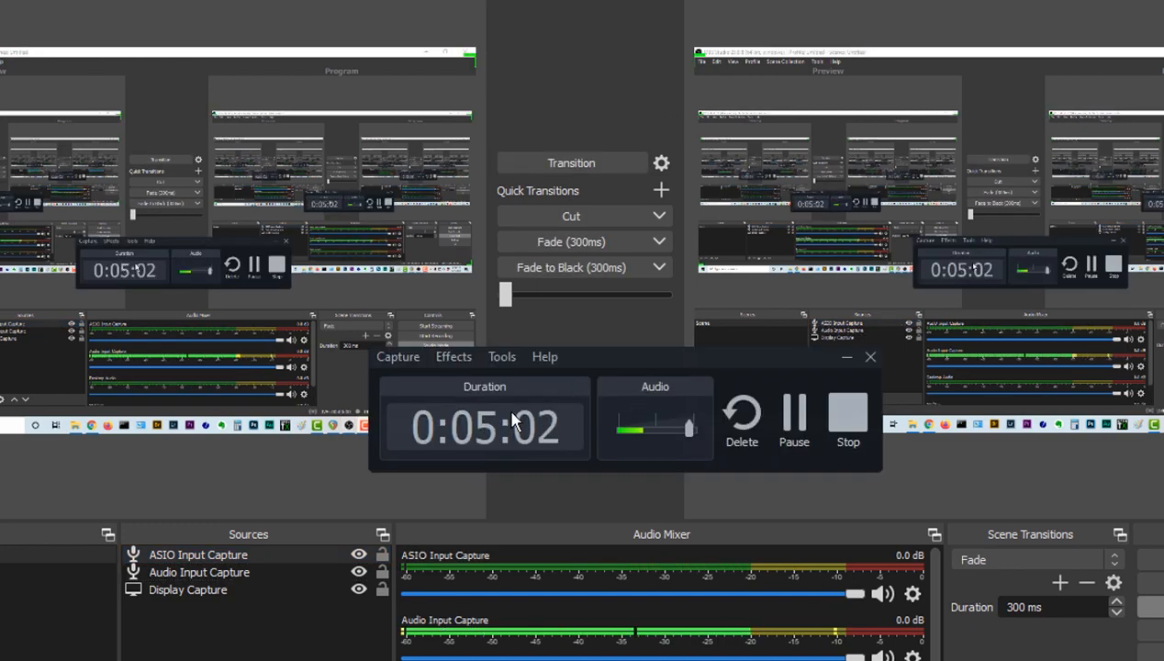
pyautogui.moveTo(450, 474)
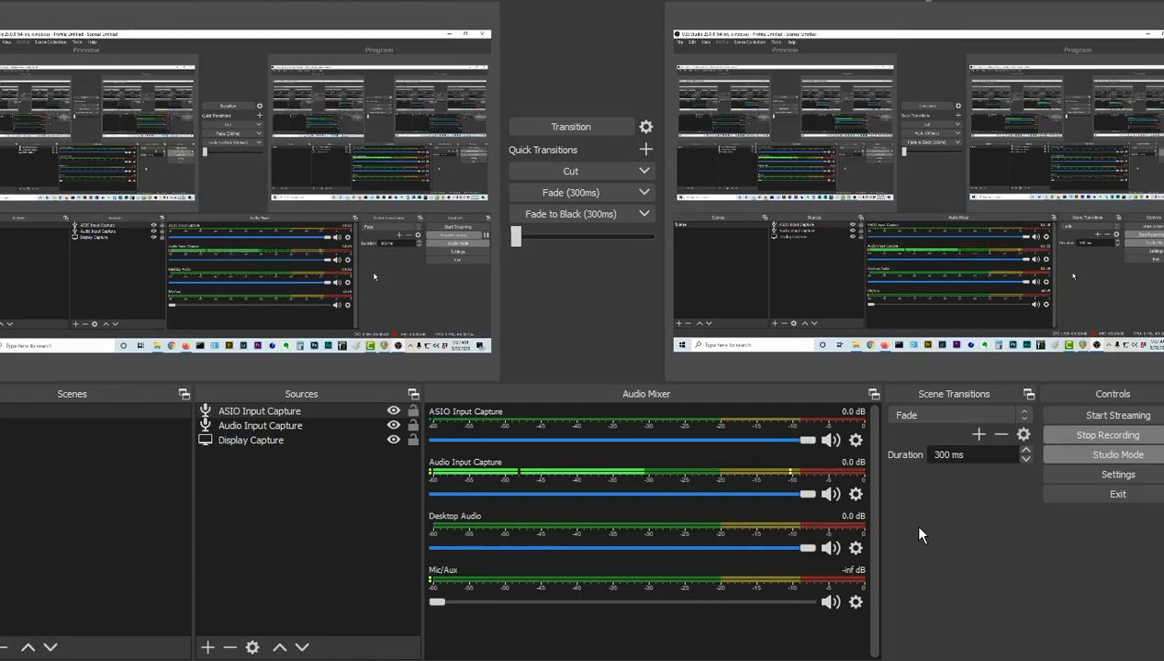
pyautogui.moveTo(1003, 483)
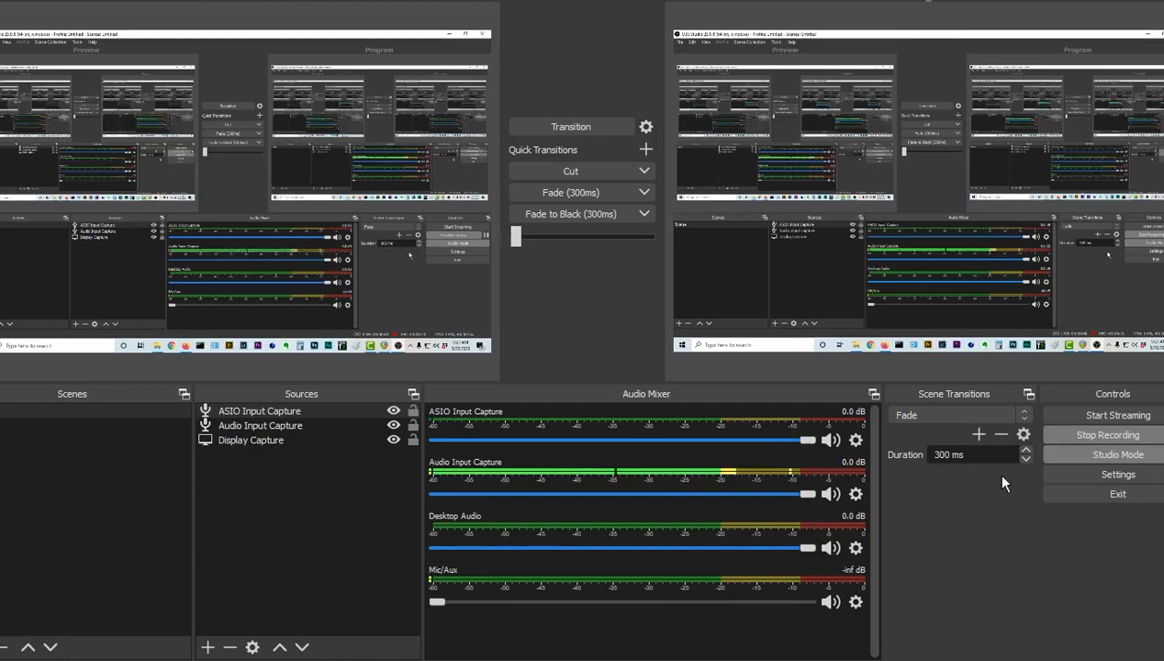
pyautogui.moveTo(1112, 415)
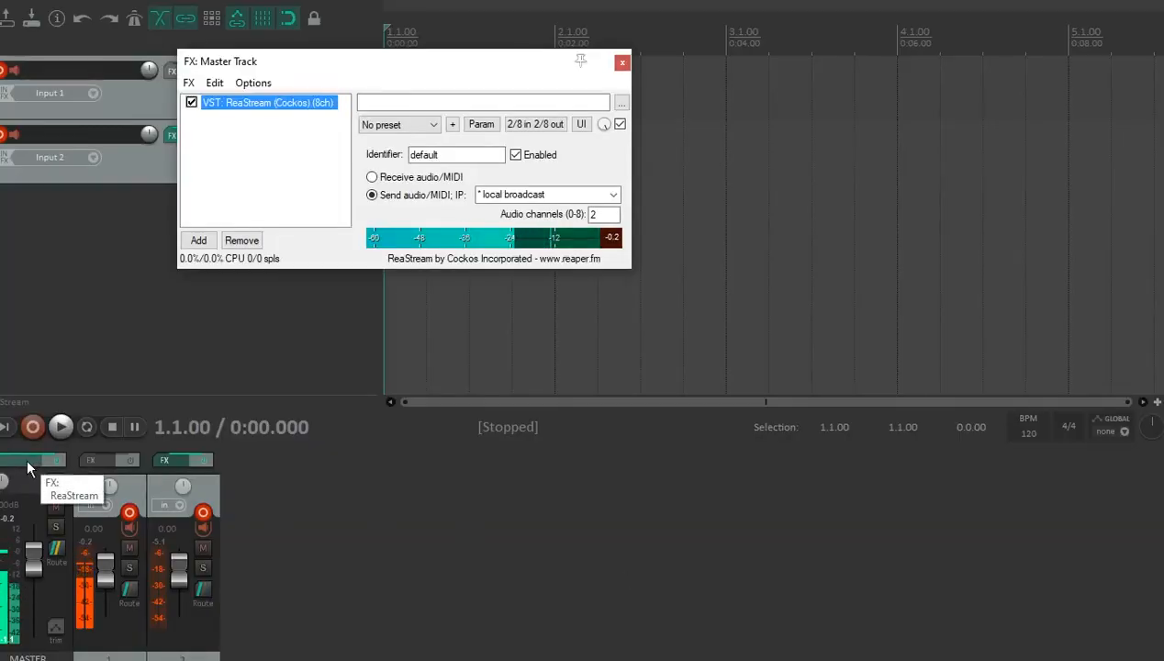
# - Switch from REAPER's master FX window back to OBS Studio
pyautogui.click(623, 62)
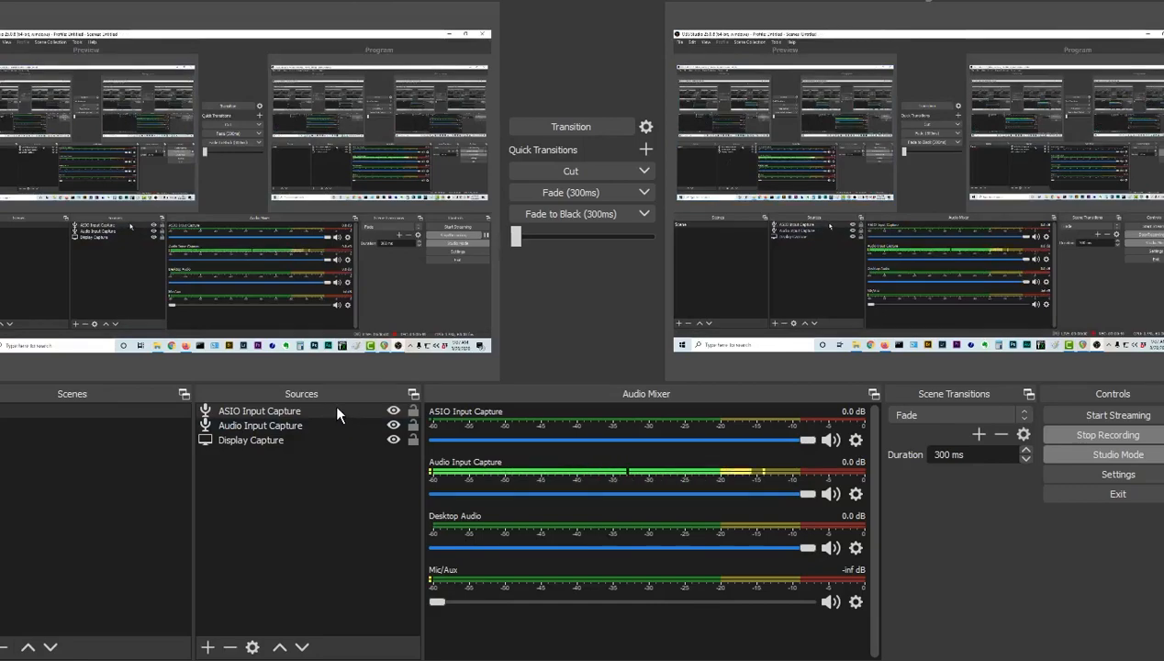
pyautogui.rightClick(259, 411)
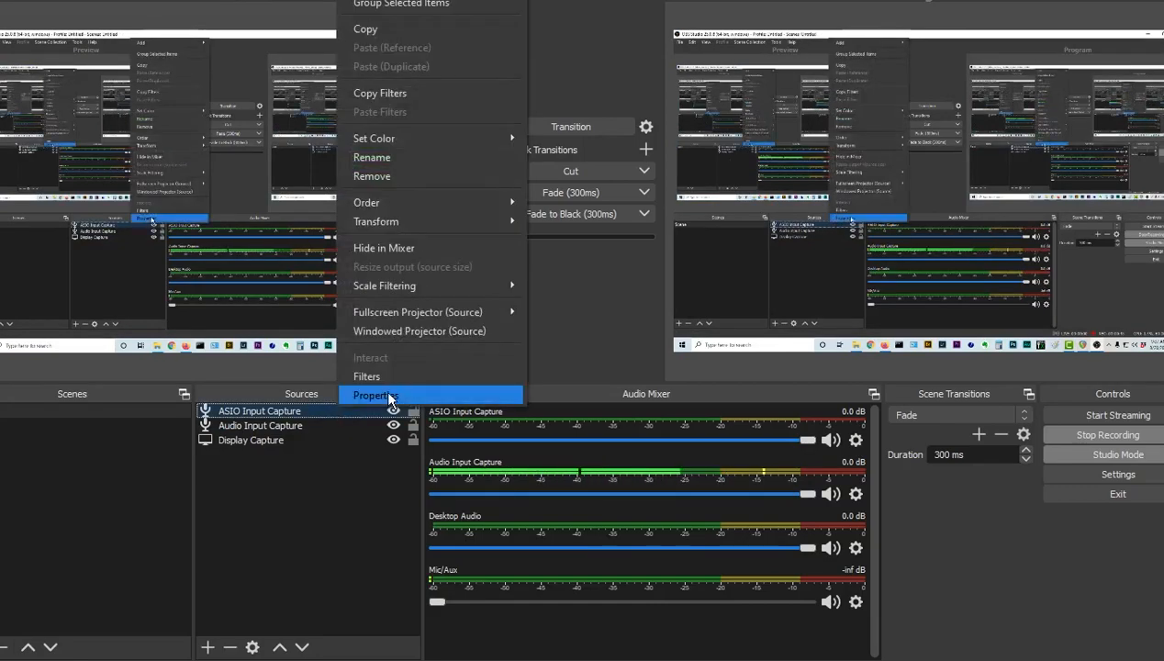
pyautogui.click(375, 397)
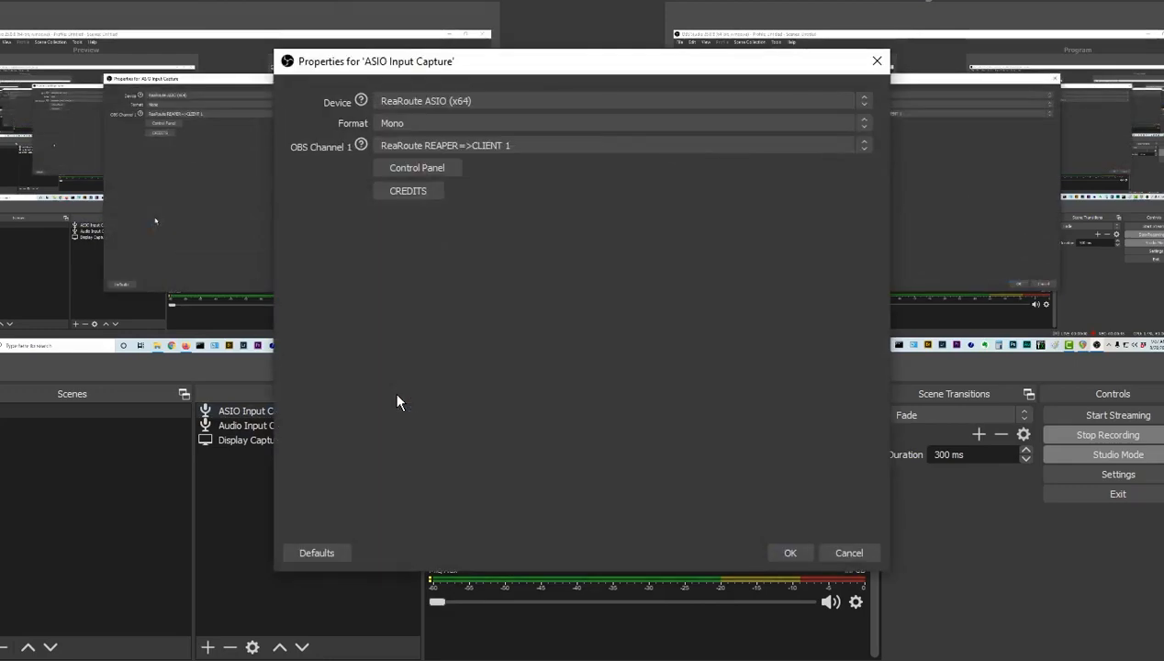
pyautogui.moveTo(566, 103)
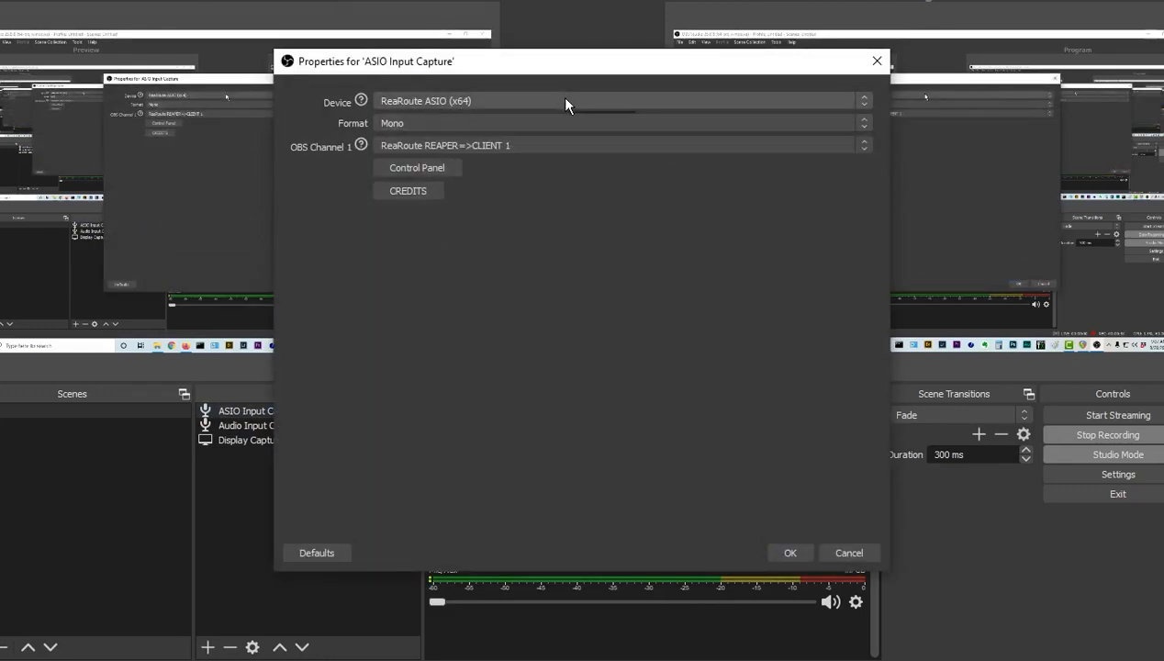
pyautogui.moveTo(565, 103)
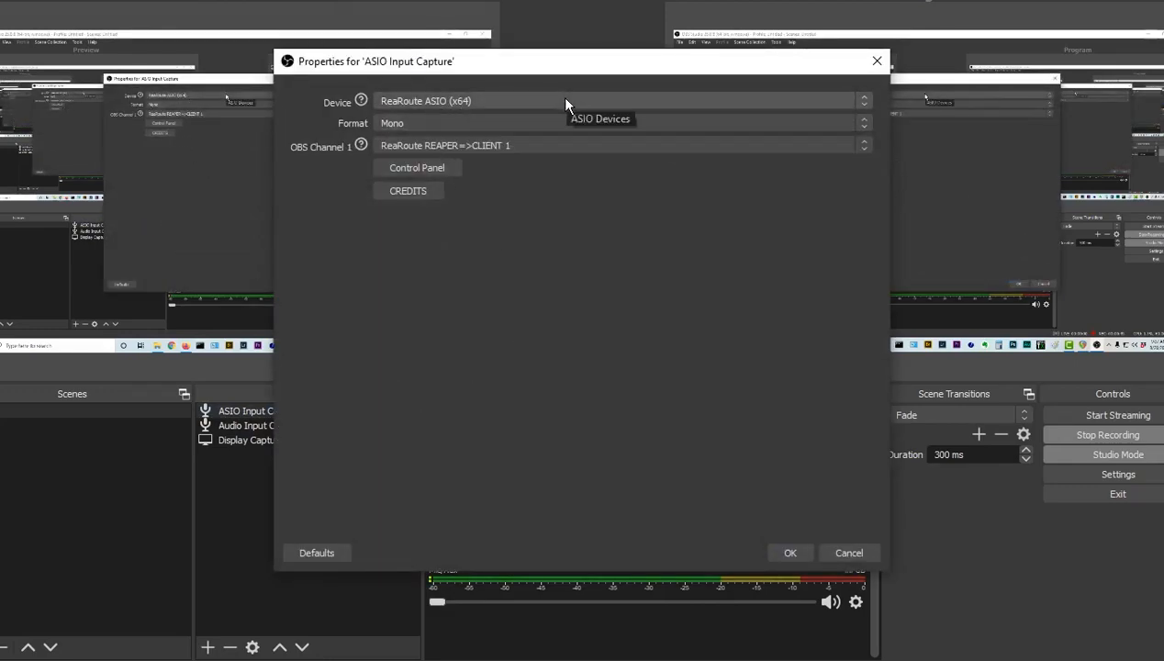
pyautogui.moveTo(430, 134)
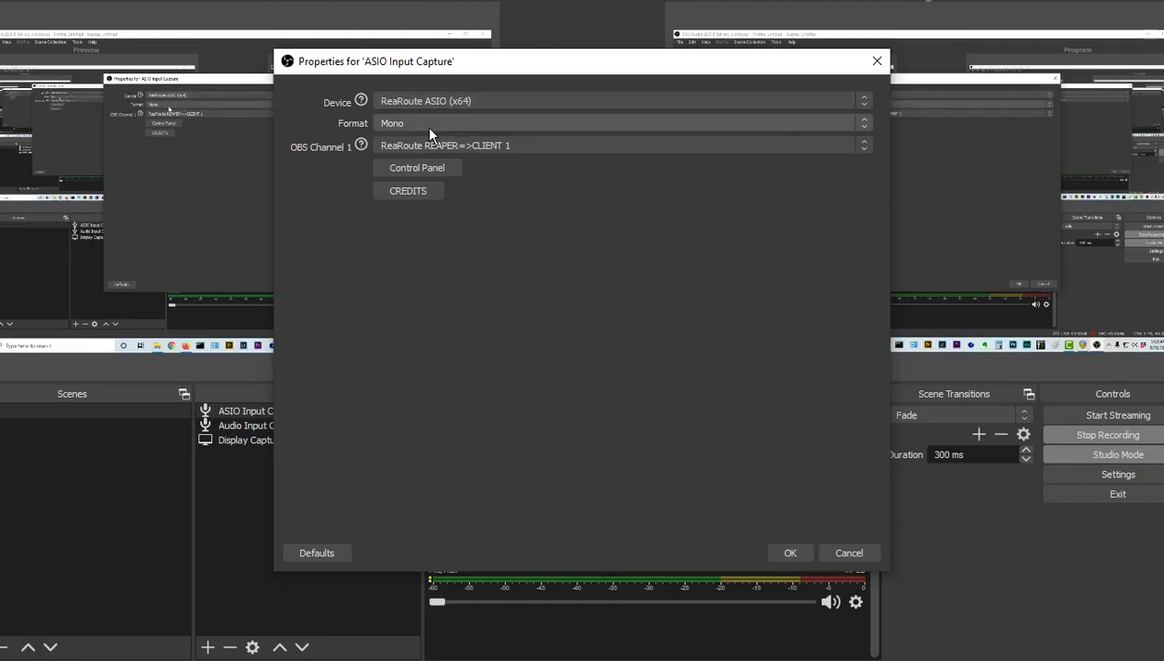
pyautogui.moveTo(540, 147)
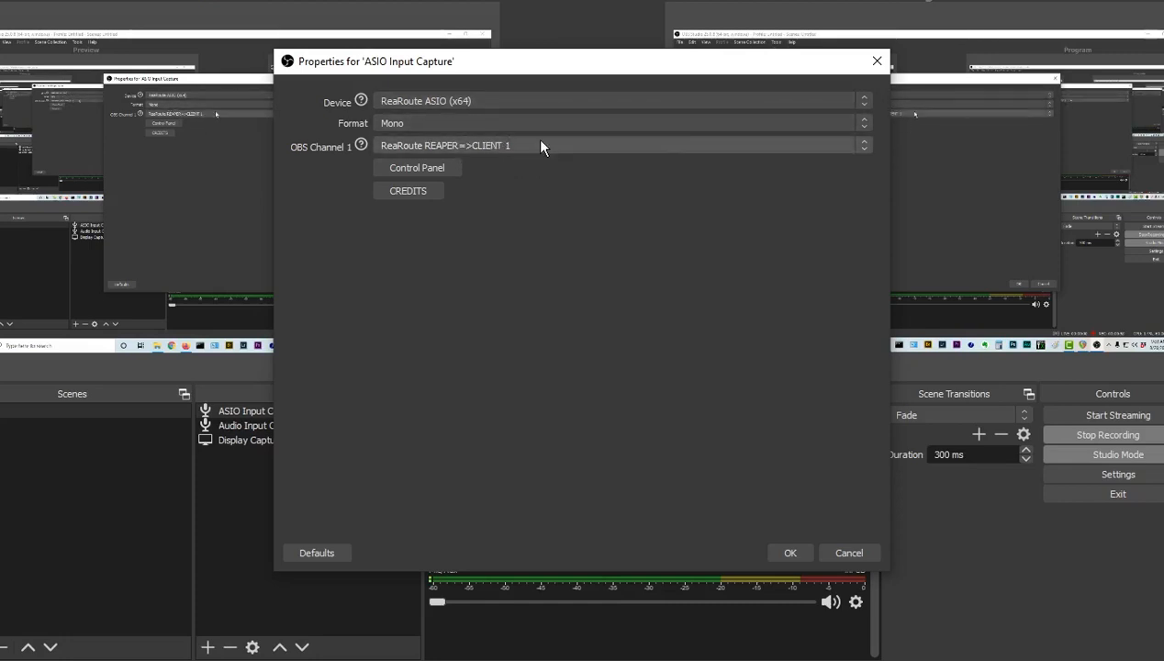
pyautogui.moveTo(478, 125)
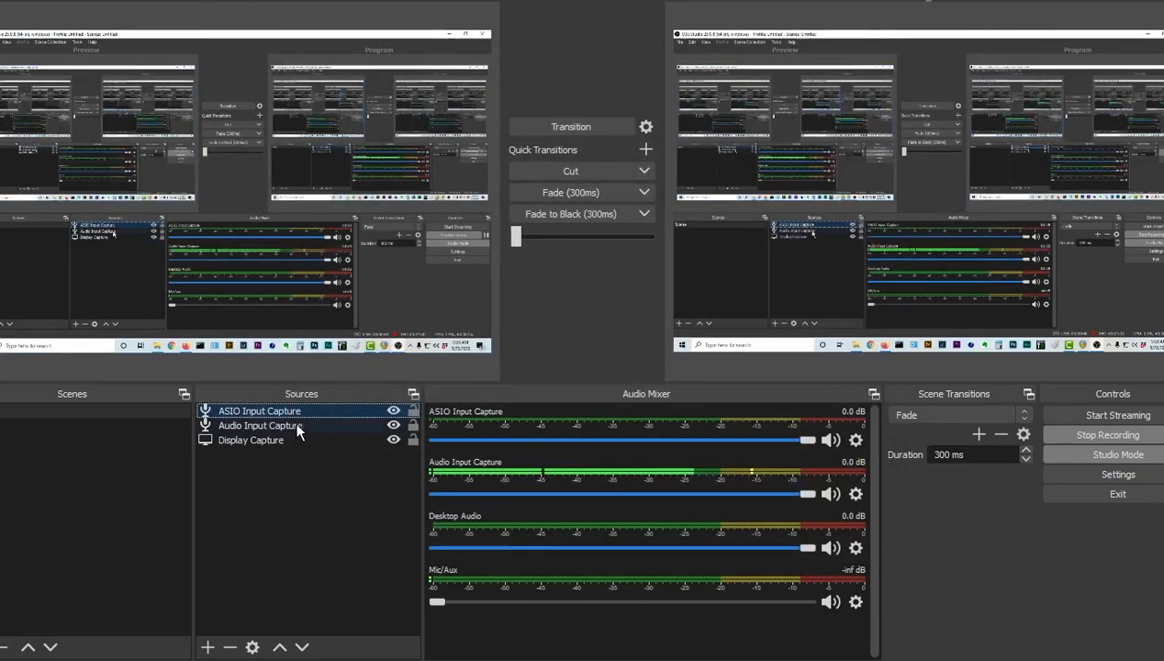
# - Replace the old filter on ASIO Input Capture with a new VST 2.x Plug-in filter
pyautogui.rightClick(261, 426)
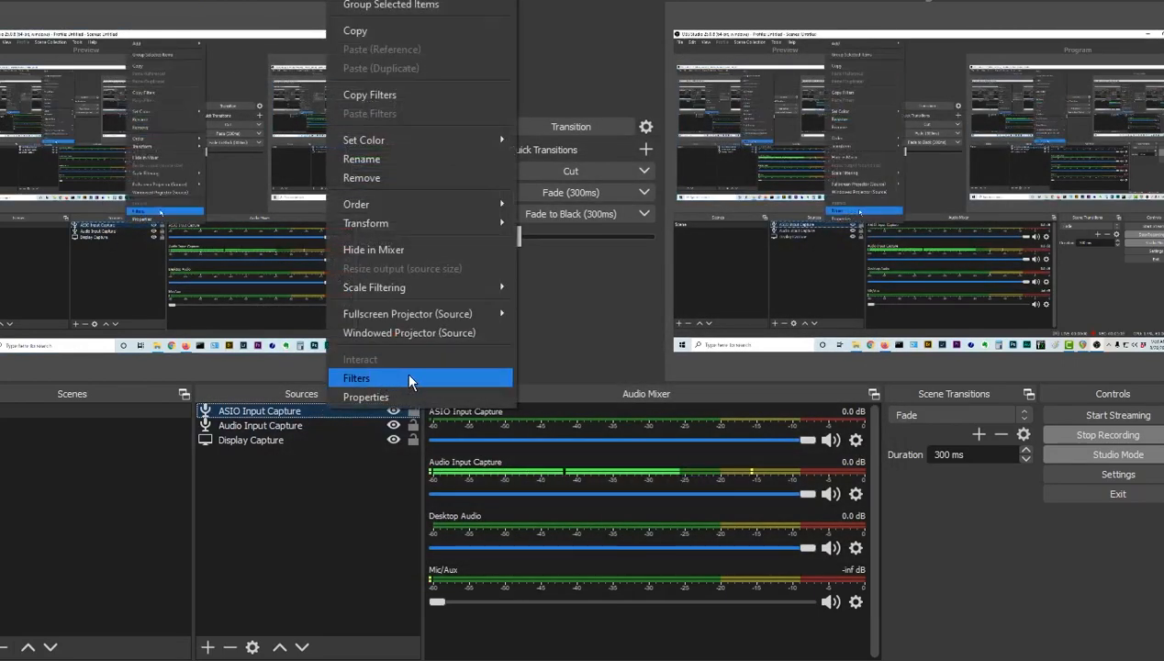
pyautogui.click(356, 379)
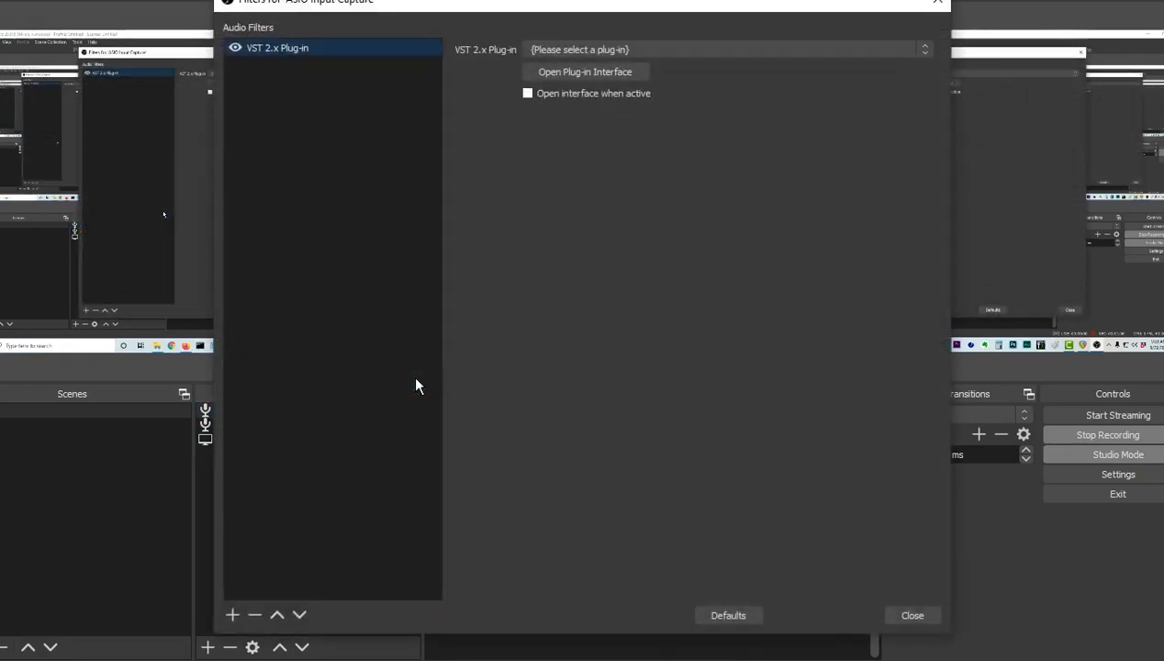
pyautogui.click(253, 615)
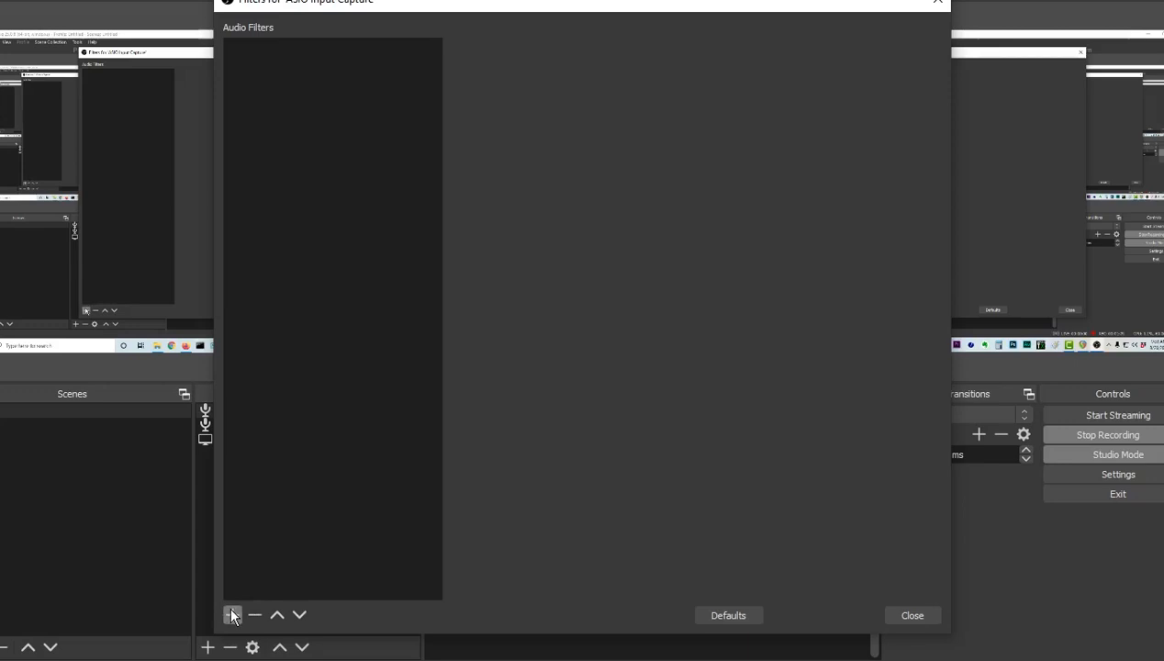
pyautogui.click(232, 613)
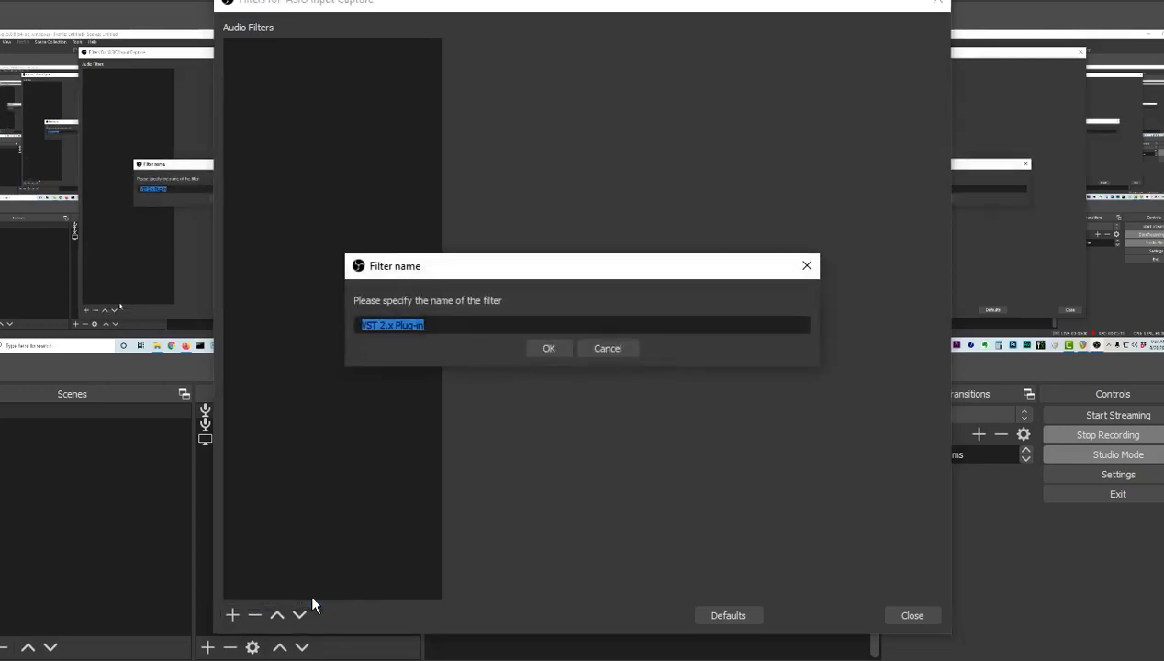
pyautogui.click(547, 349)
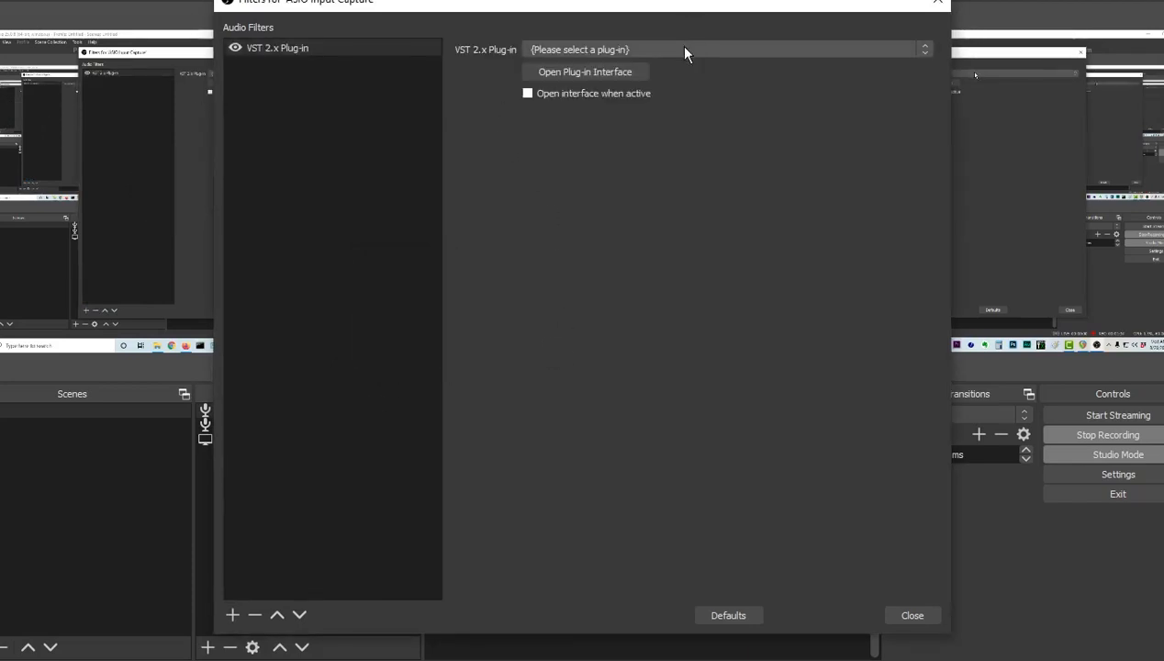
# - Choose reastream-standalone as the filter's VST plug-in
pyautogui.click(725, 49)
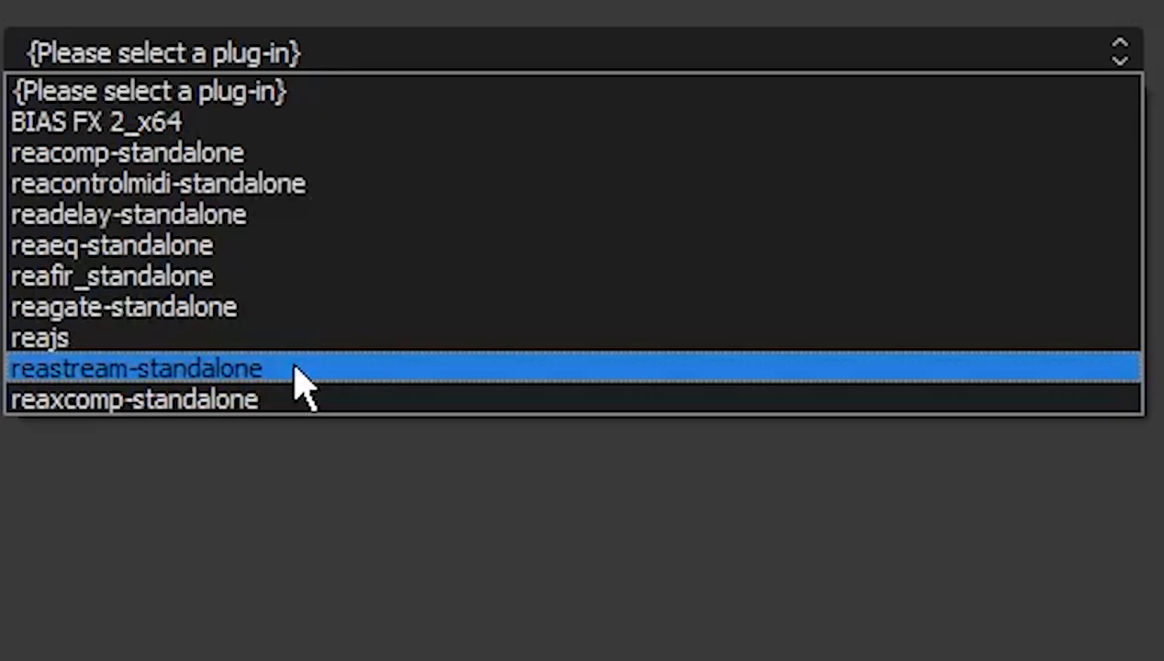
pyautogui.click(133, 367)
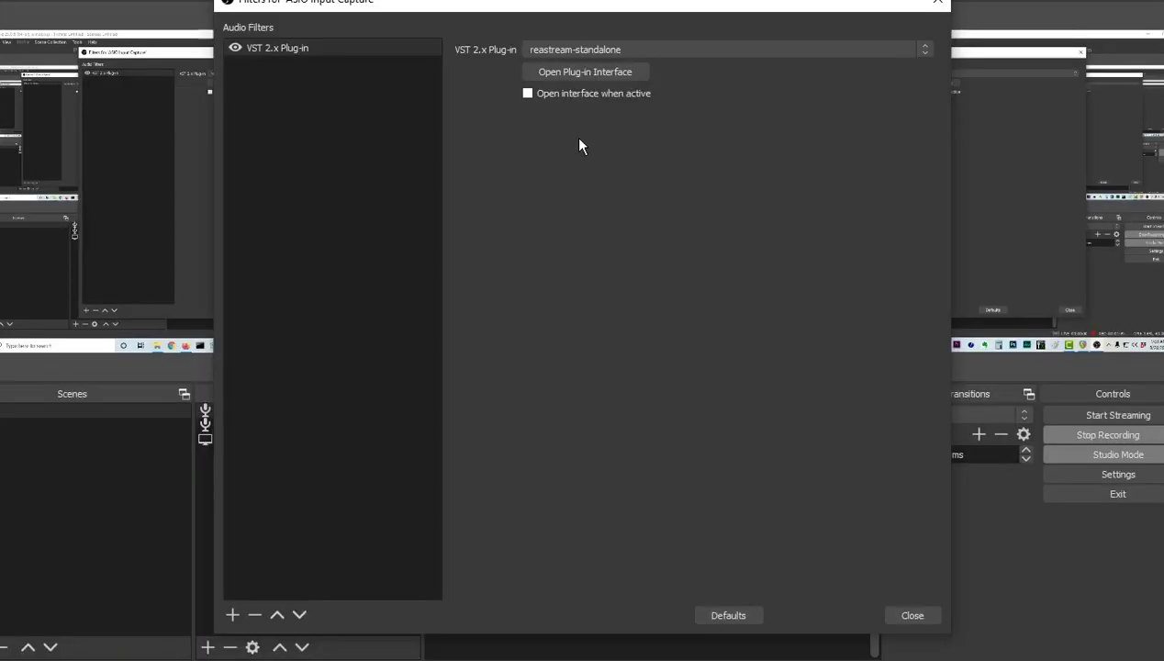
# - Toggle ReaStream's Enabled off and on in Receive mode, then close the filters window
pyautogui.click(584, 71)
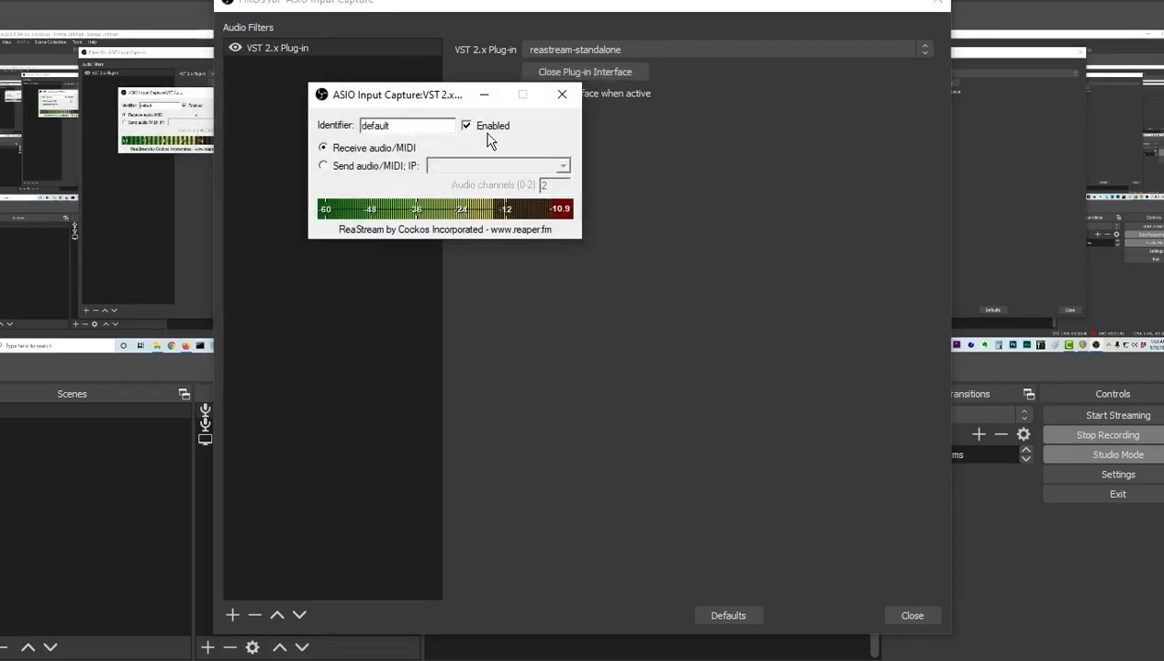
pyautogui.click(467, 125)
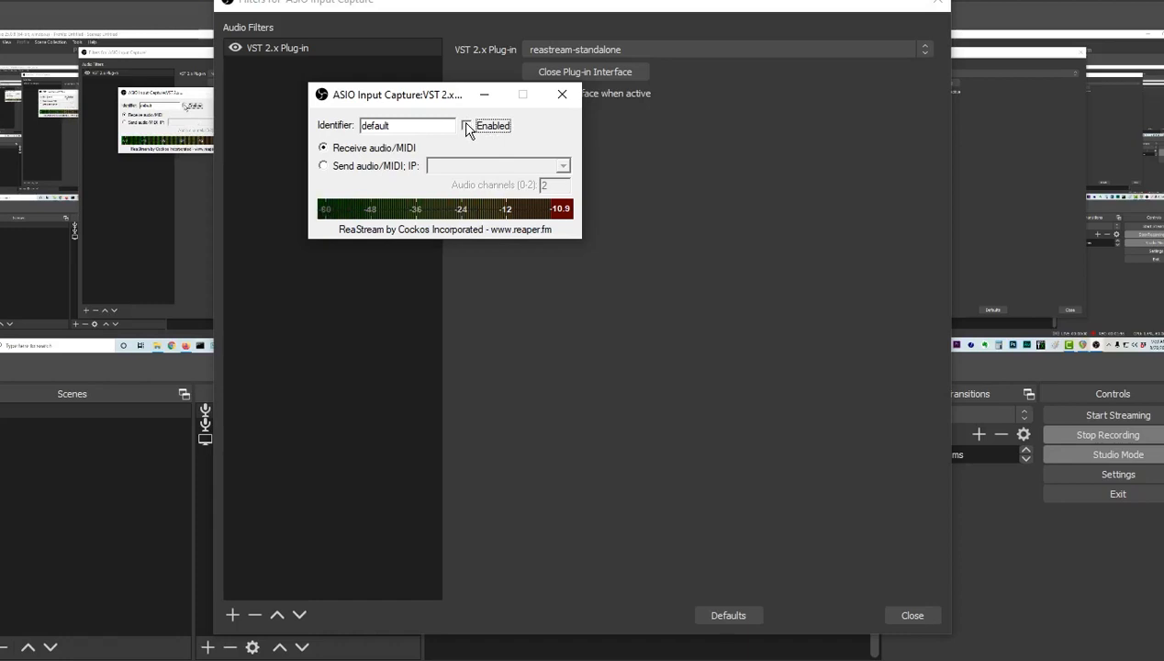
pyautogui.click(466, 125)
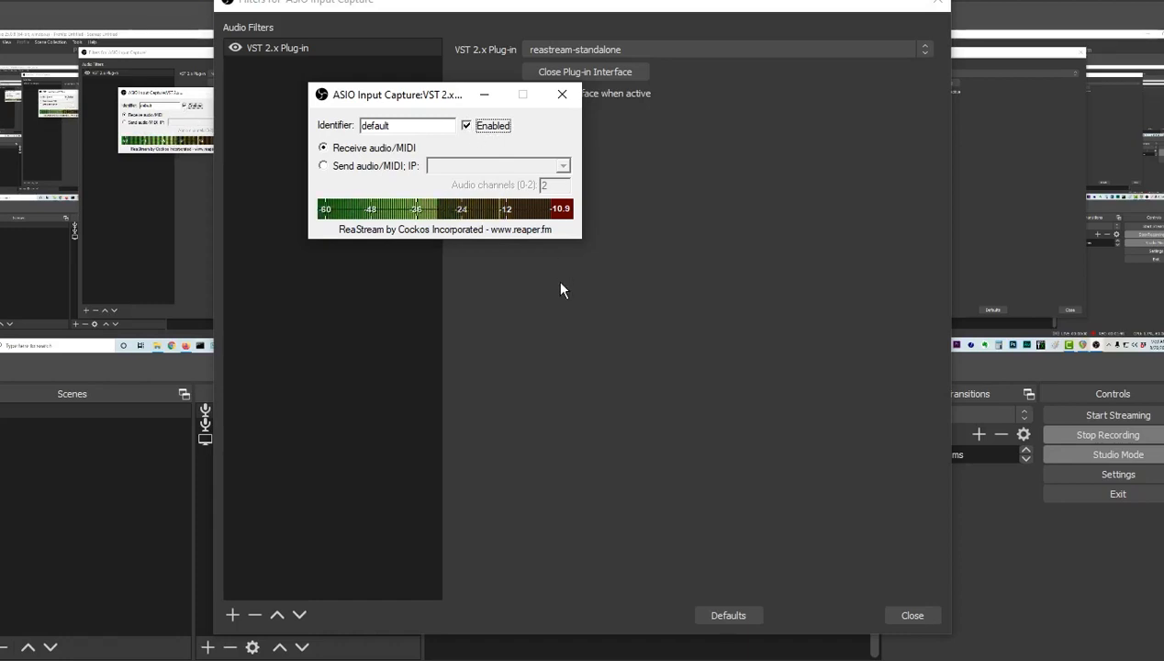
pyautogui.click(910, 615)
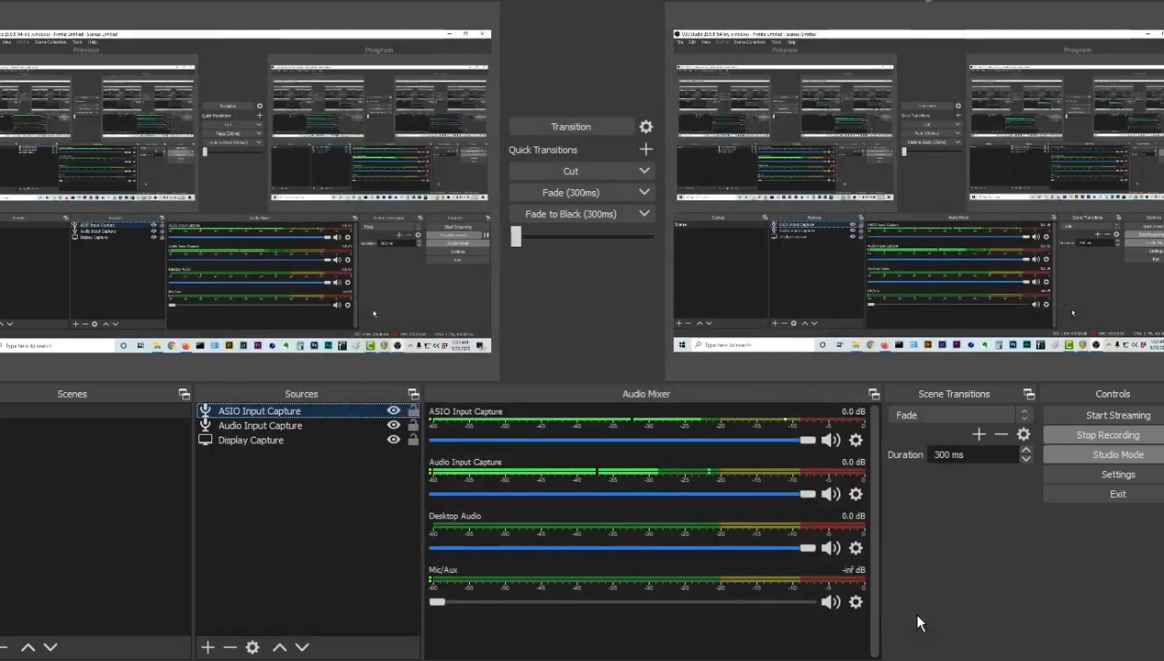